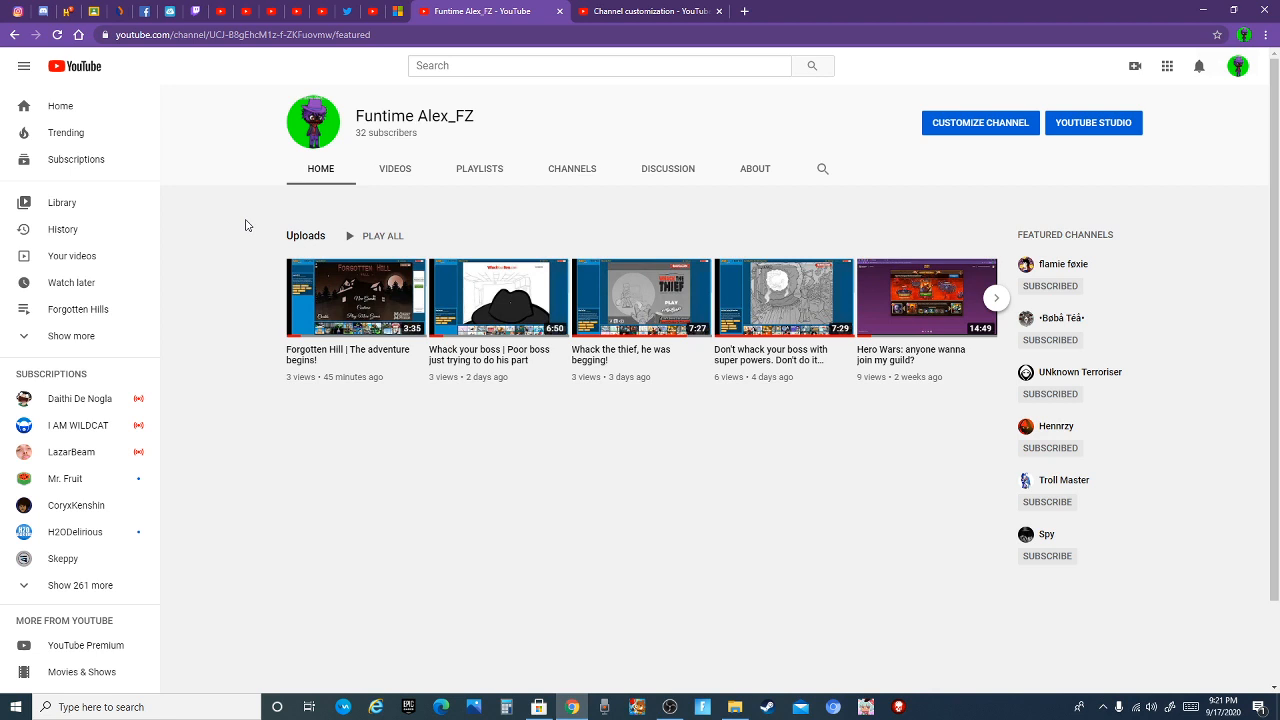
mouse_move(236, 228)
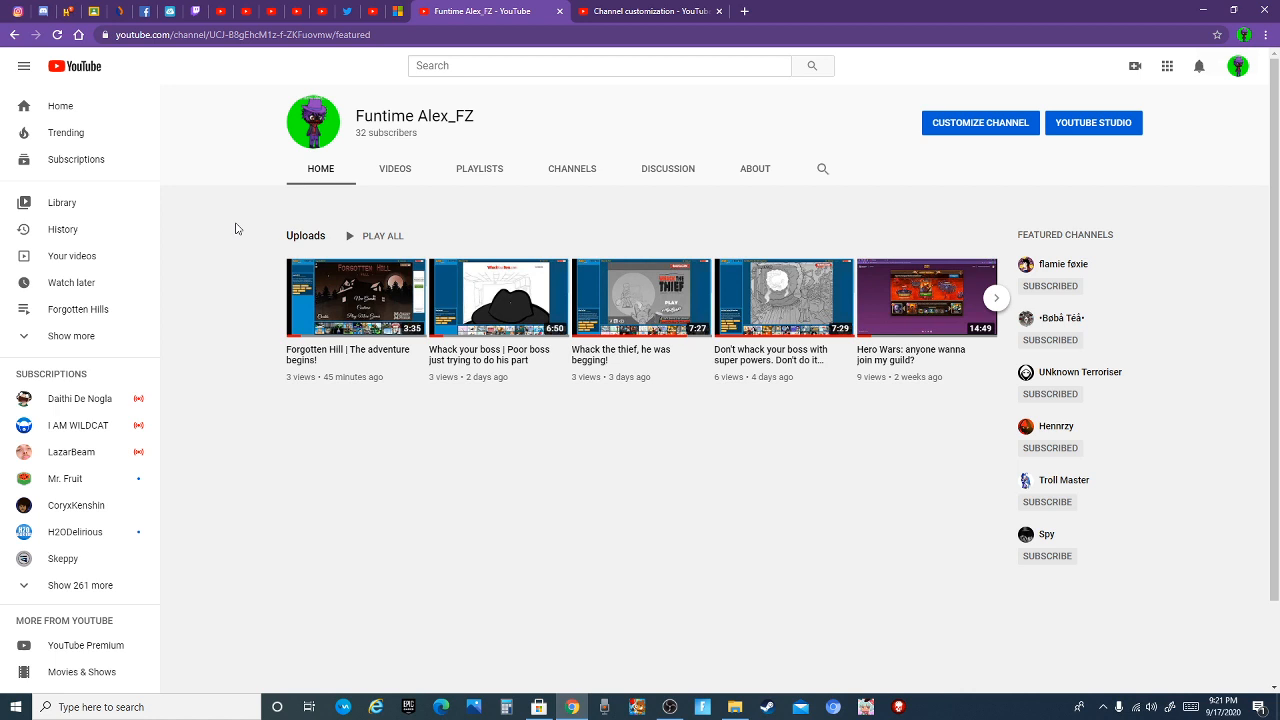
mouse_move(264, 224)
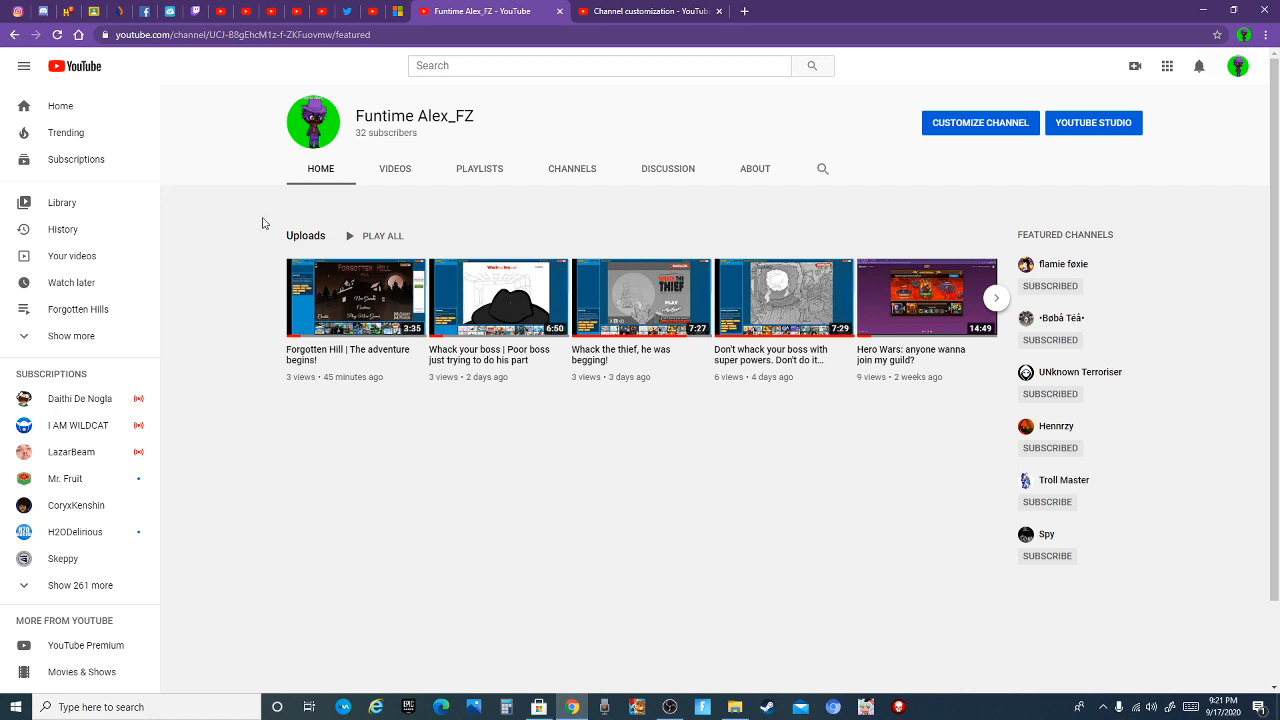
Show the channel's Videos tab sorted by Date added (oldest), starting with 'Testing'.
left_click(396, 168)
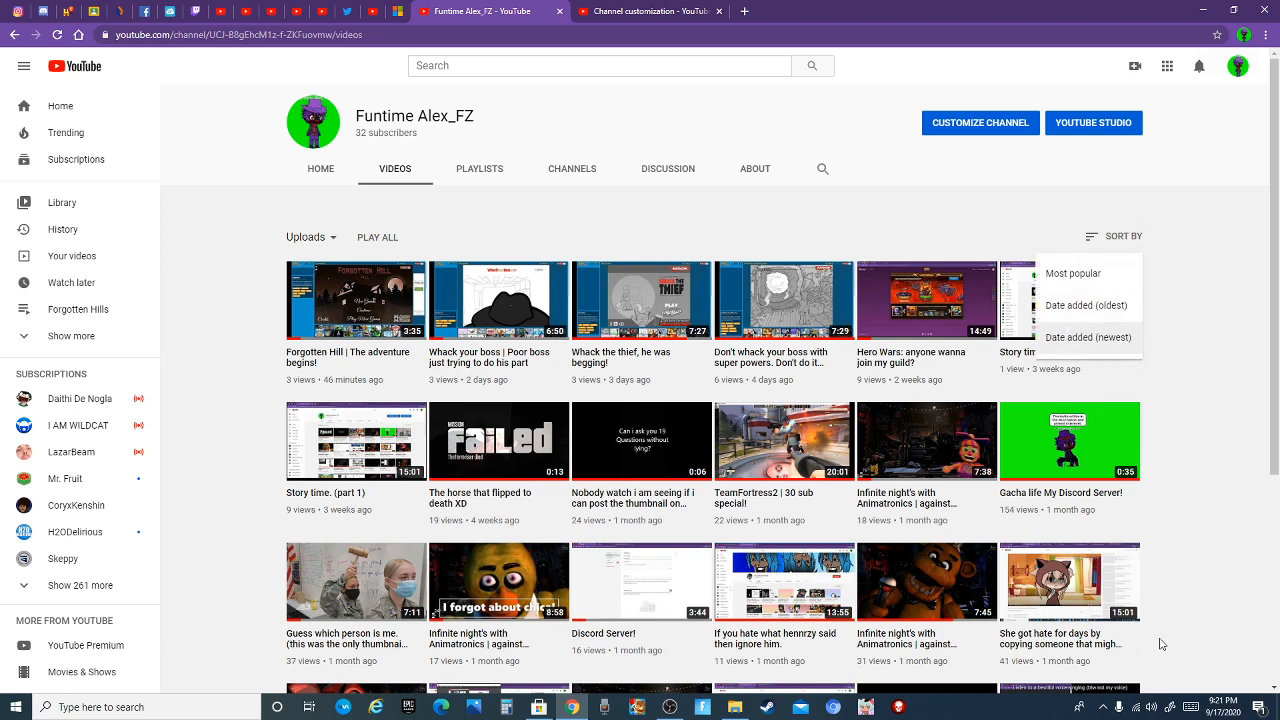
left_click(1086, 304)
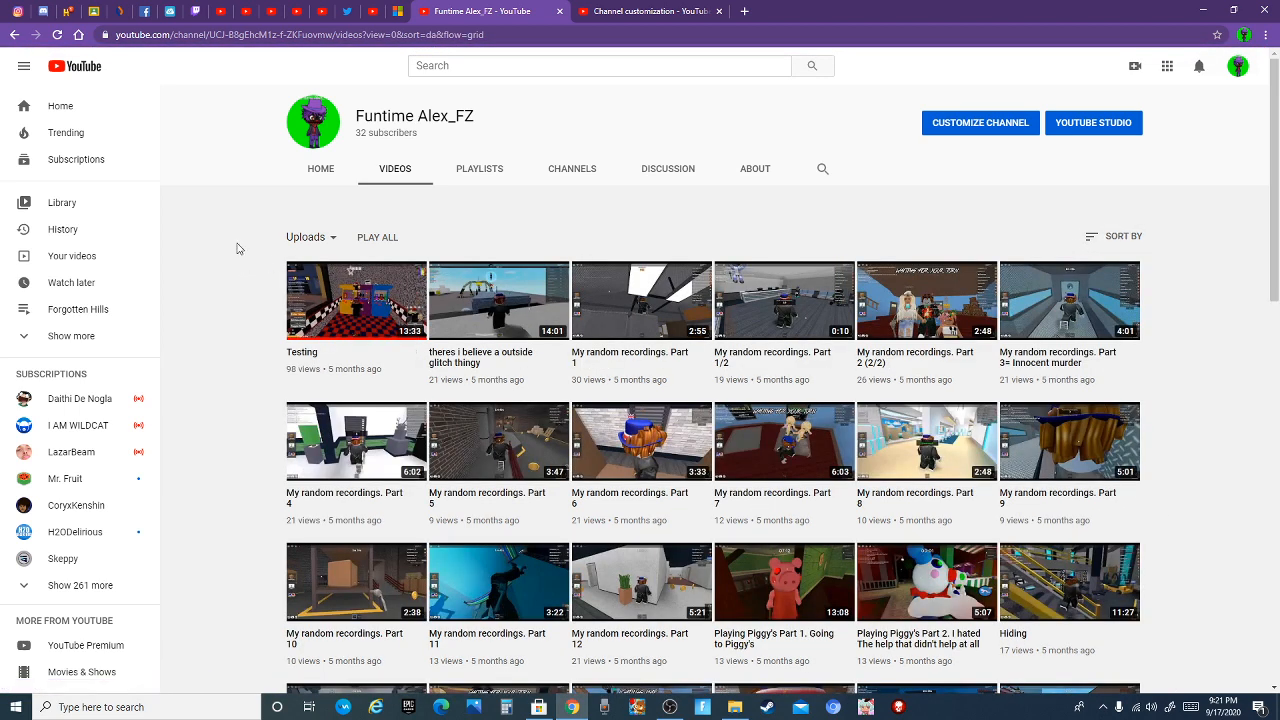
mouse_move(256, 630)
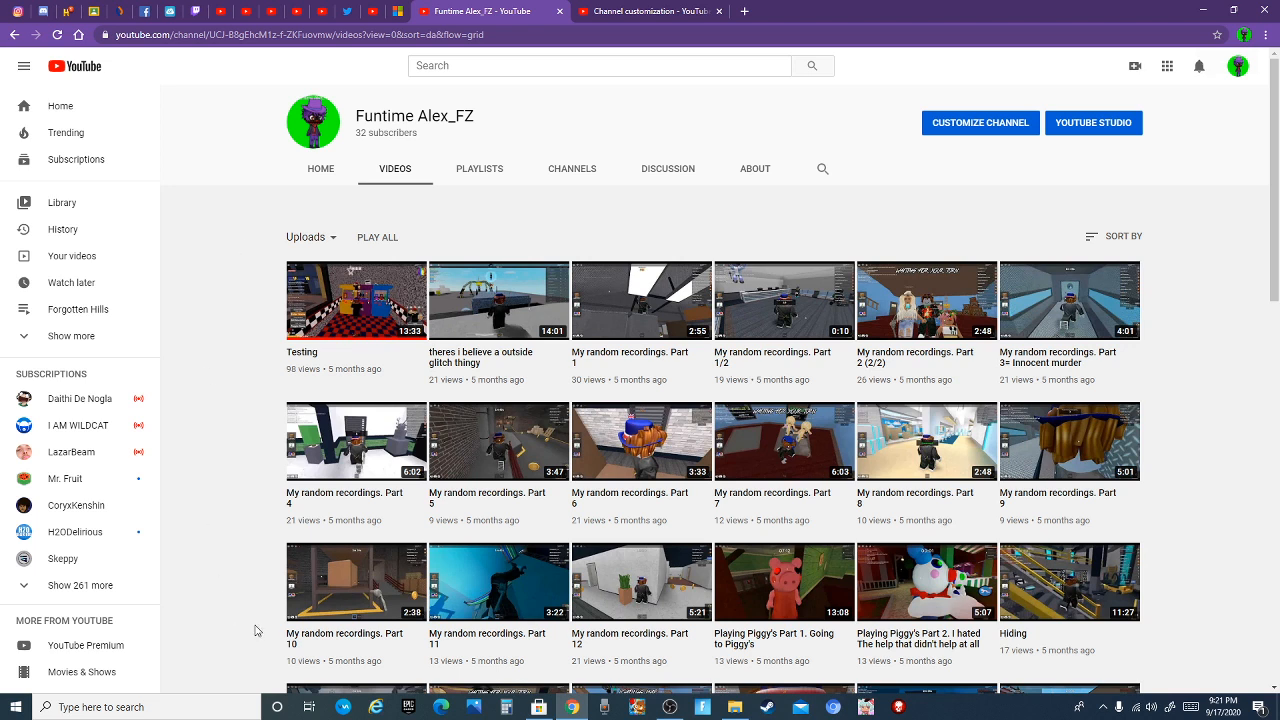
mouse_move(428, 488)
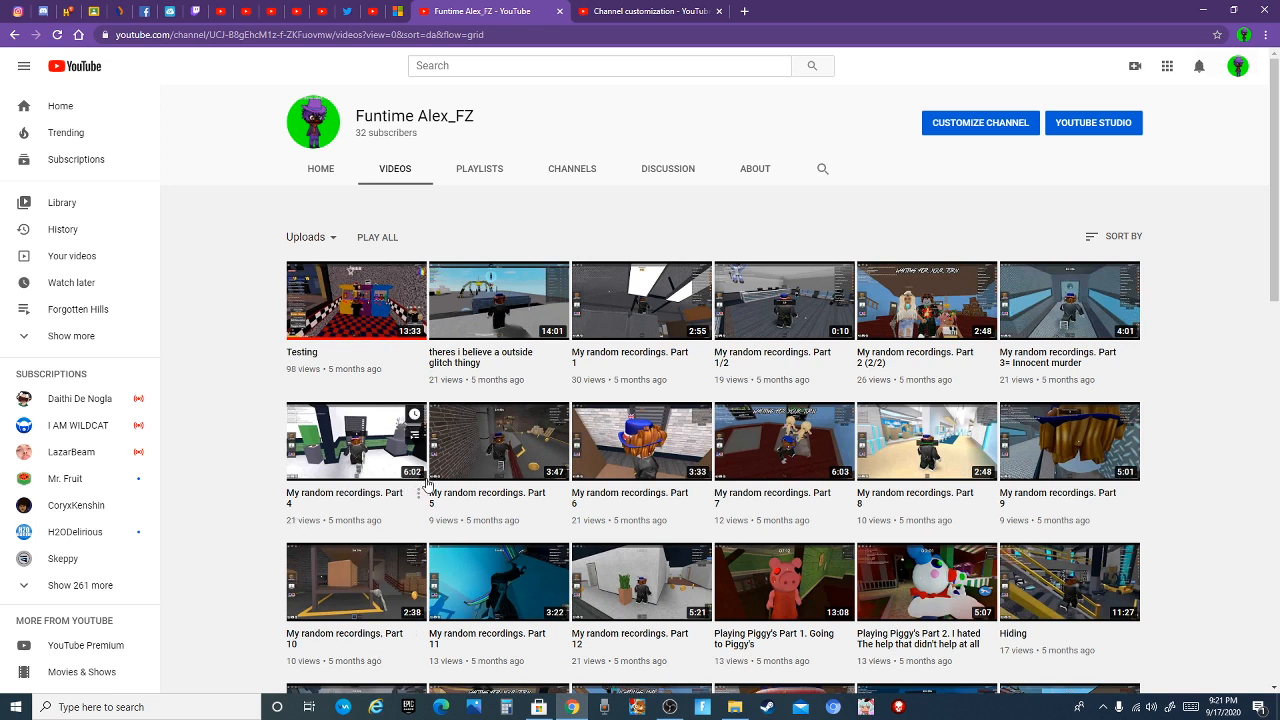
mouse_move(228, 372)
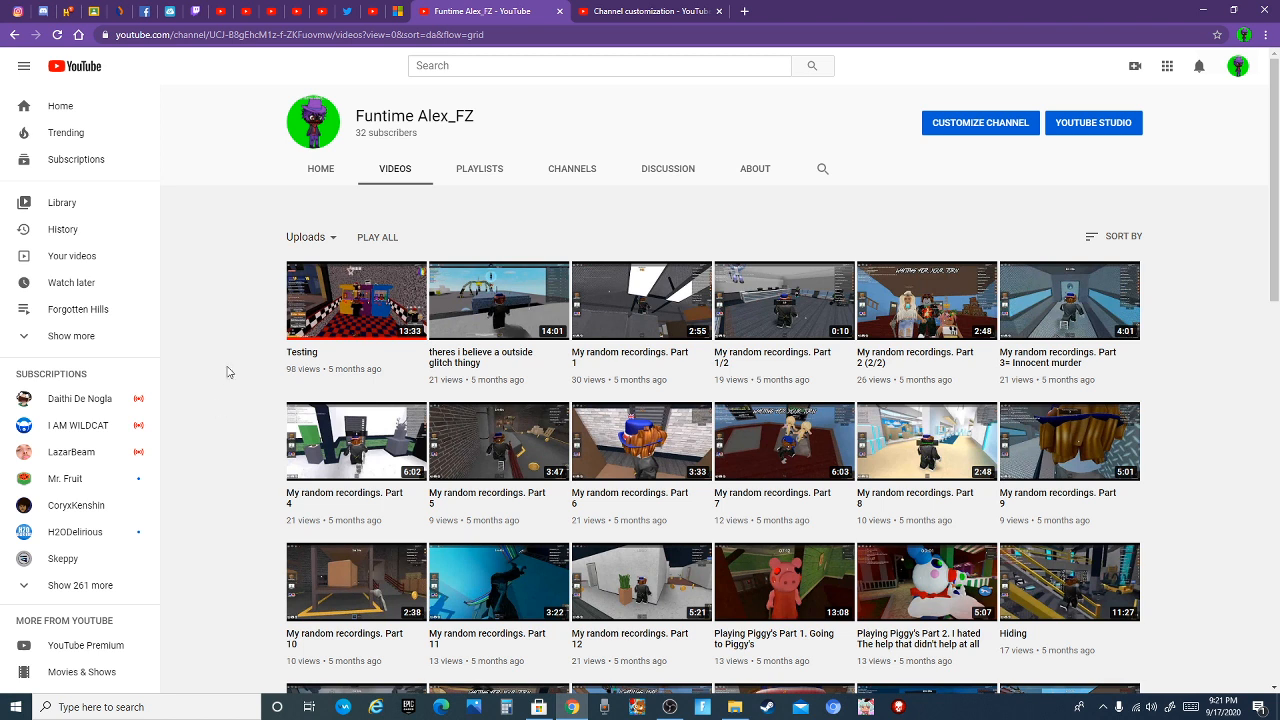
mouse_move(220, 292)
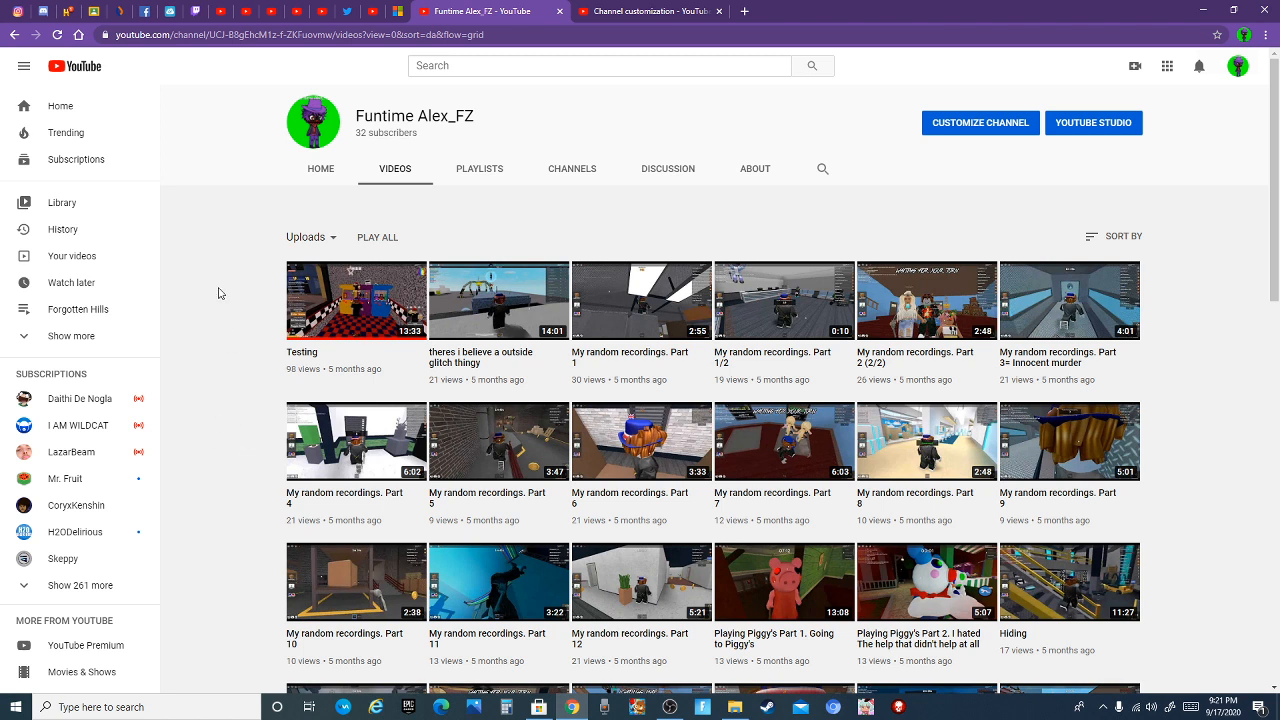
mouse_move(240, 436)
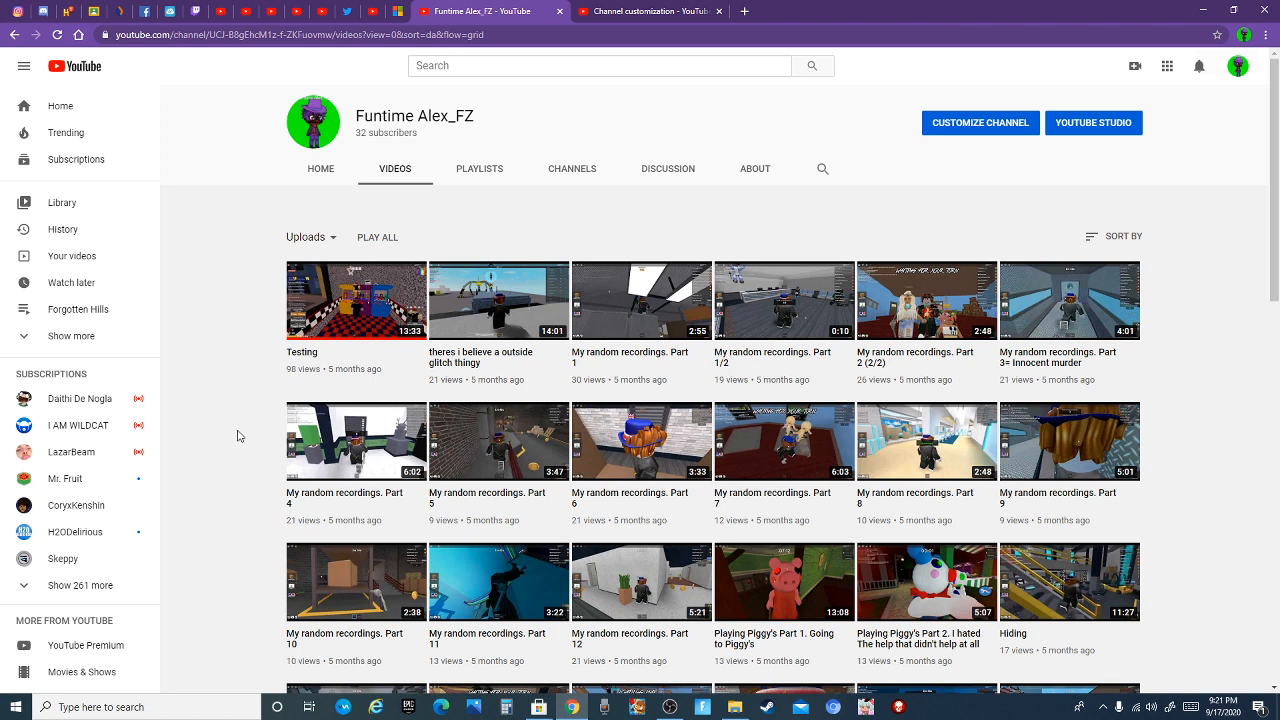
scroll("down", 3)
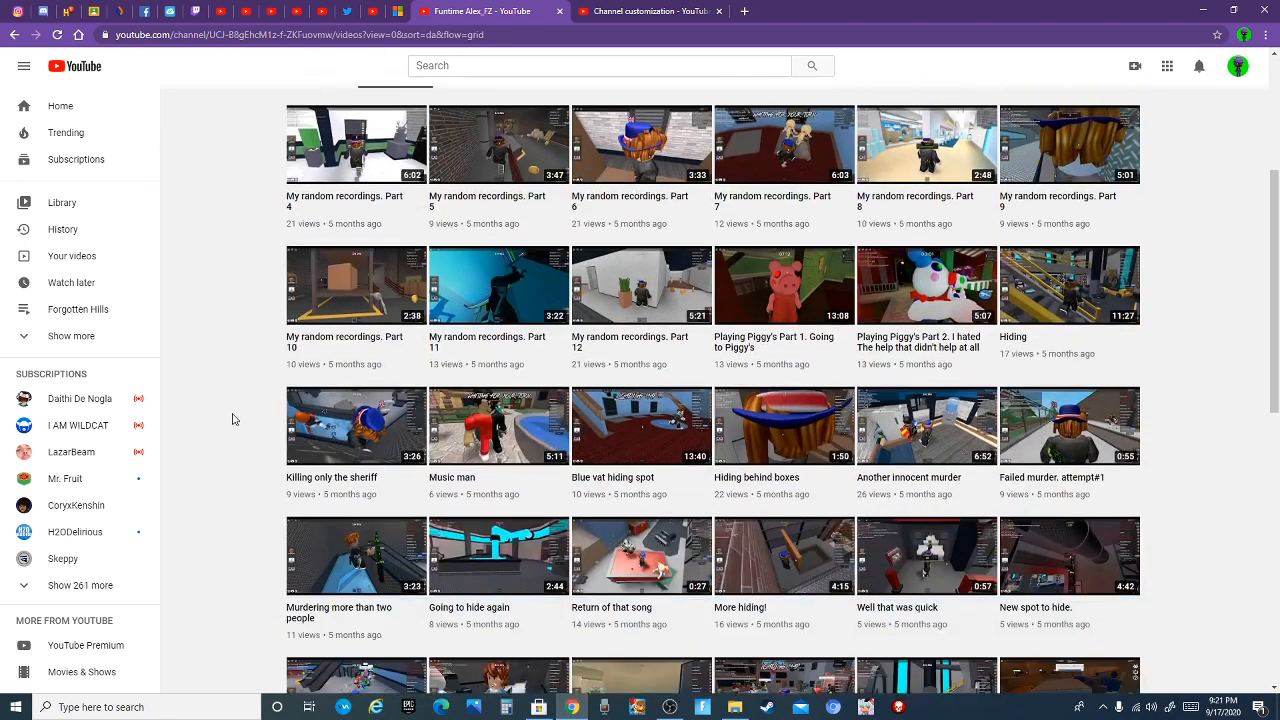
scroll("down", 3)
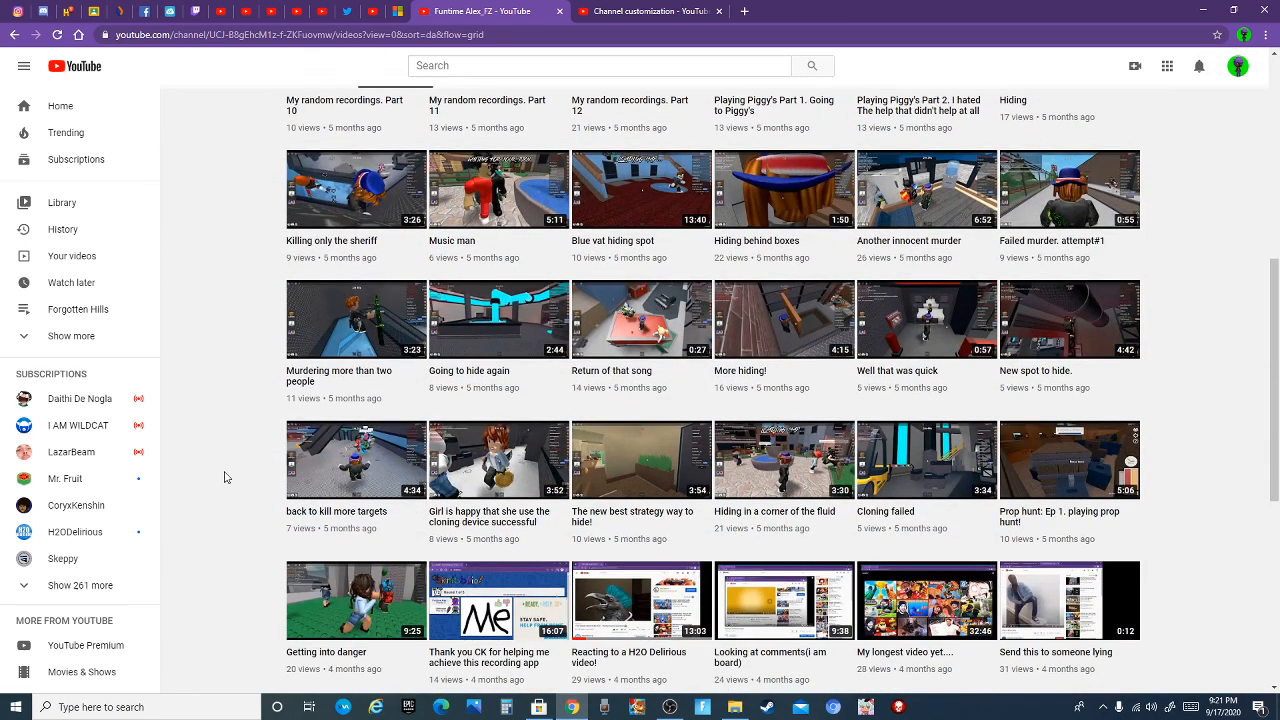
scroll("down", 3)
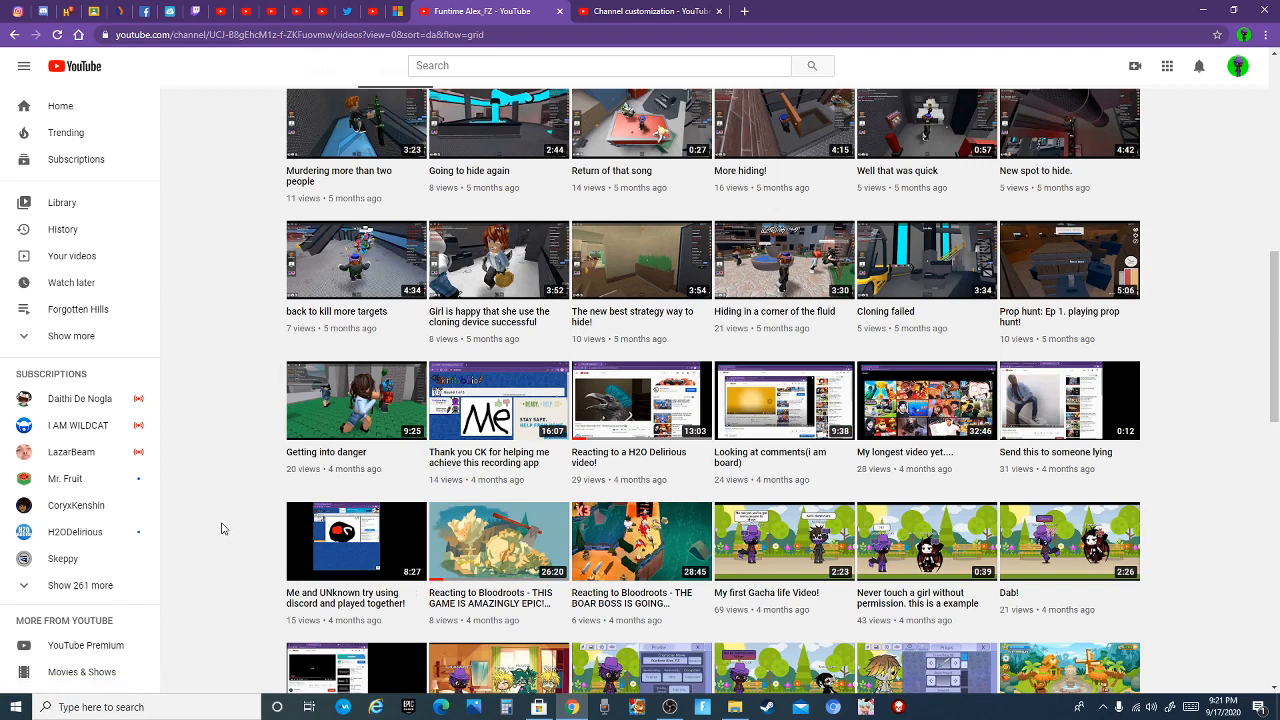
scroll("down", 3)
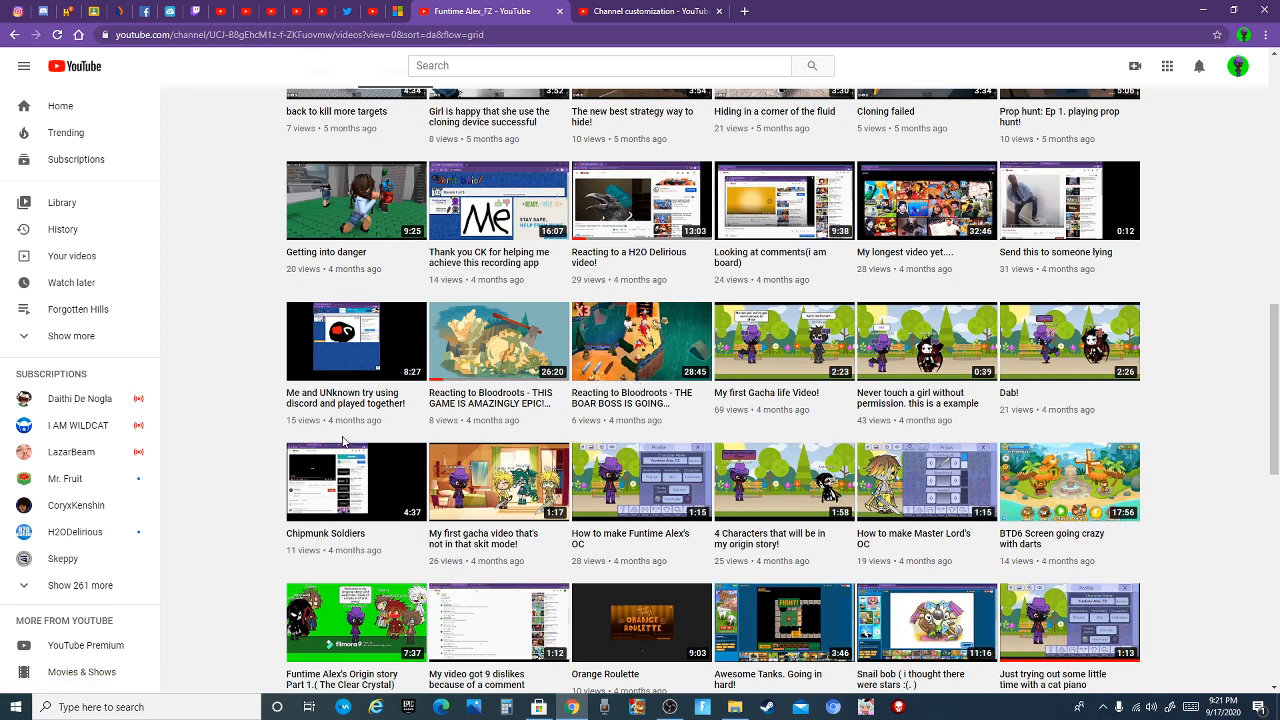
scroll("down", 3)
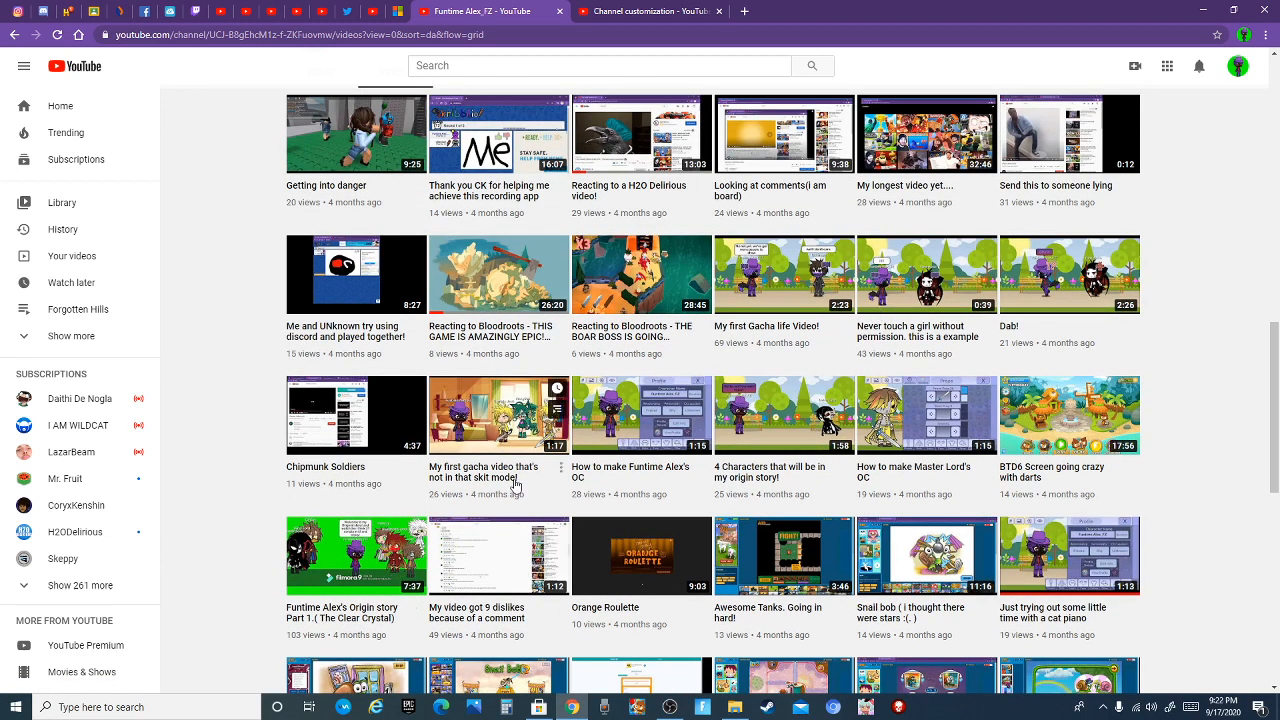
scroll("down", 3)
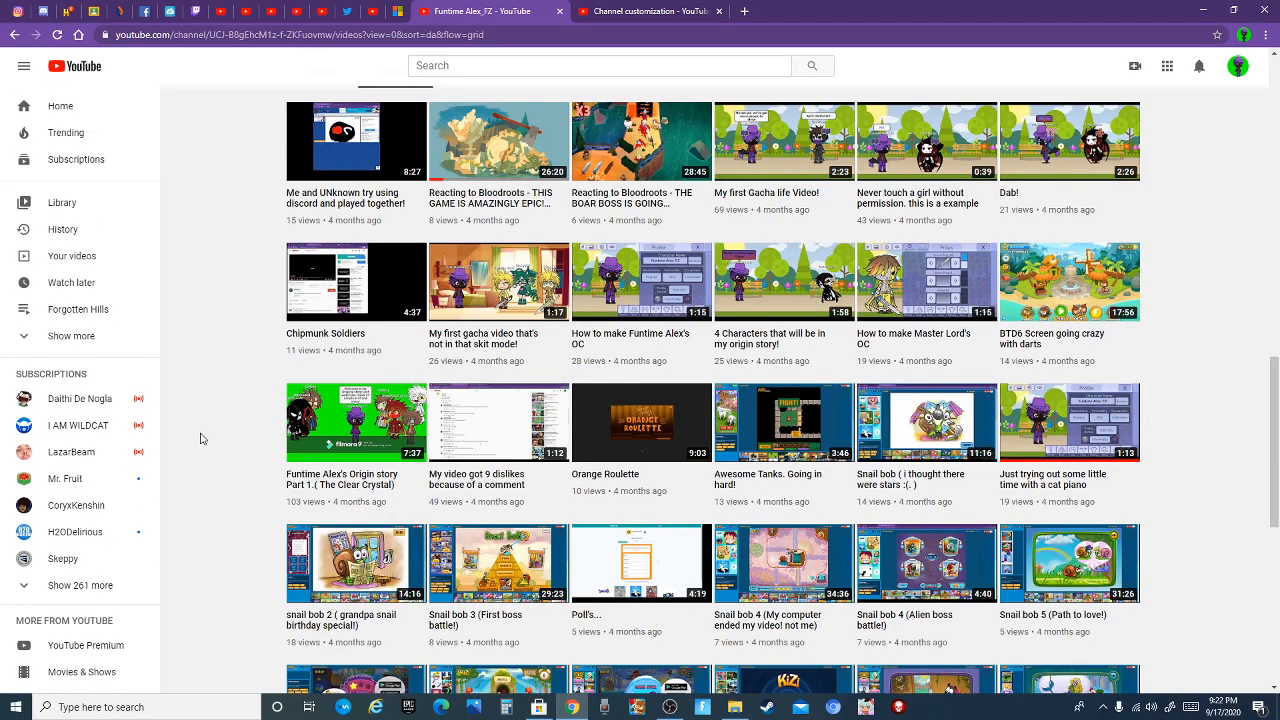
scroll("down", 3)
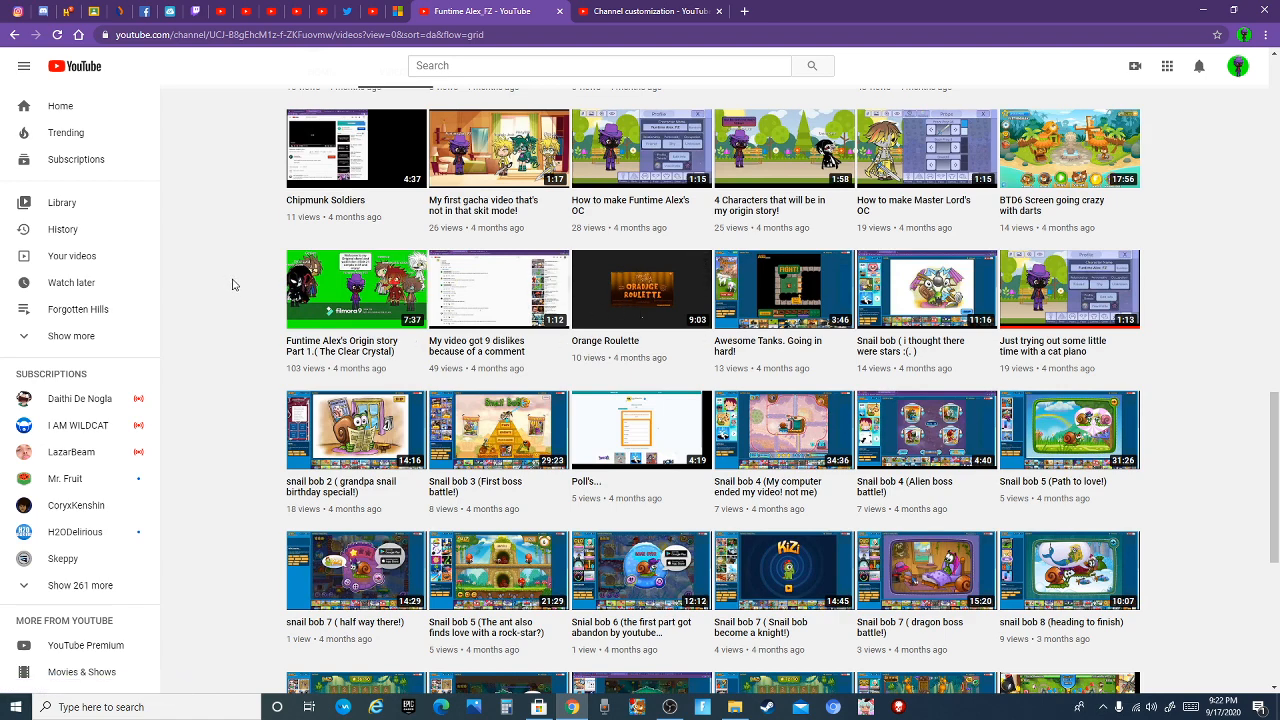
scroll("down", 3)
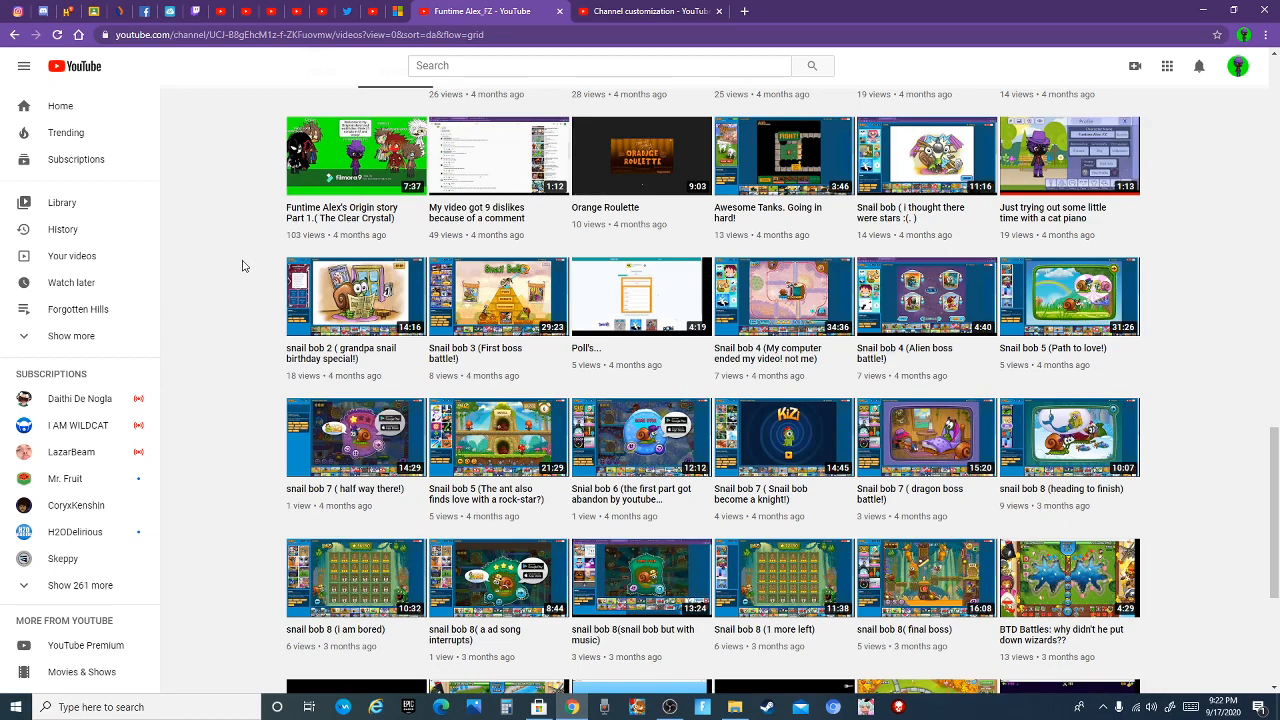
scroll("down", 3)
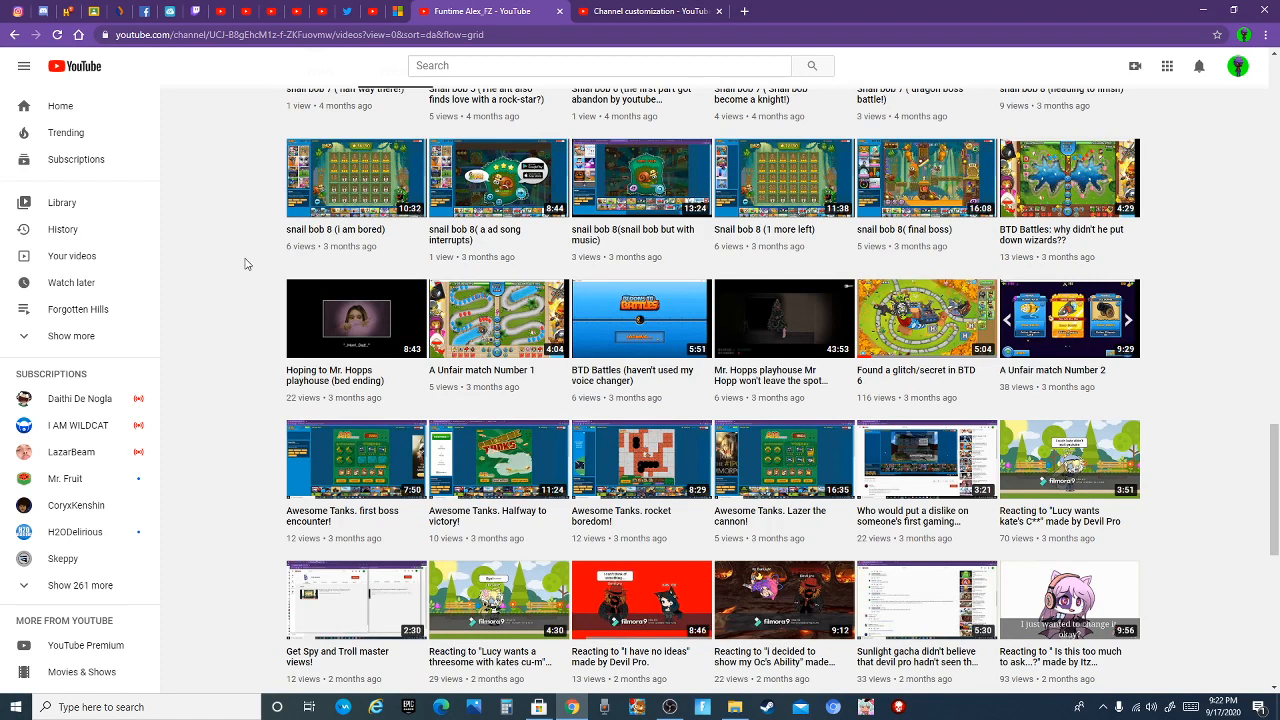
mouse_move(424, 388)
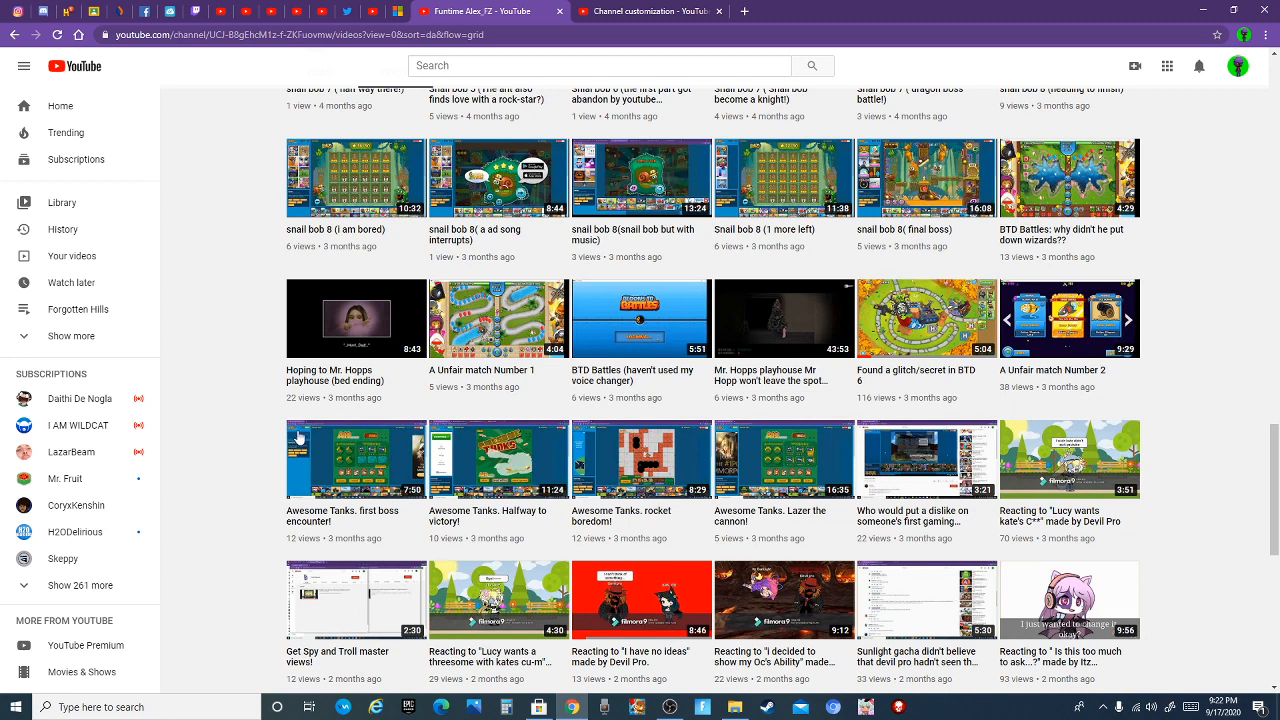
mouse_move(230, 388)
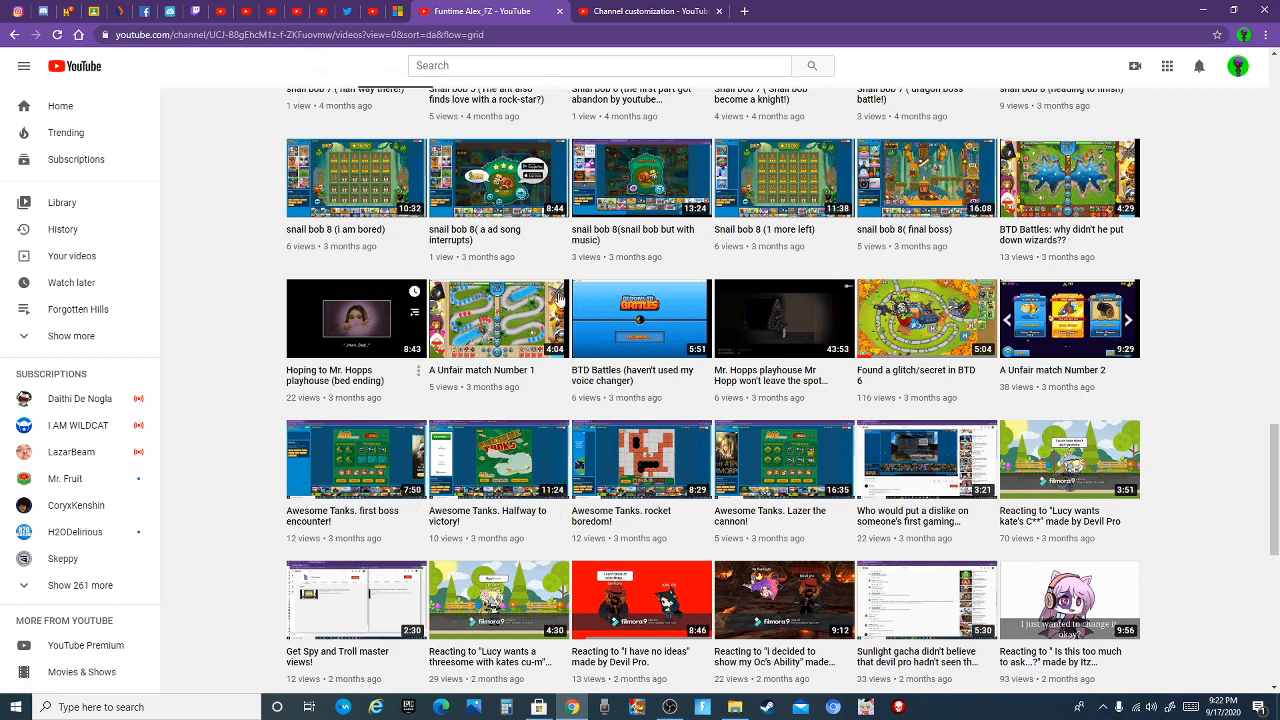
mouse_move(824, 360)
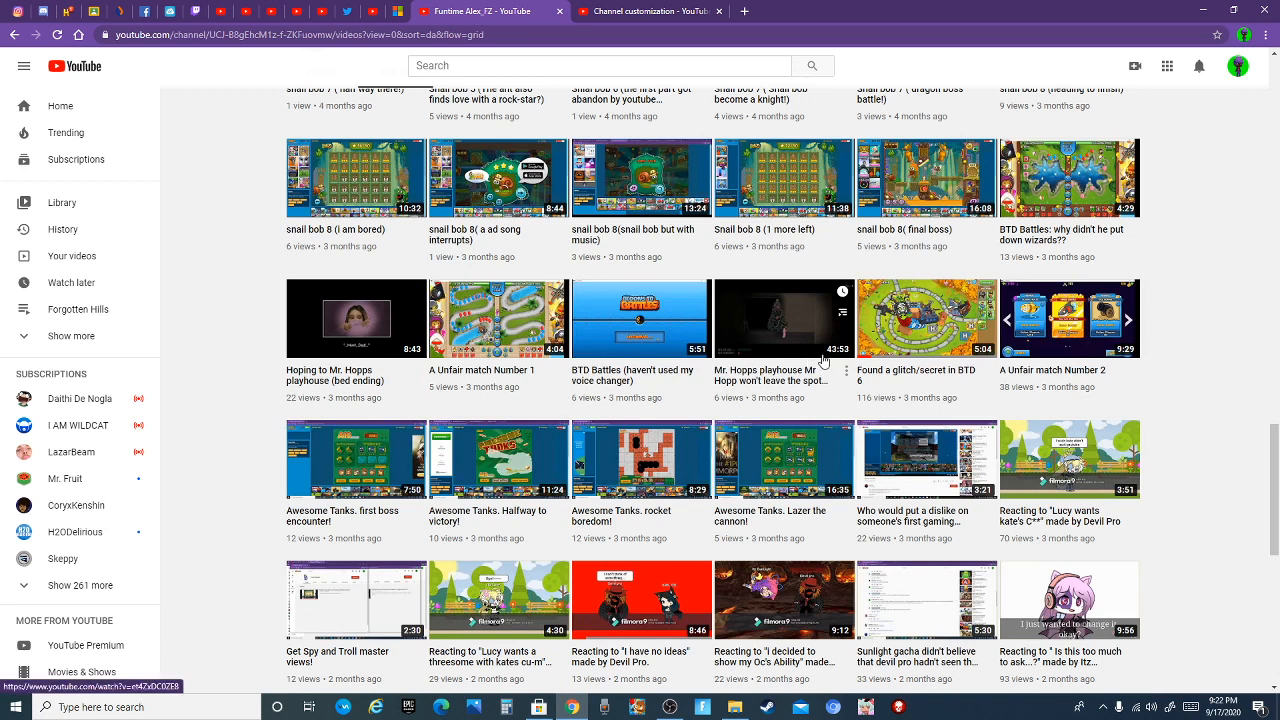
mouse_move(820, 362)
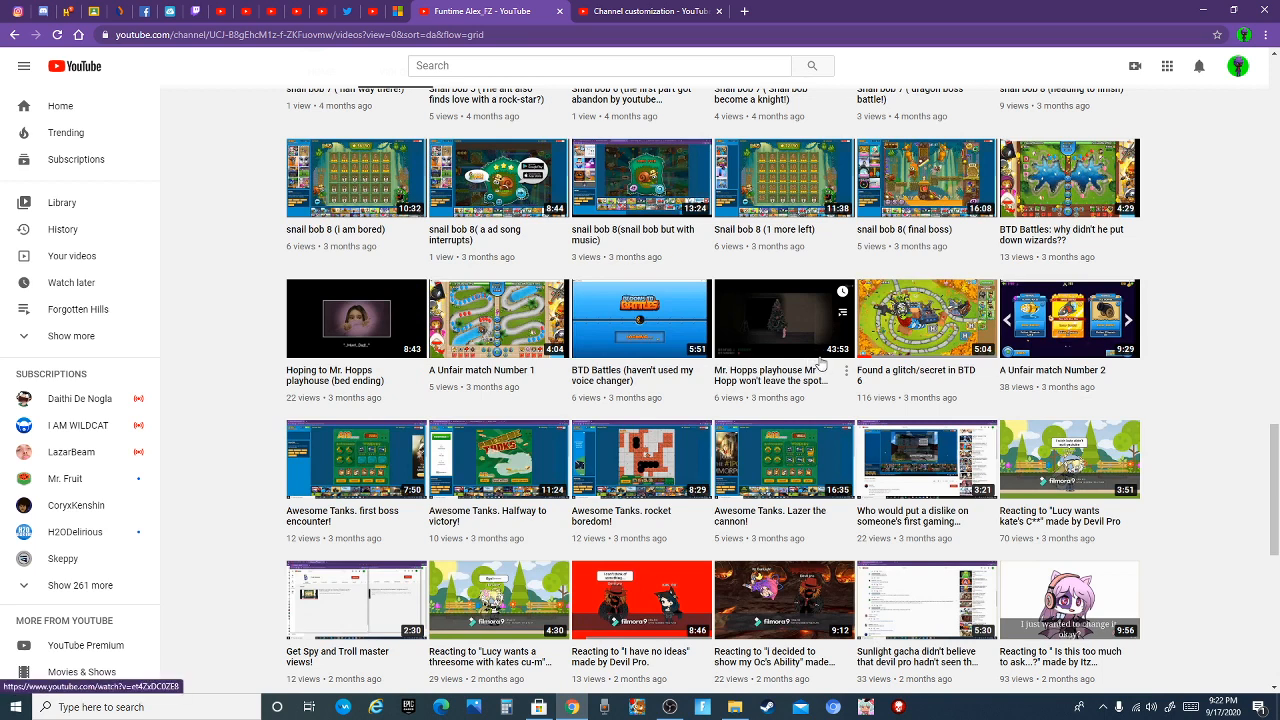
mouse_move(784, 384)
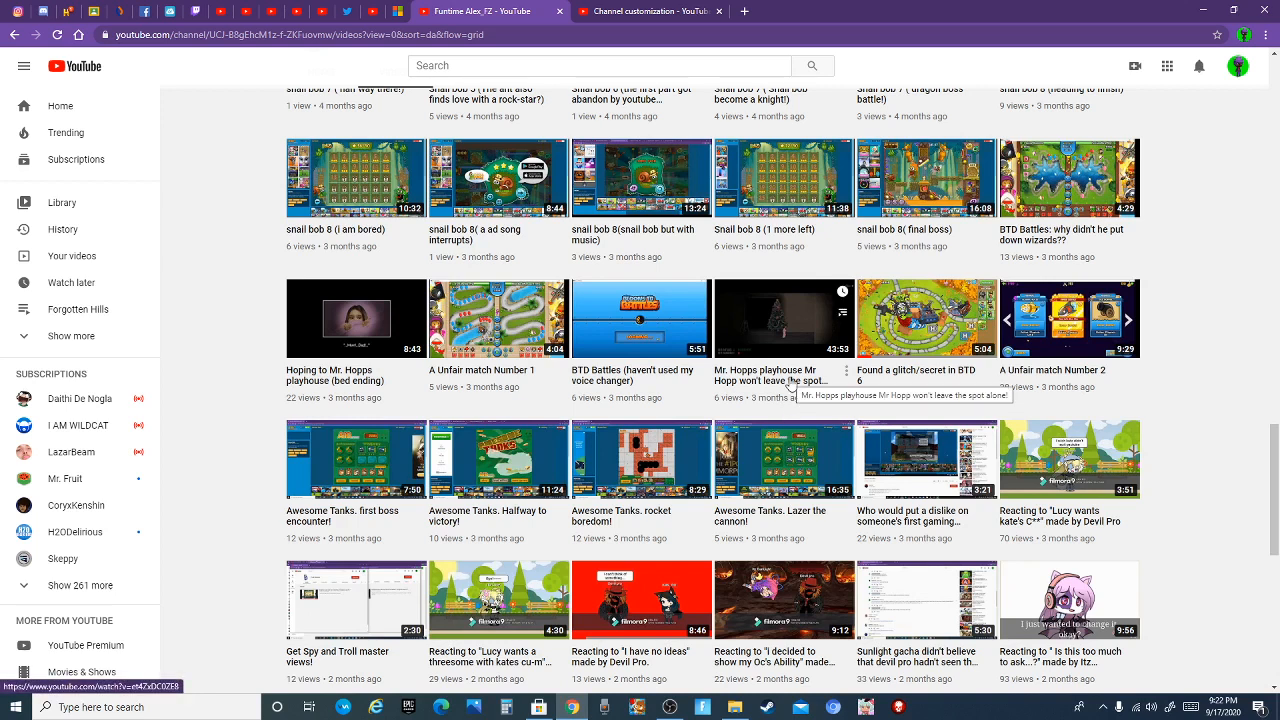
mouse_move(228, 440)
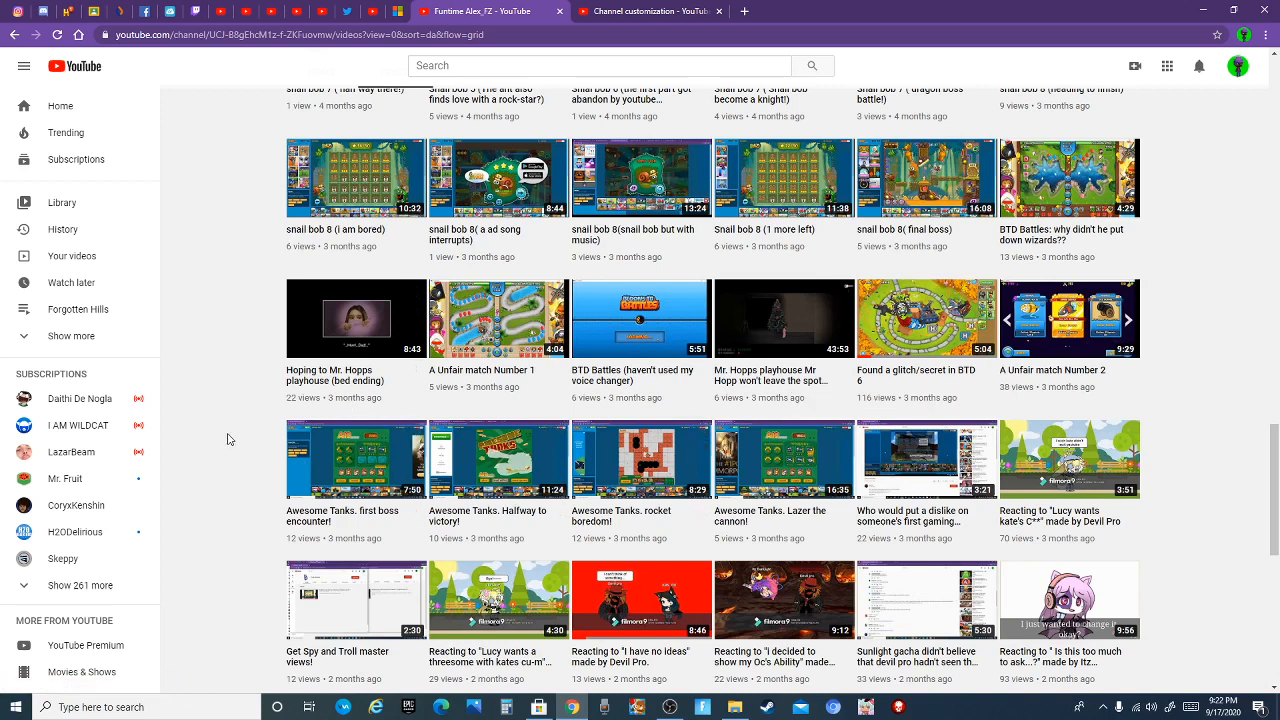
mouse_move(356, 318)
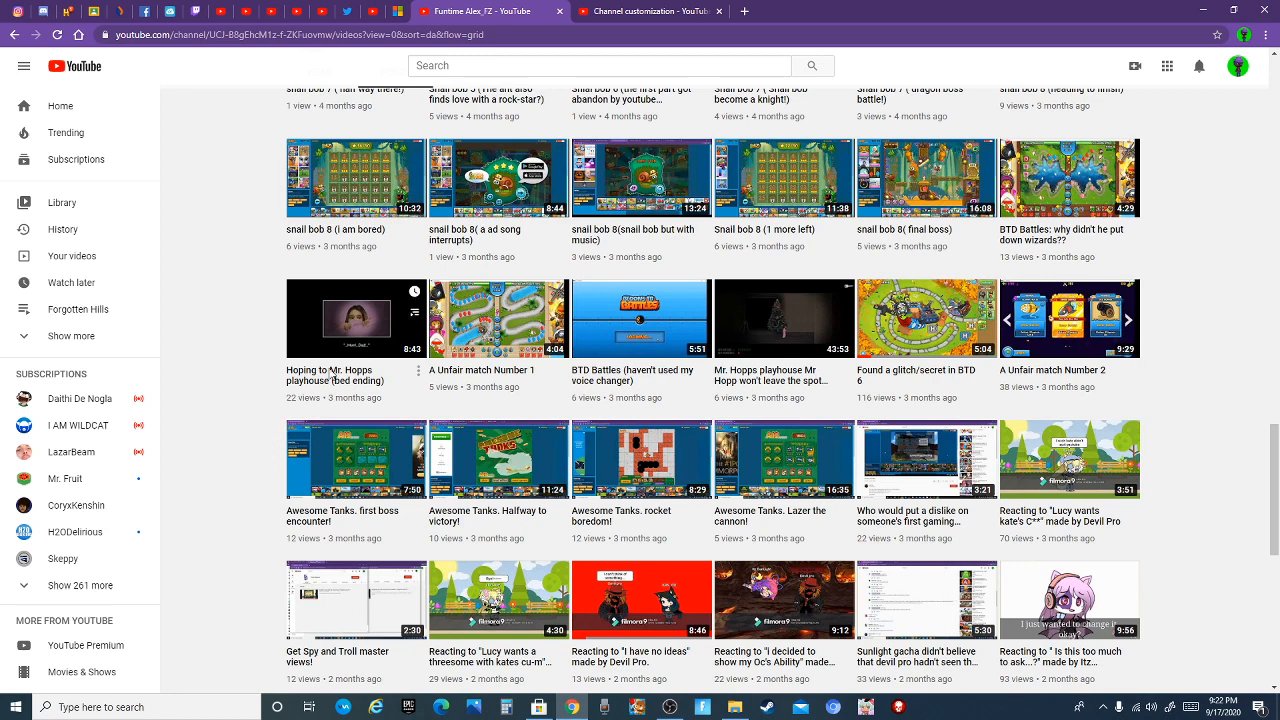
Scroll the uploads grid past the Awesome Tanks videos to two-month-old uploads like 'Boring video'.
scroll("down", 3)
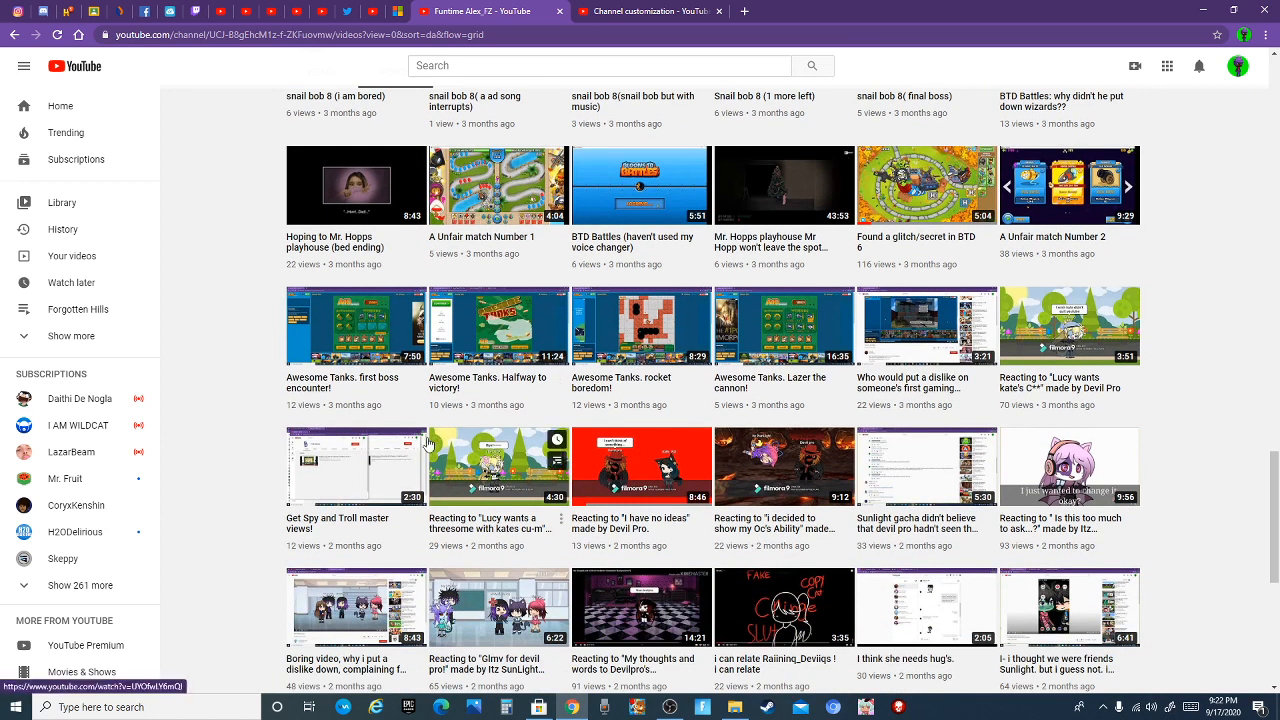
mouse_move(244, 486)
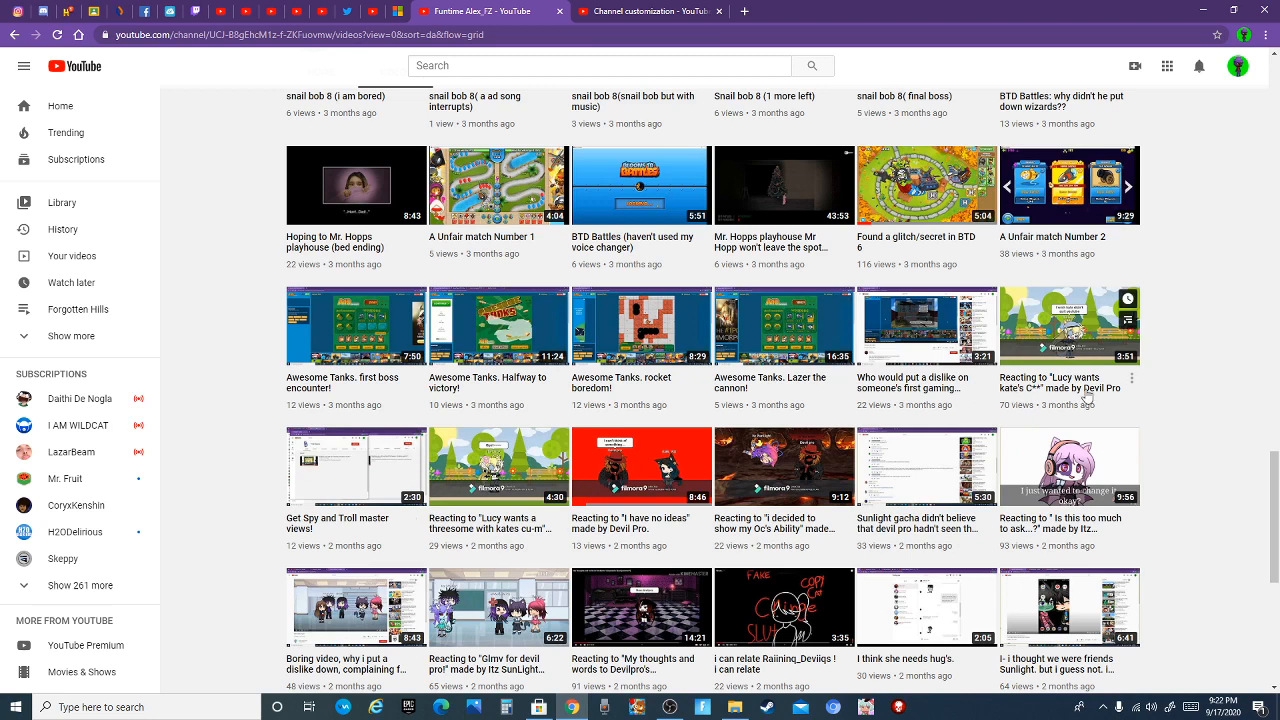
mouse_move(364, 456)
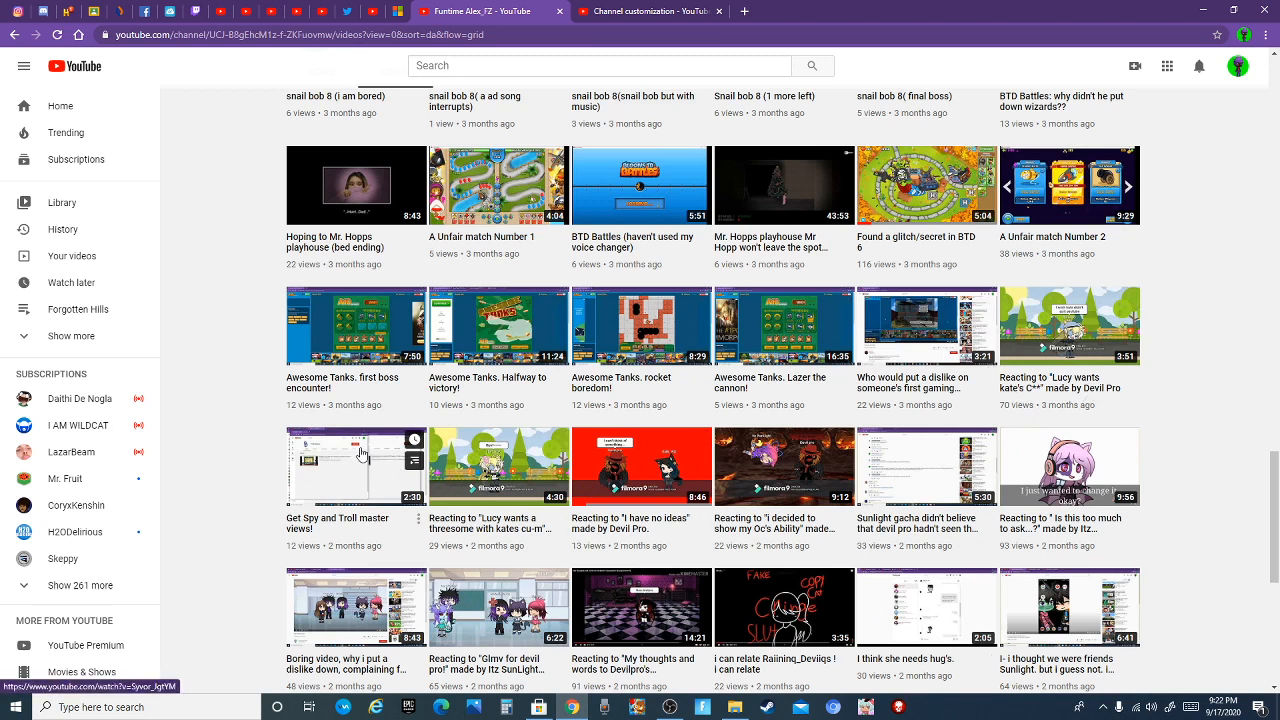
mouse_move(192, 458)
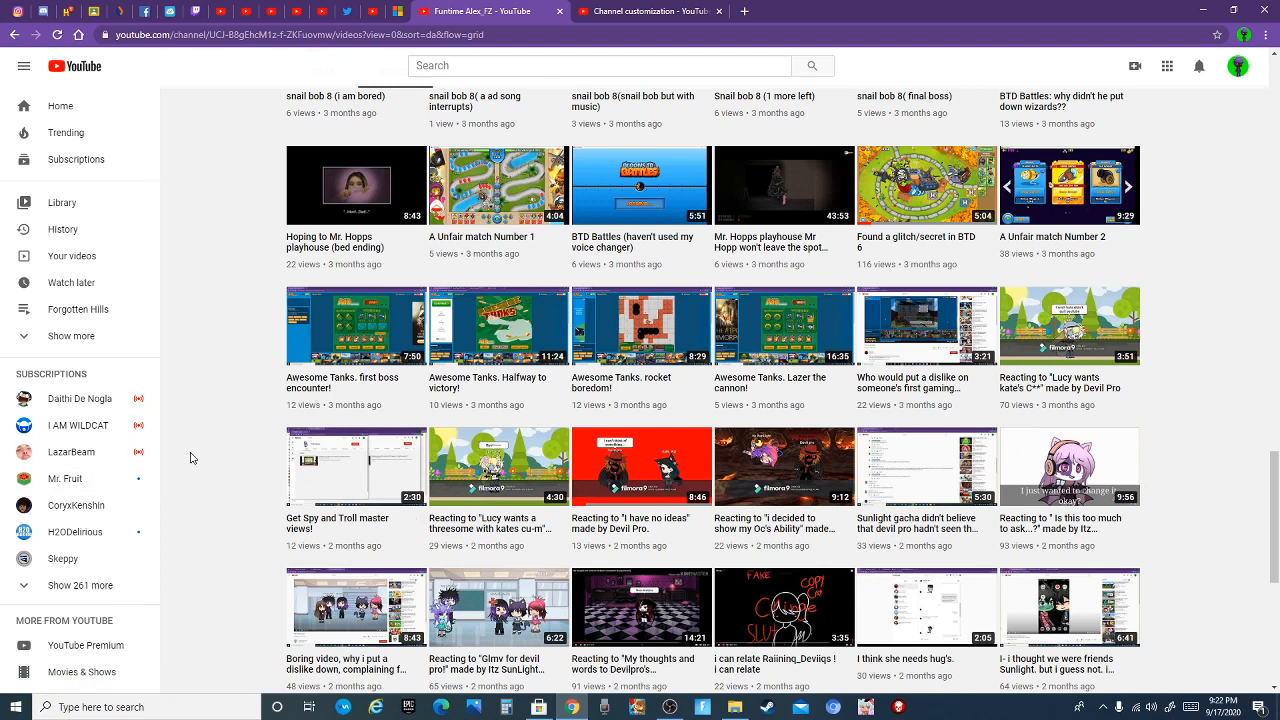
scroll("down", 3)
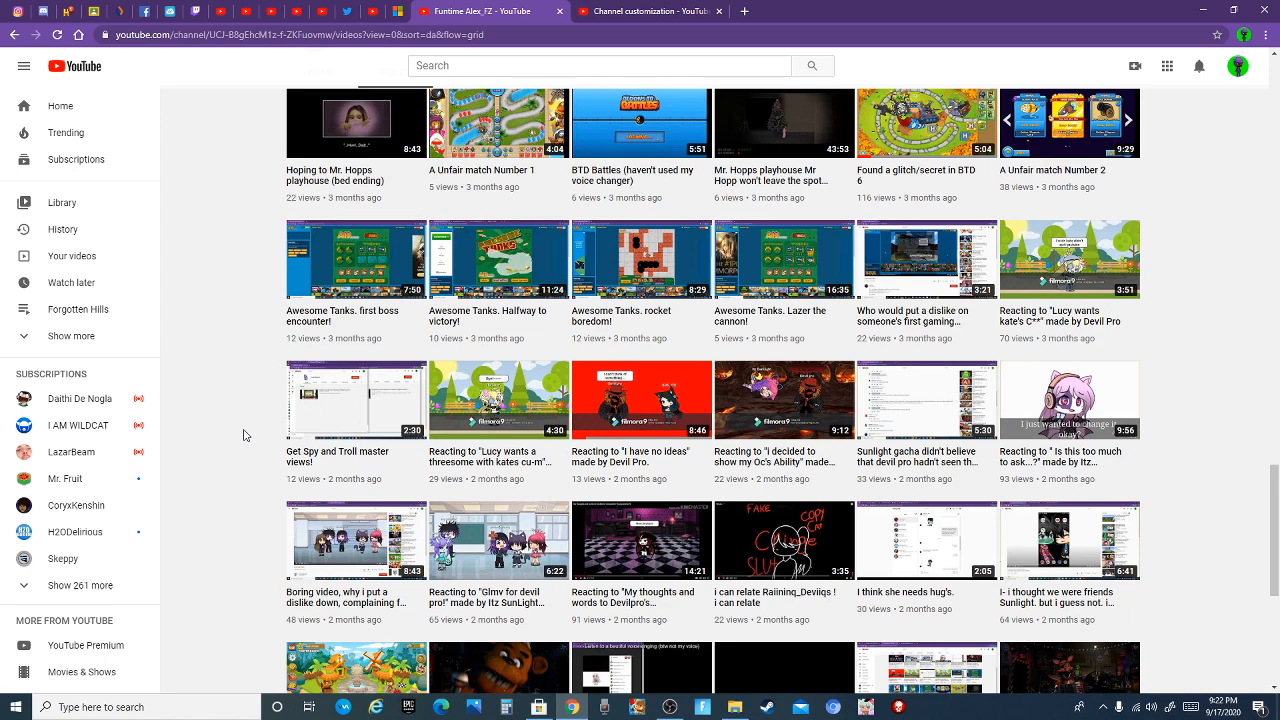
Scroll to the end of the uploads, reaching 'Forgotten Hill | The adventure begins!' from 47 minutes ago.
scroll("down", 3)
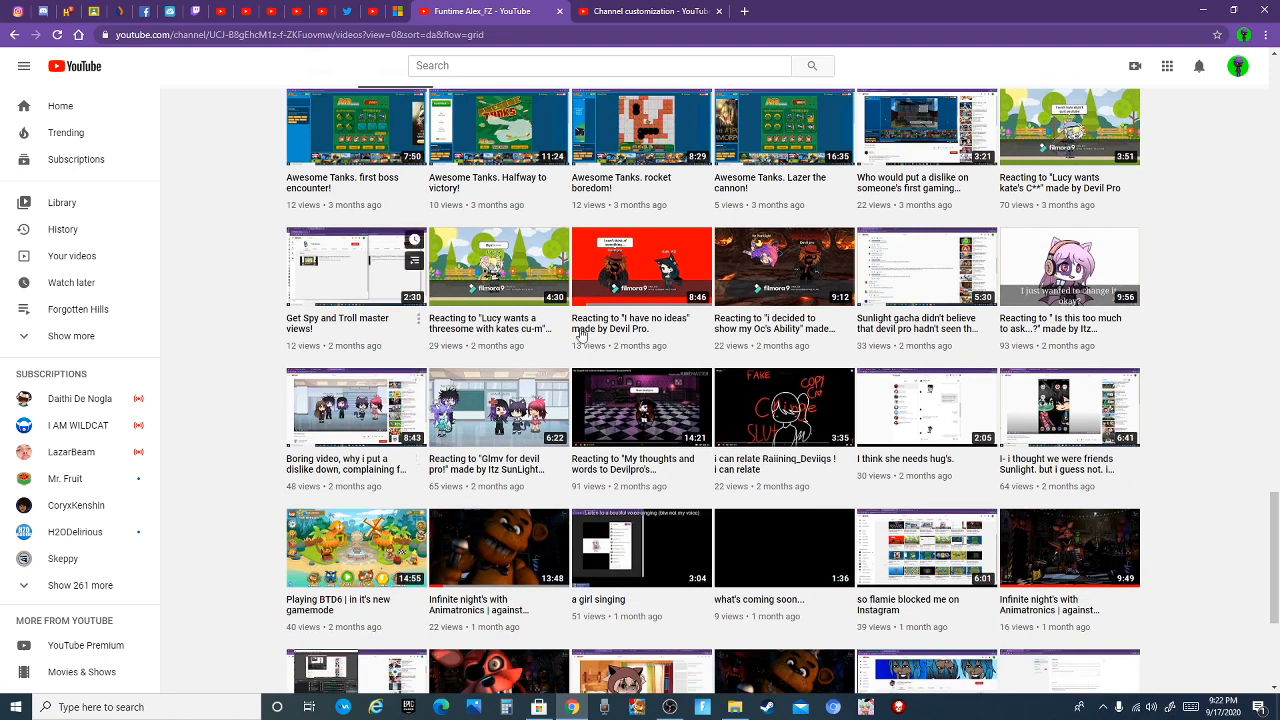
scroll("down", 3)
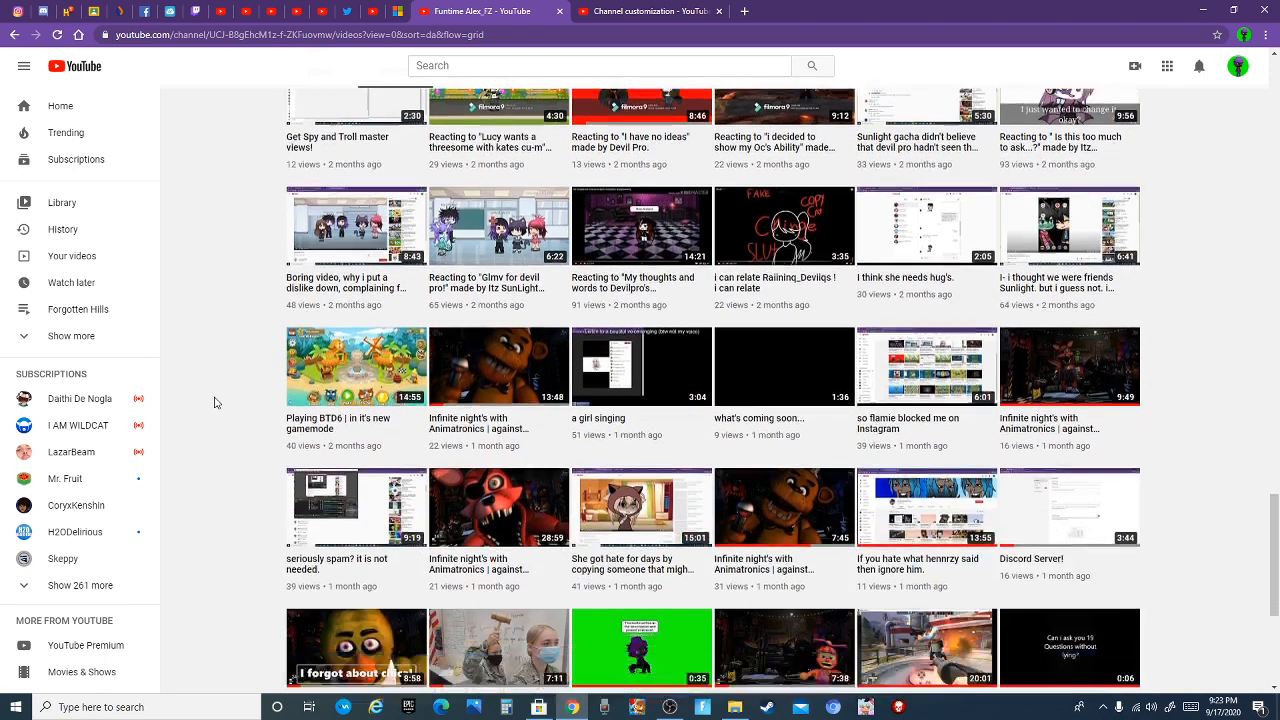
scroll("down", 3)
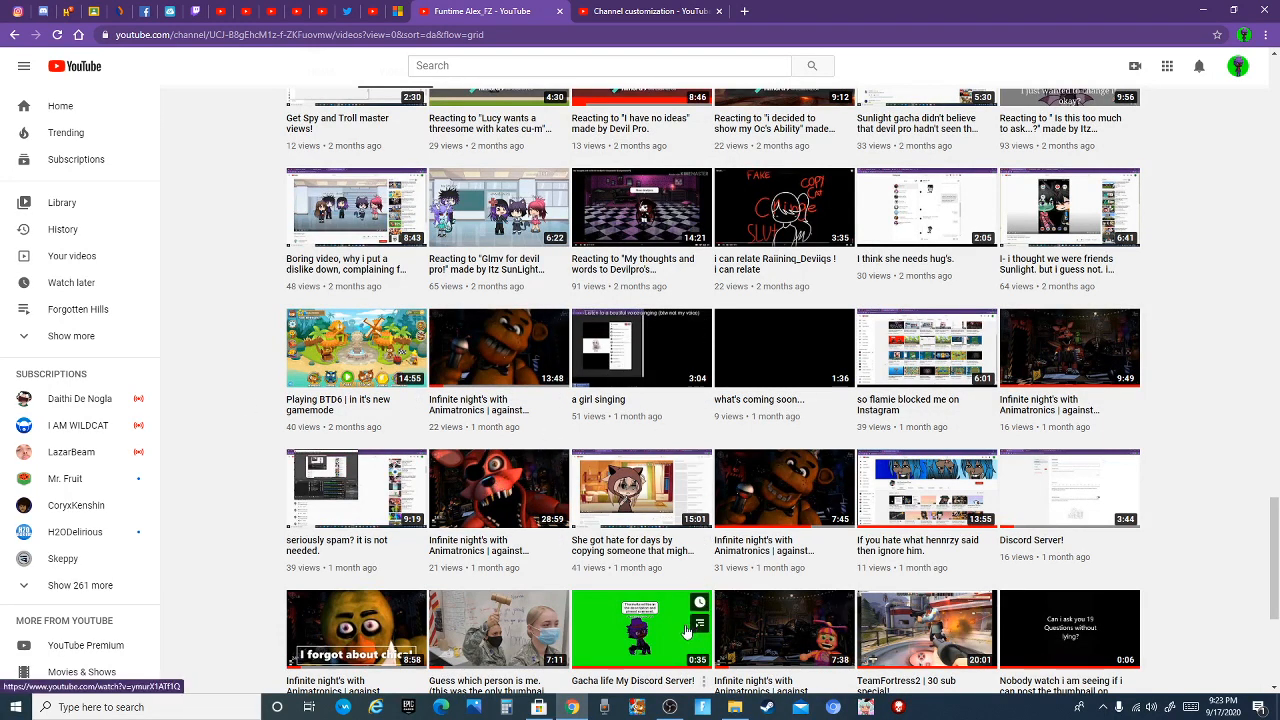
mouse_move(244, 412)
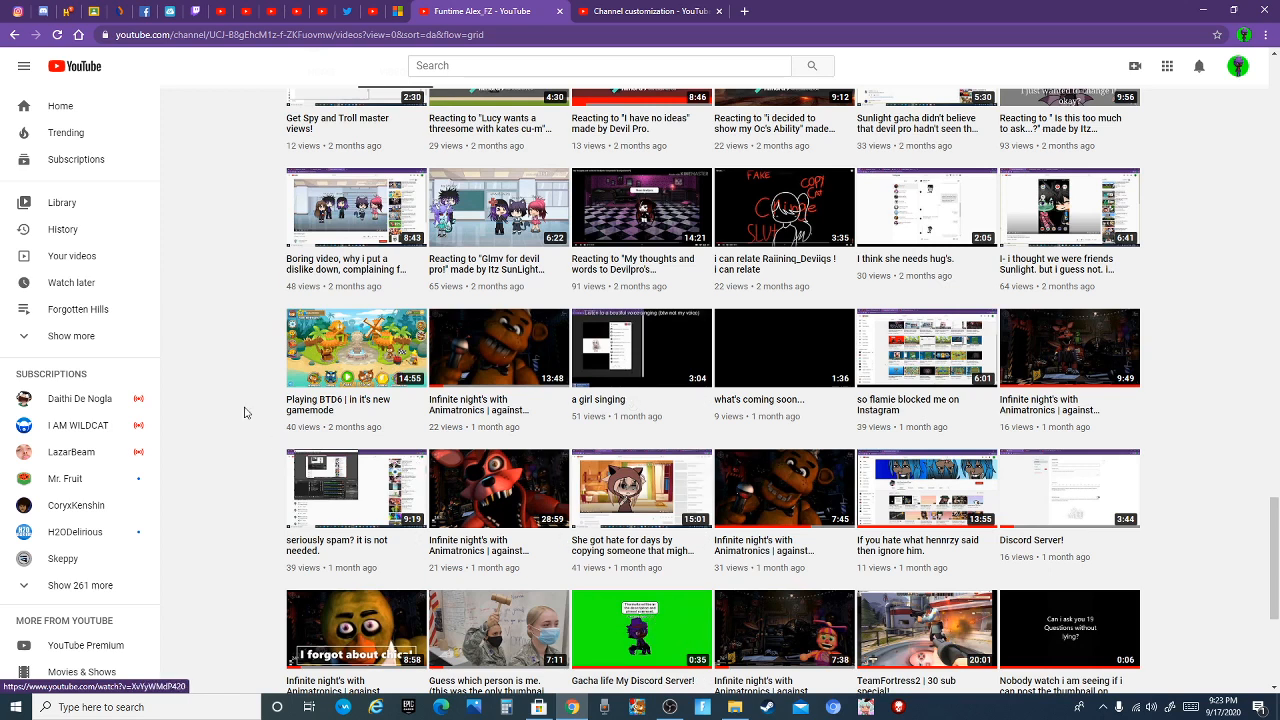
mouse_move(232, 280)
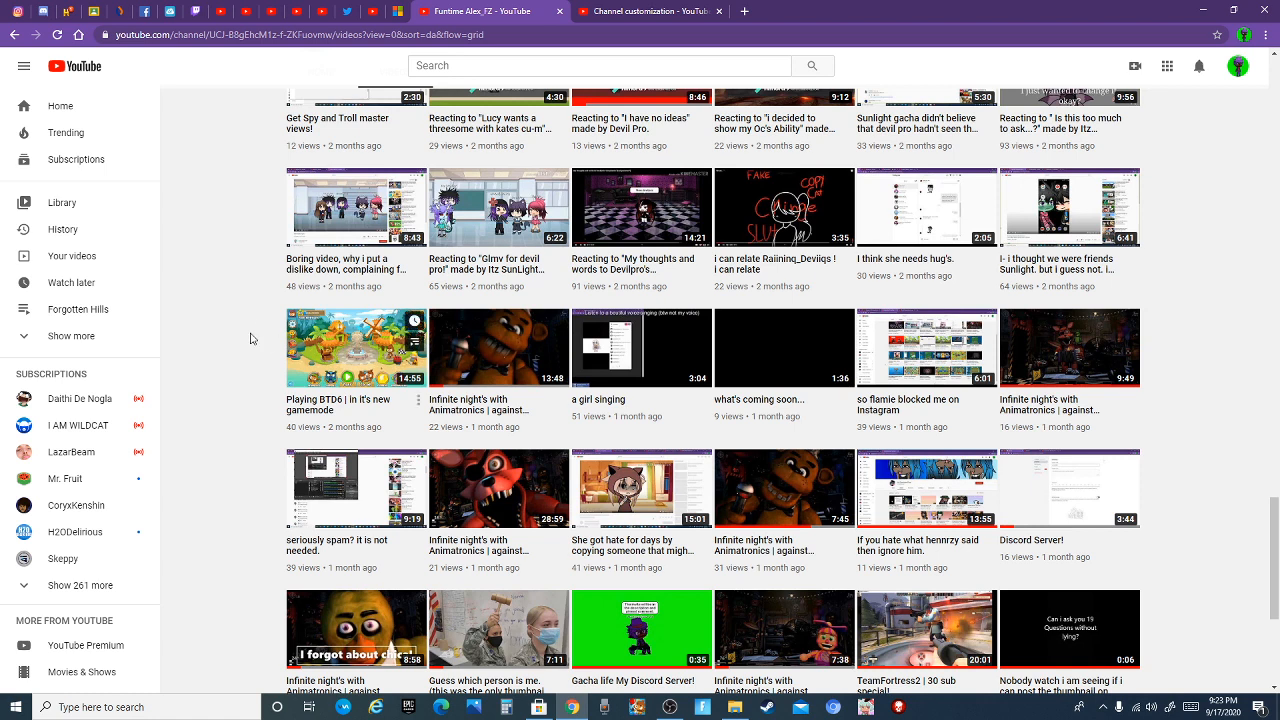
mouse_move(288, 390)
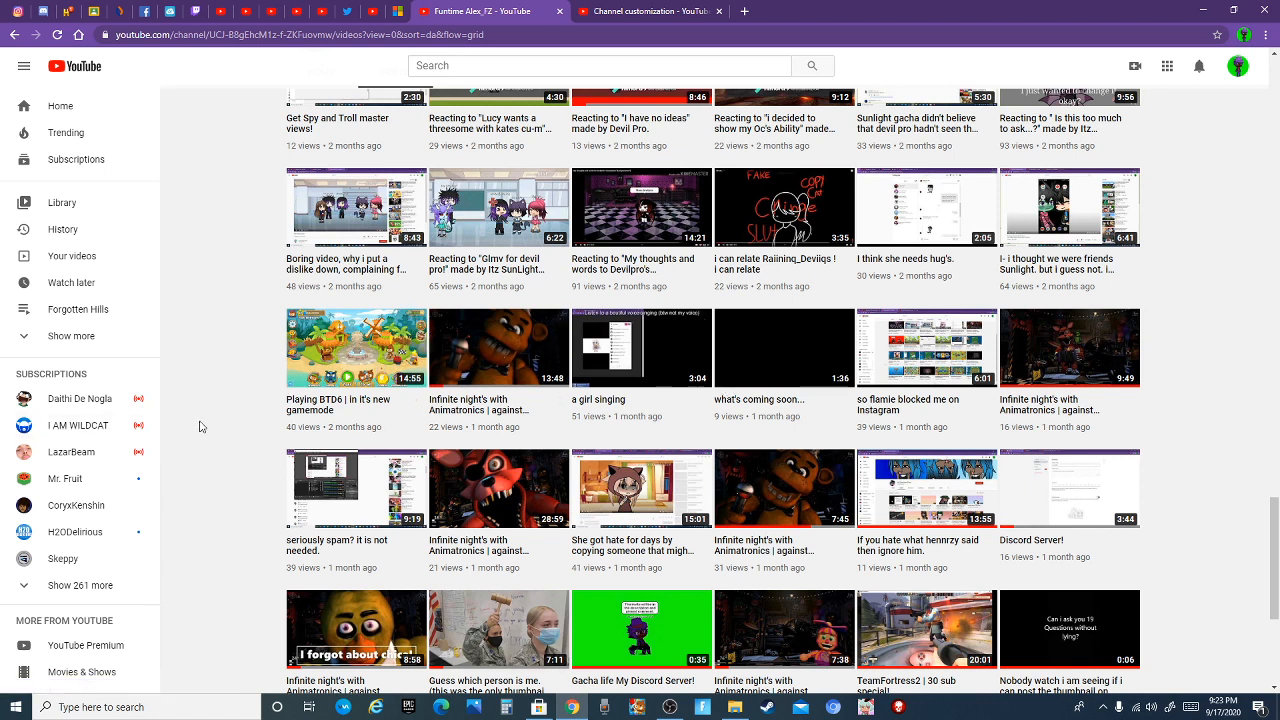
scroll("down", 3)
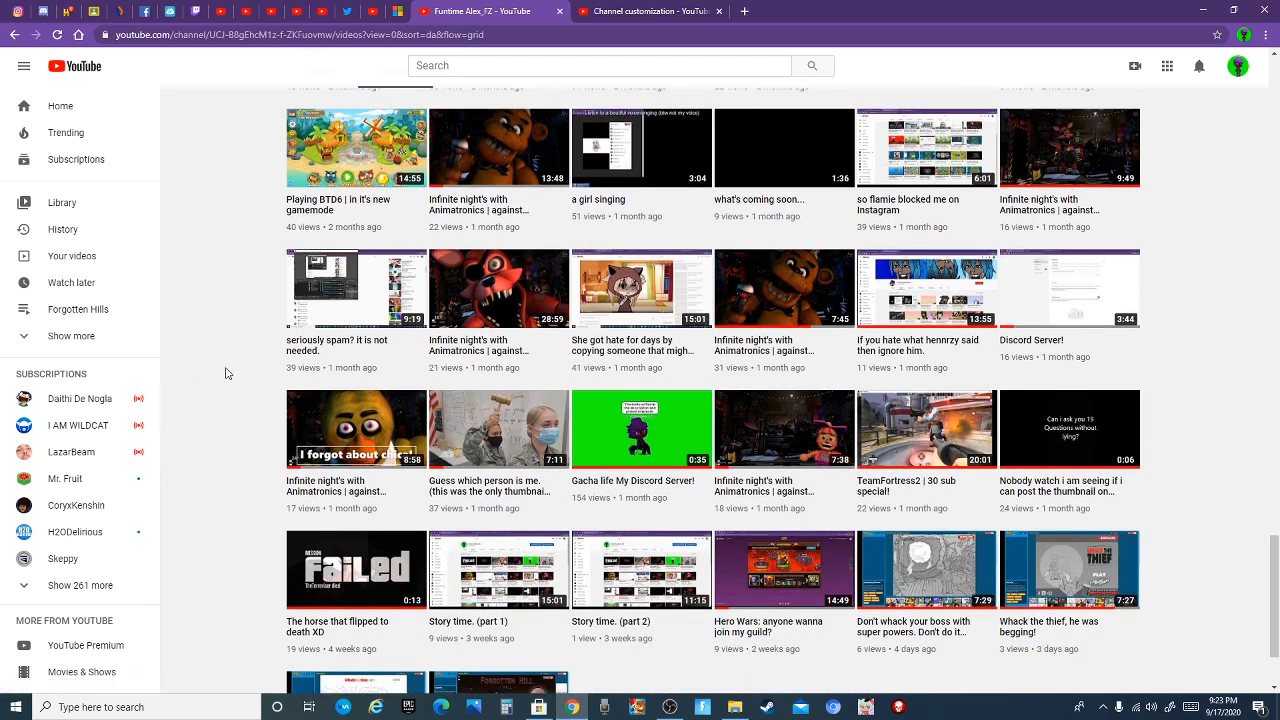
scroll("down", 3)
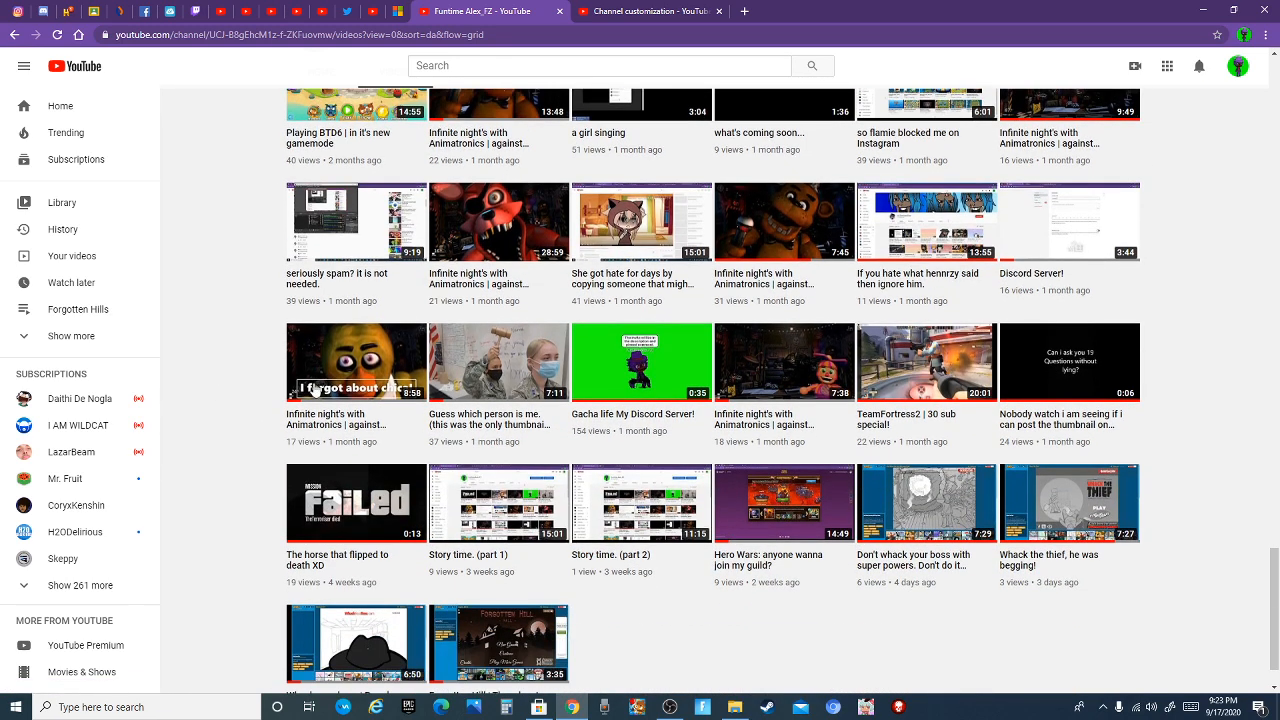
scroll("down", 3)
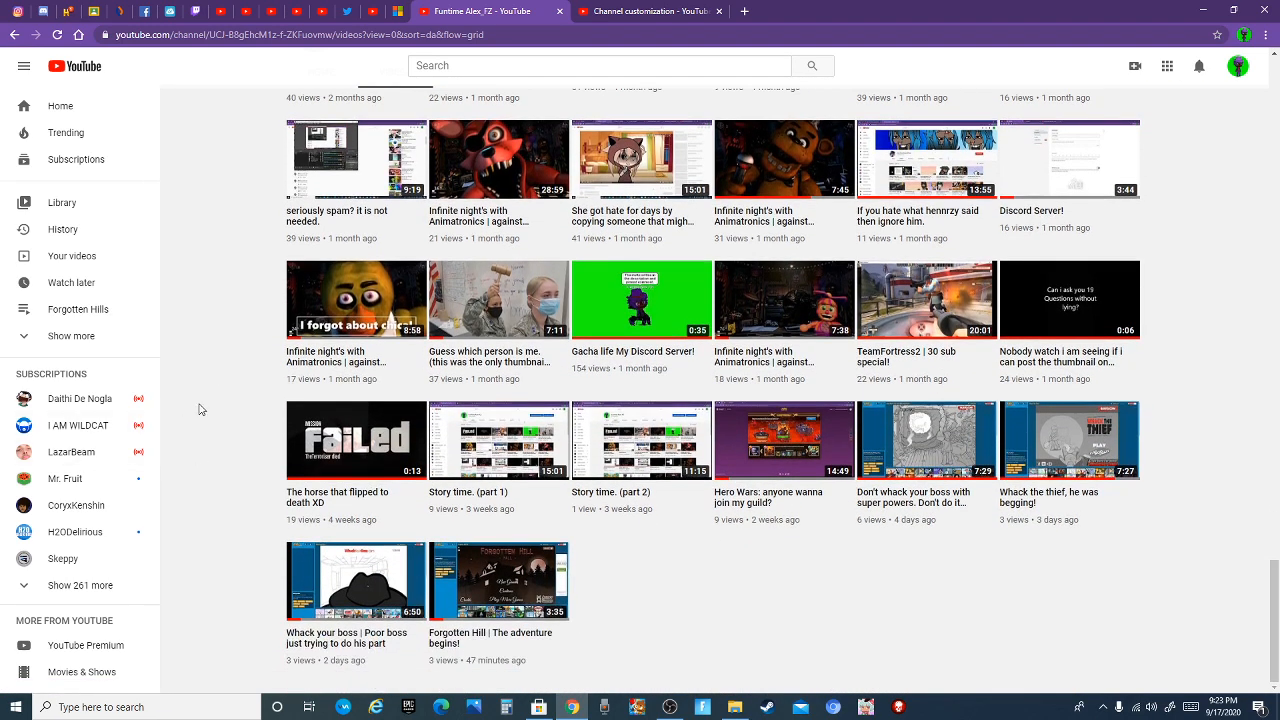
mouse_move(228, 490)
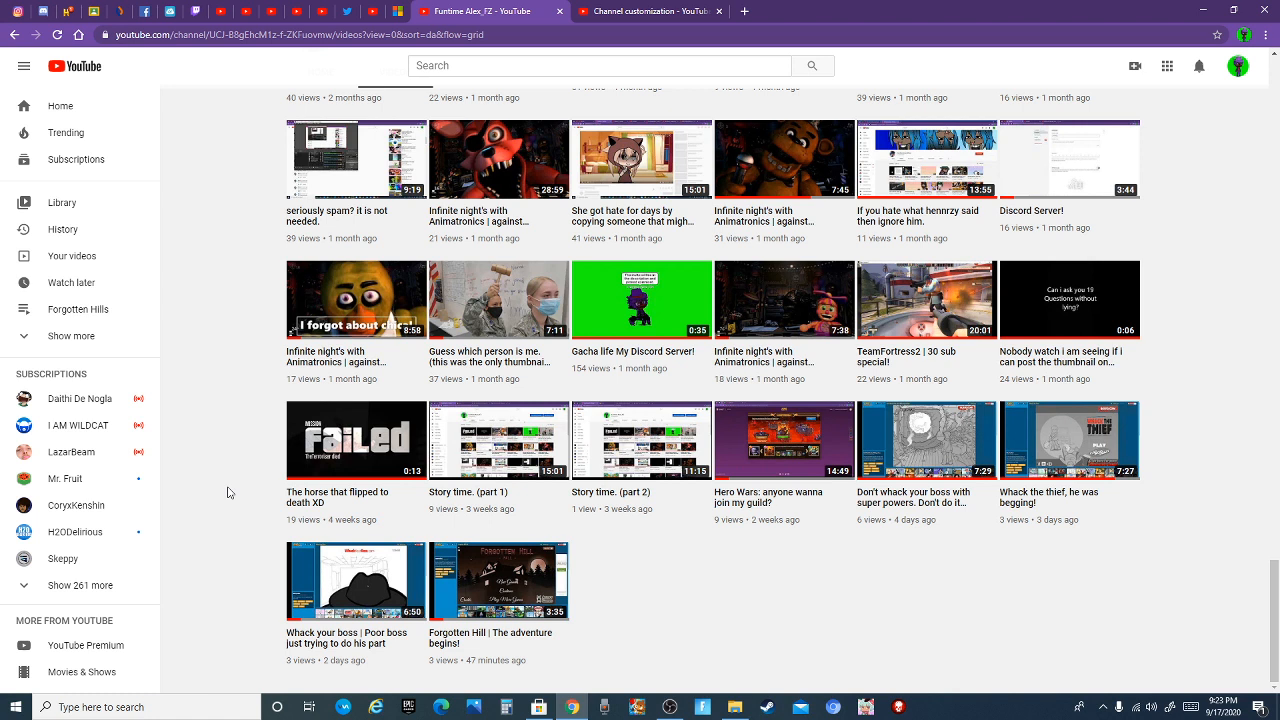
mouse_move(190, 498)
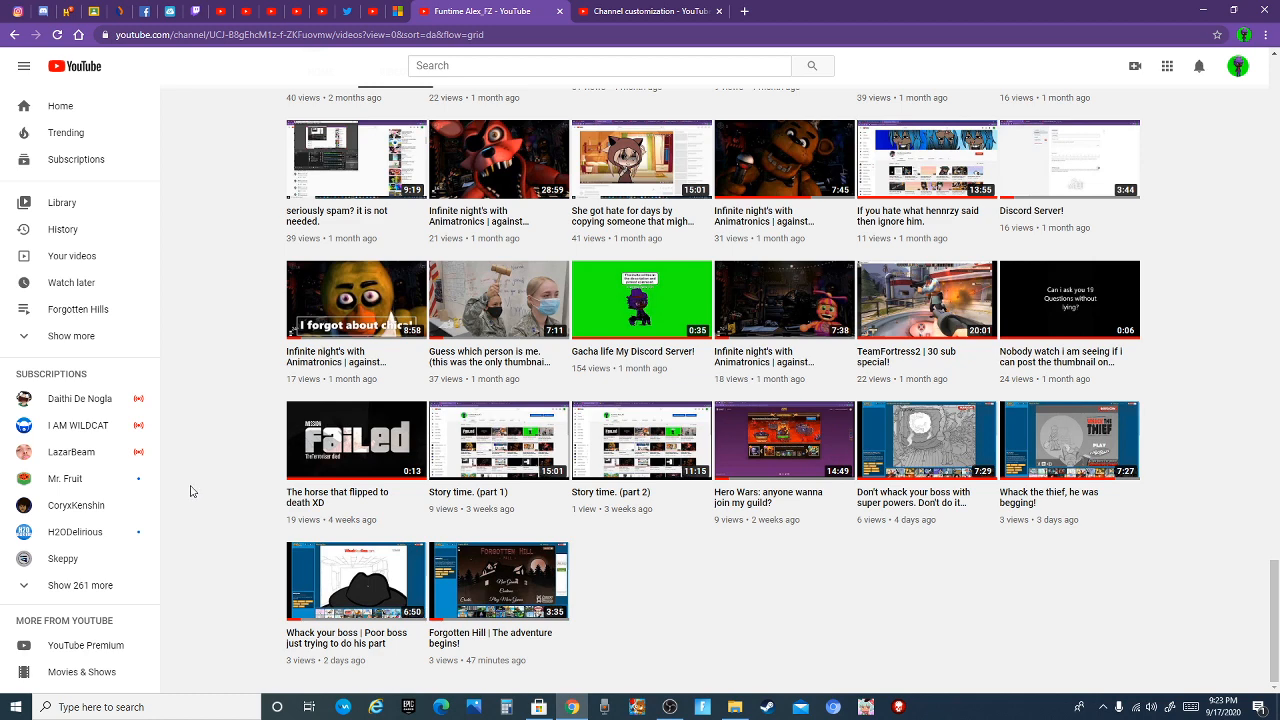
mouse_move(582, 368)
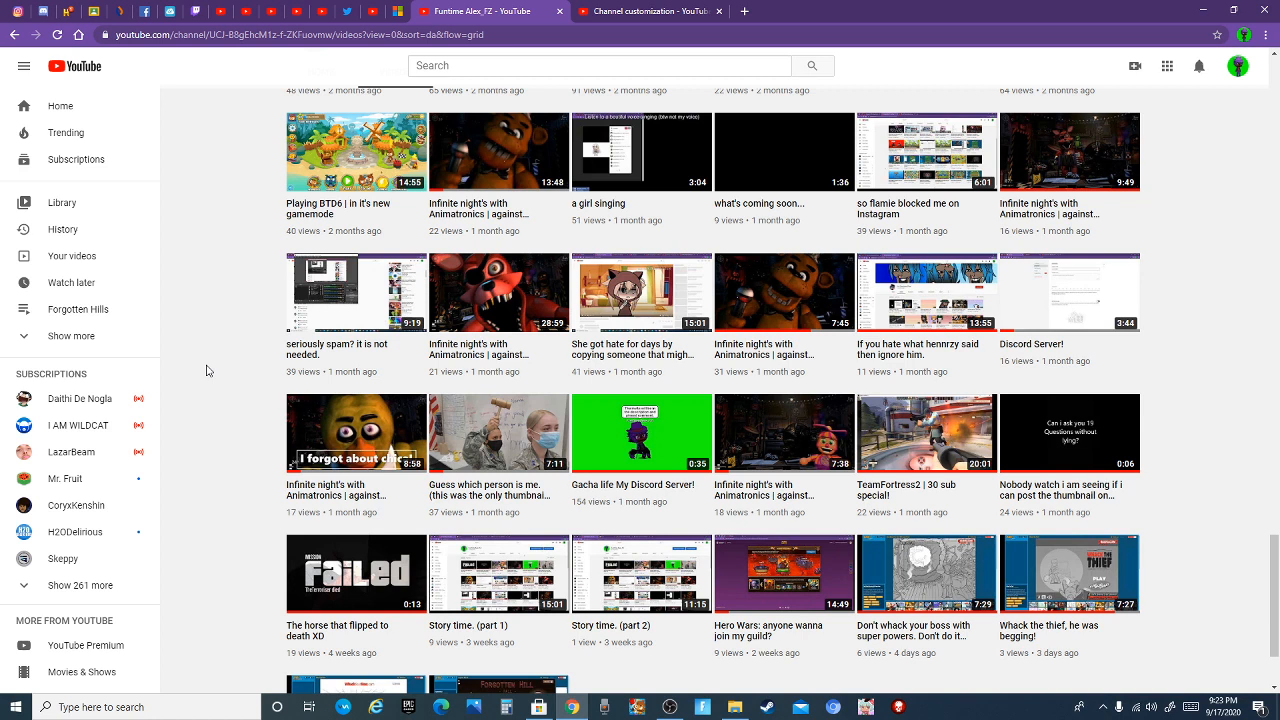
Scroll the uploads grid so month-old videos like 'Discord Server!' sit above the newest ones.
scroll("down", 3)
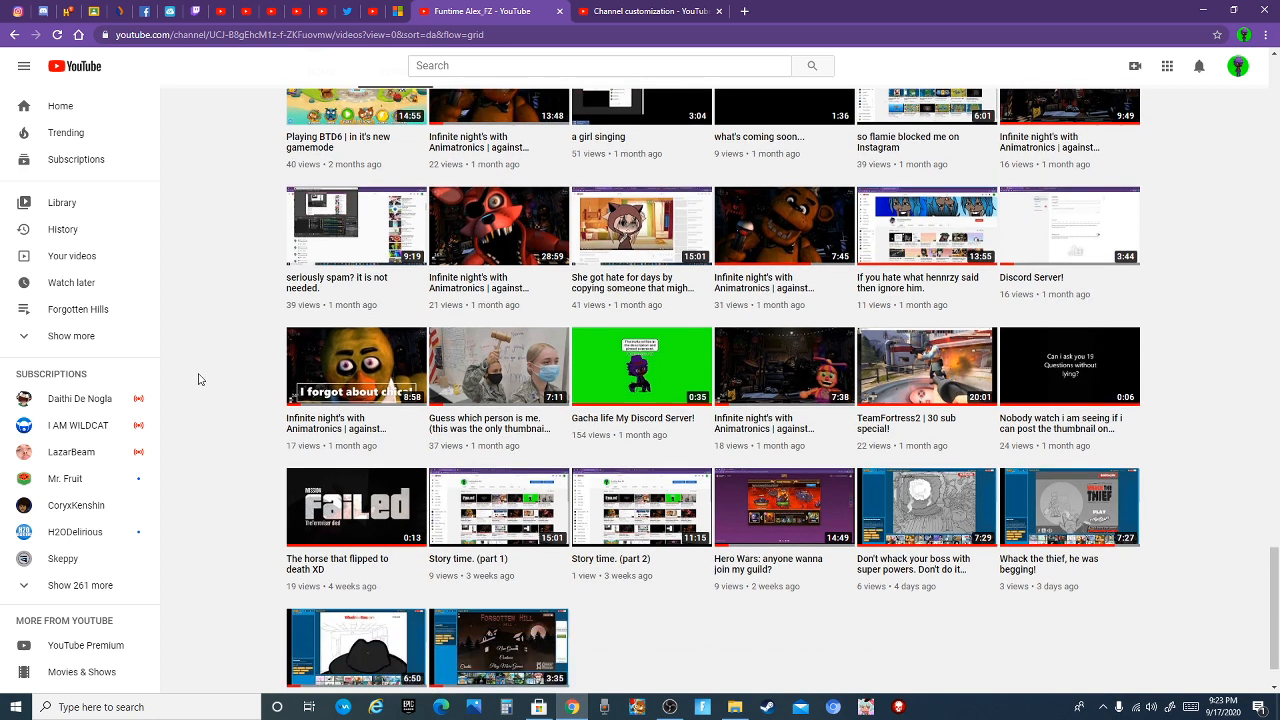
mouse_move(922, 390)
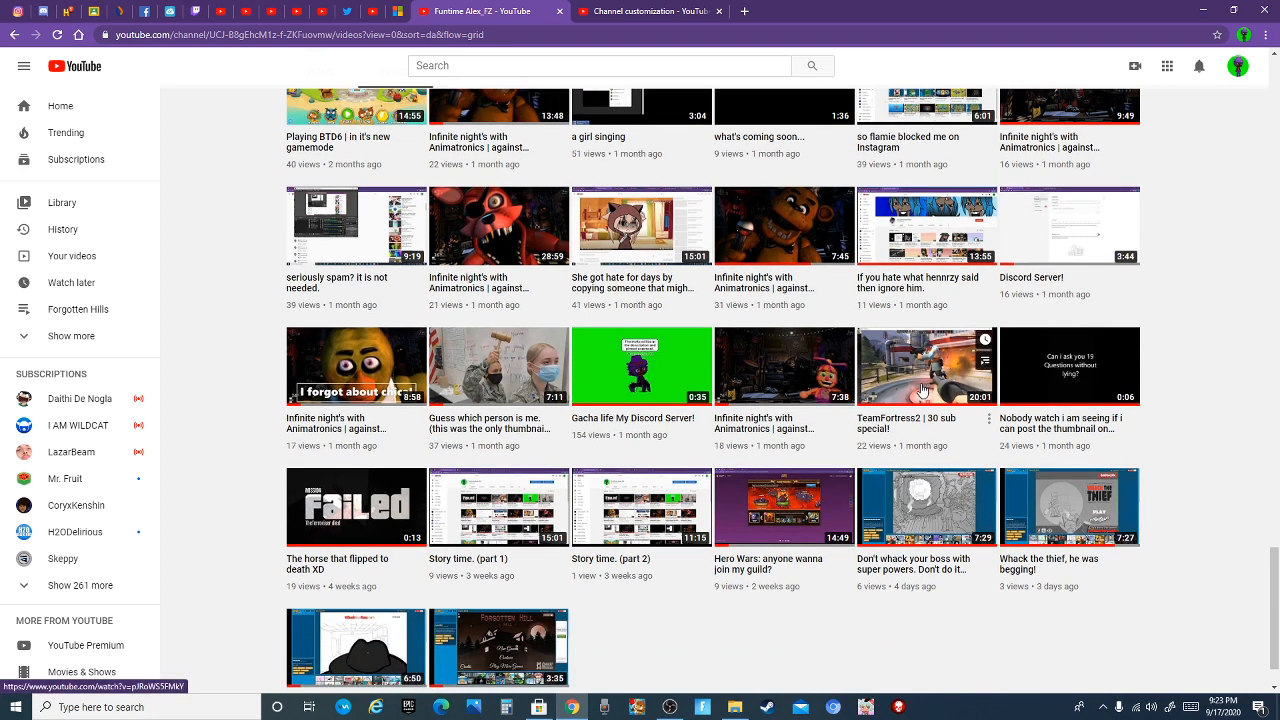
mouse_move(888, 398)
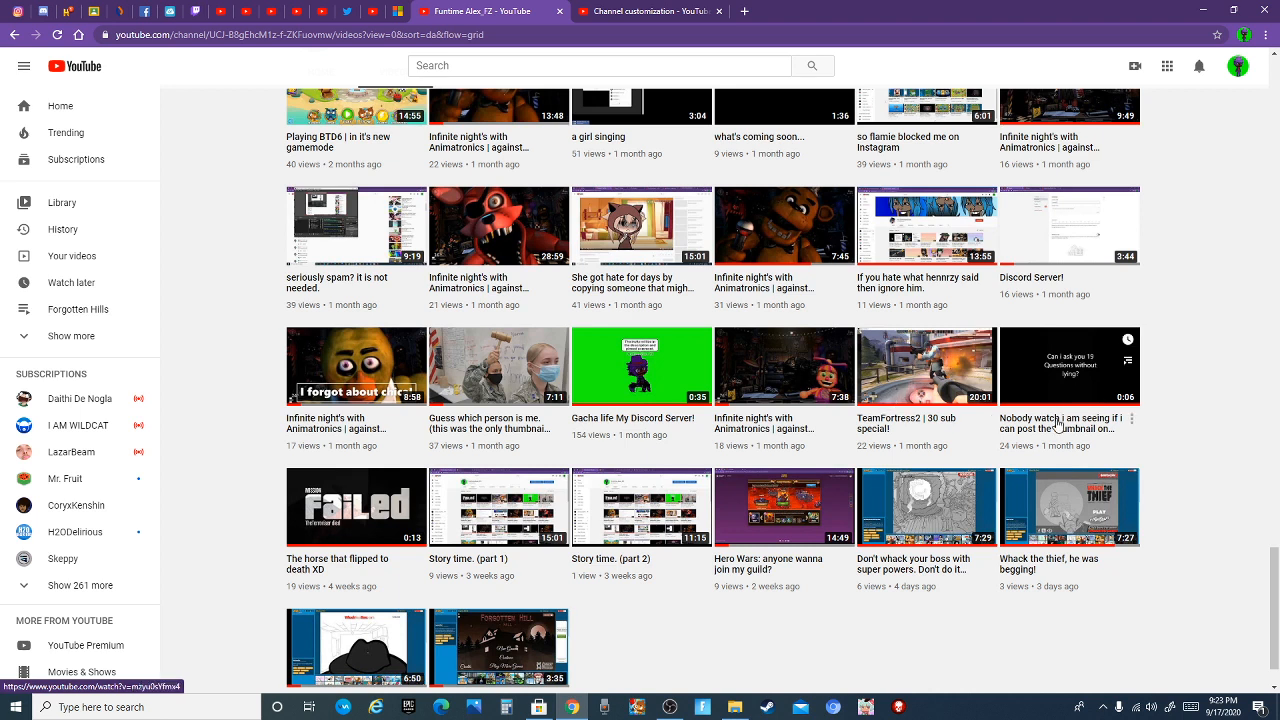
mouse_move(1192, 382)
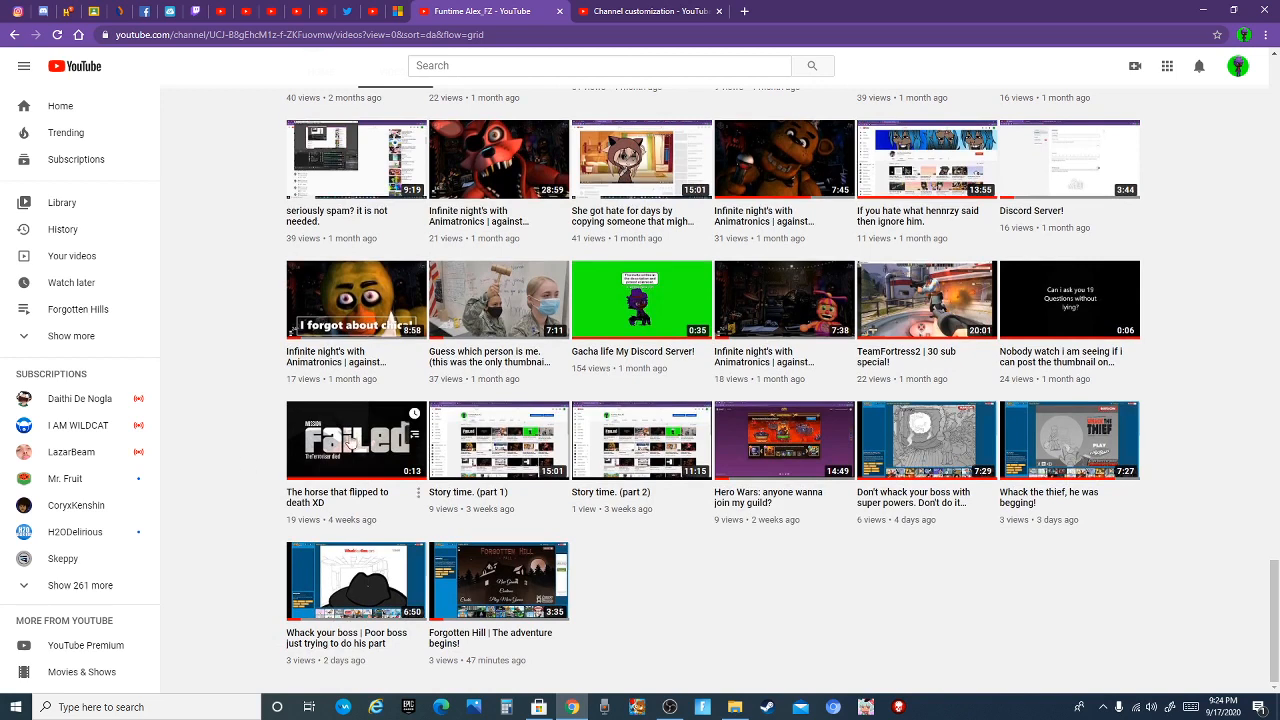
mouse_move(348, 442)
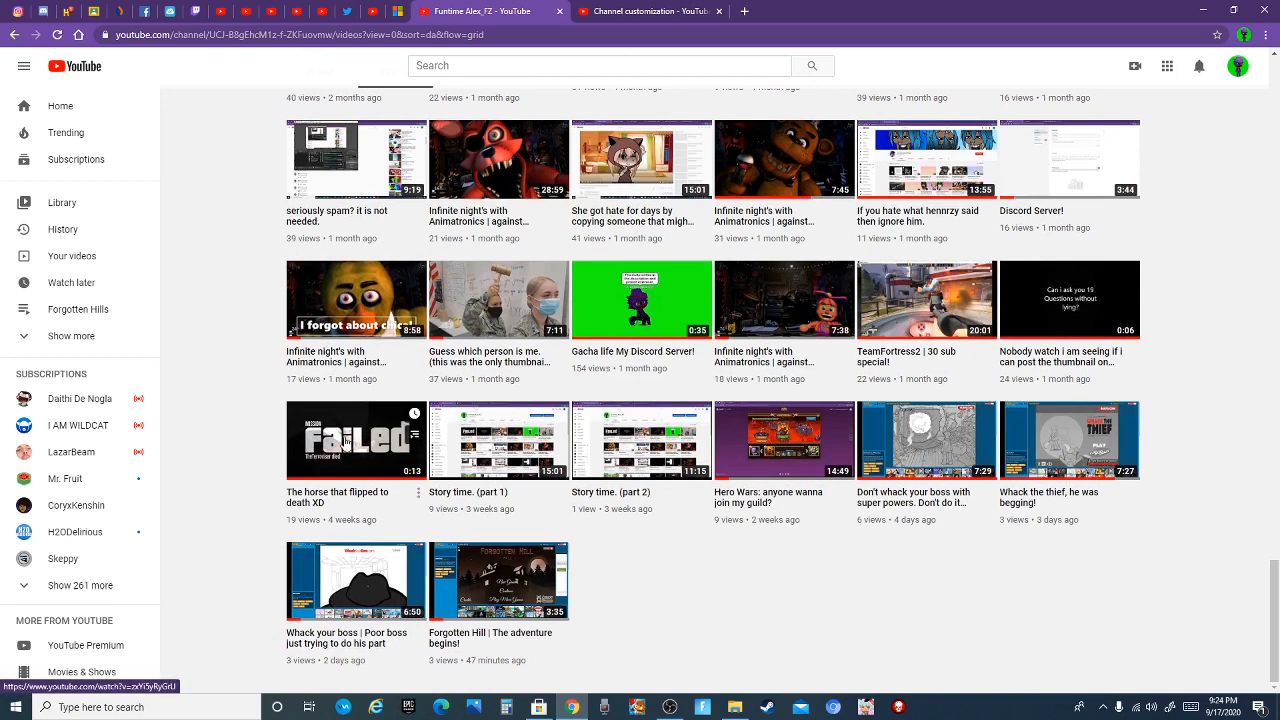
mouse_move(238, 408)
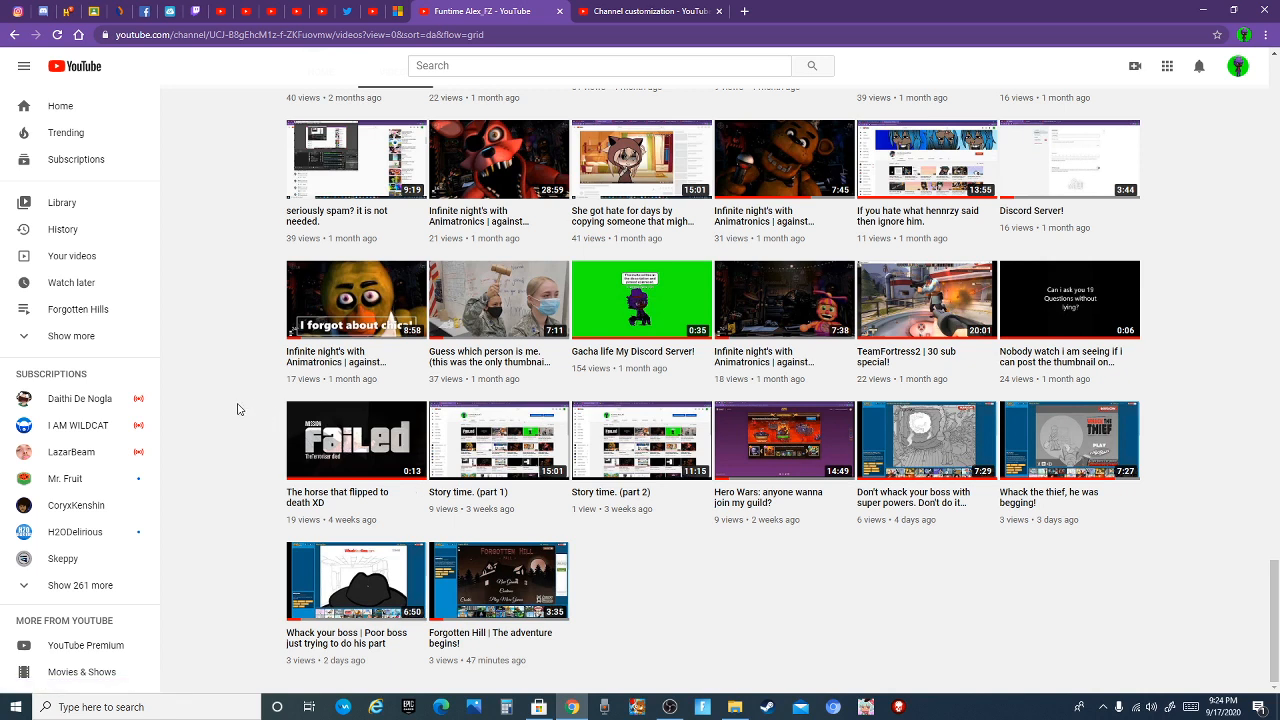
mouse_move(256, 466)
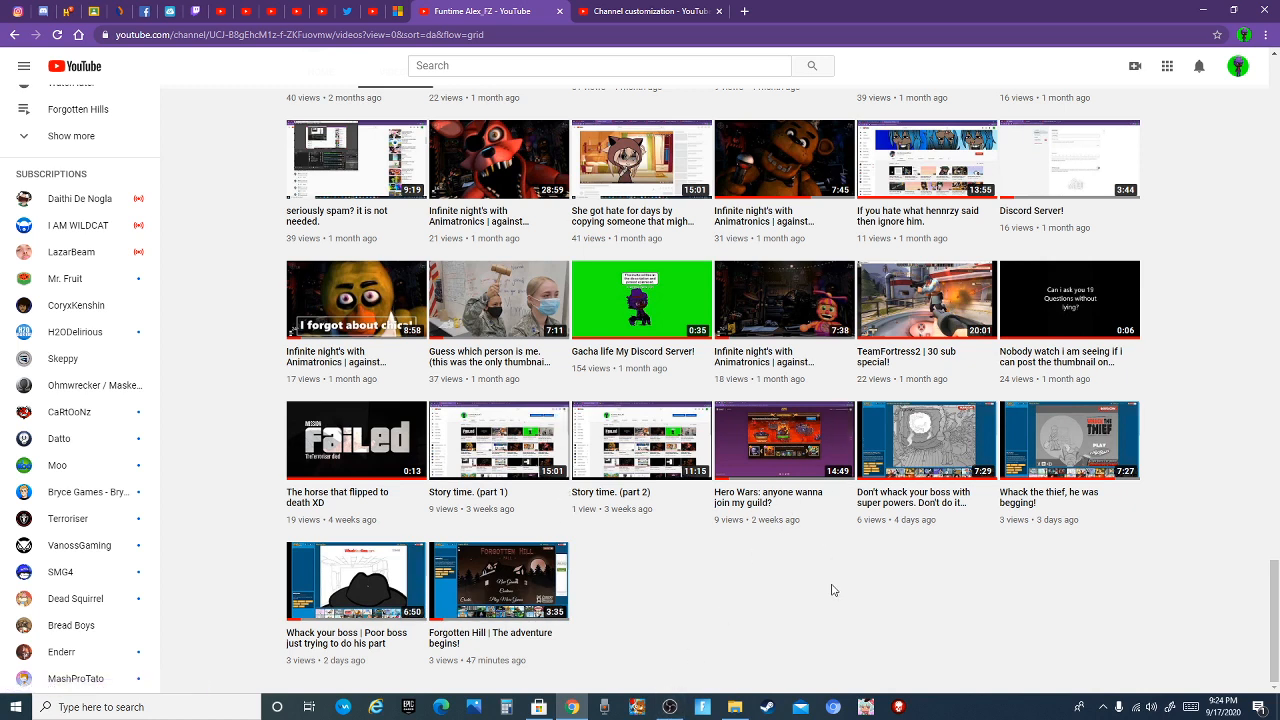
mouse_move(840, 652)
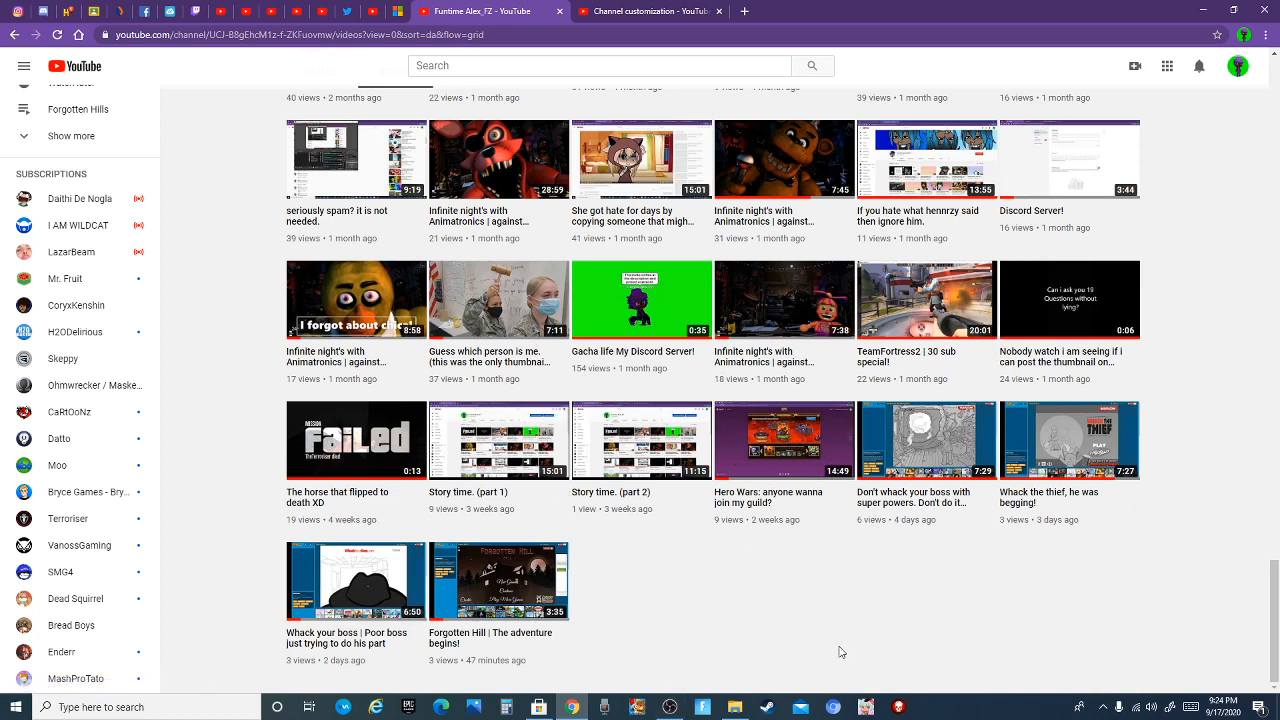
mouse_move(800, 620)
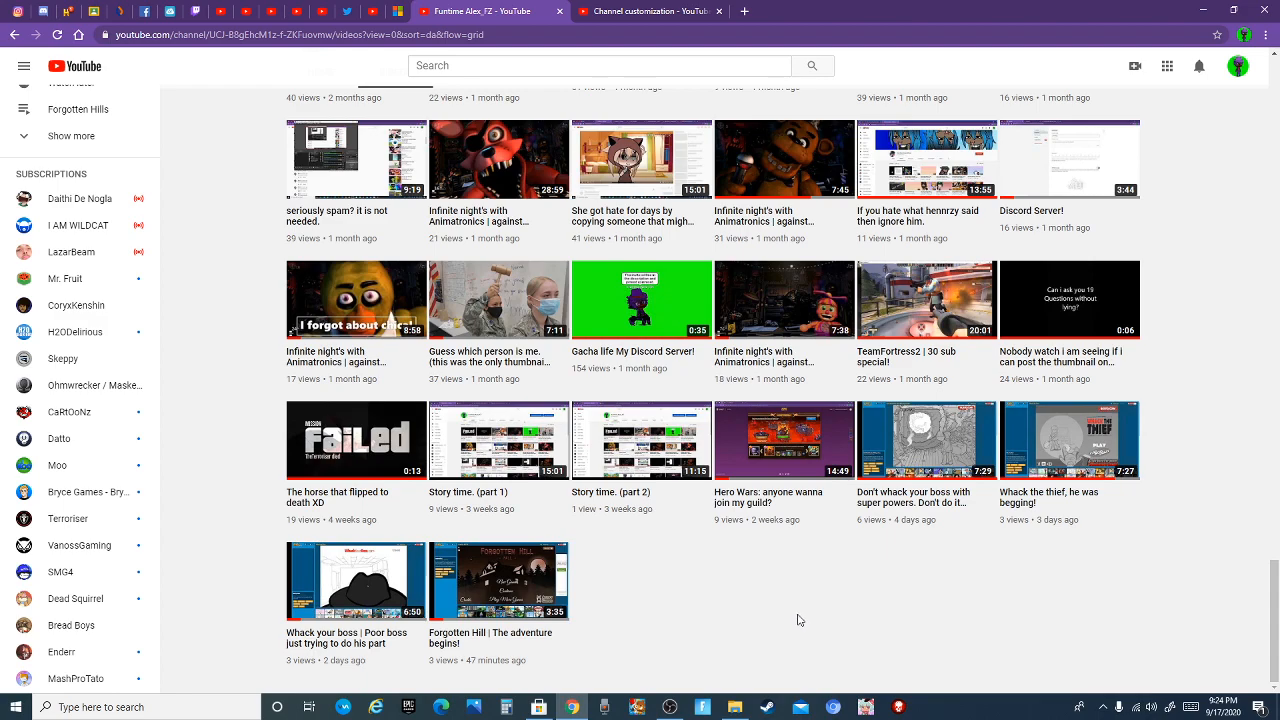
mouse_move(738, 634)
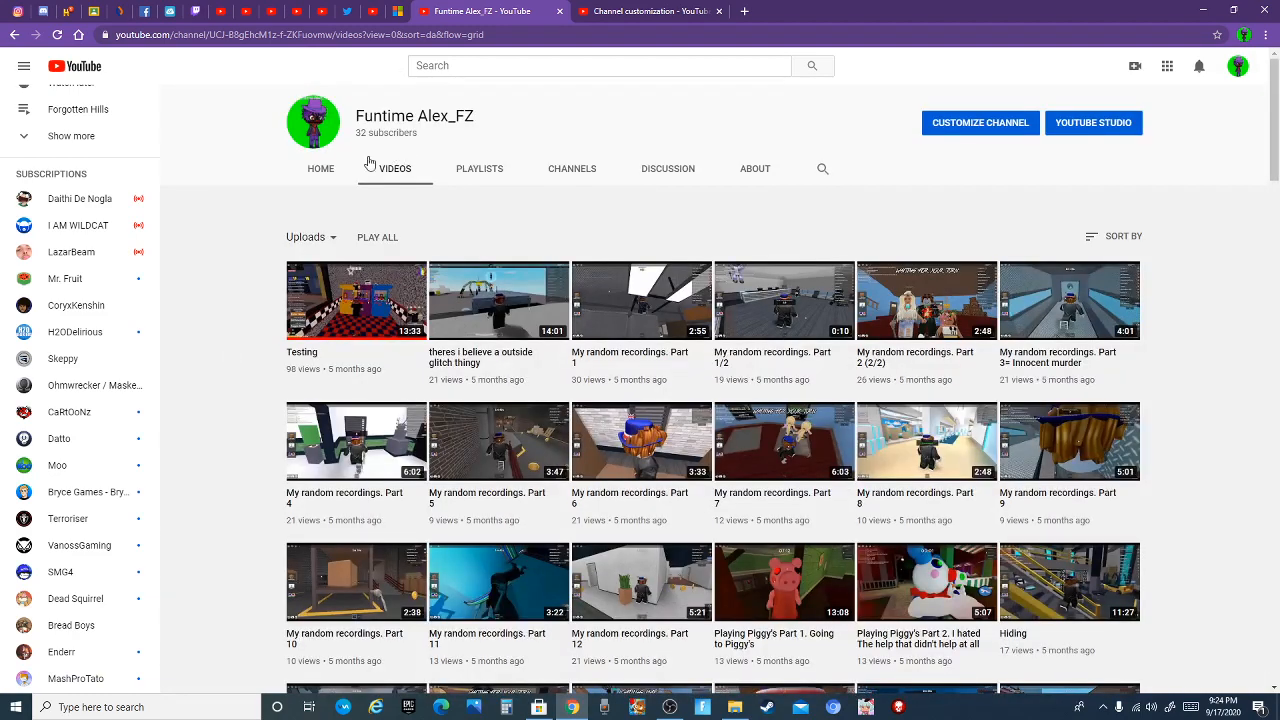
Show the Funtime Alex_FZ channel Home page with recent uploads and featured channels.
left_click(320, 168)
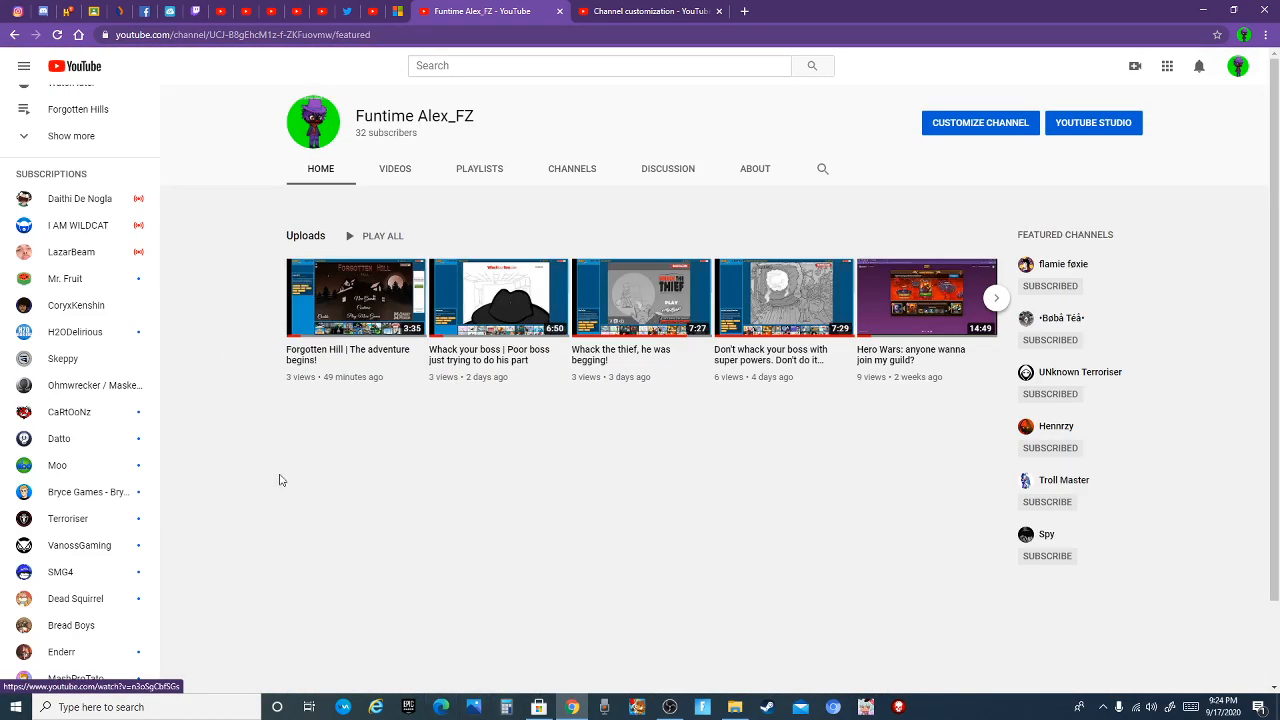
mouse_move(252, 468)
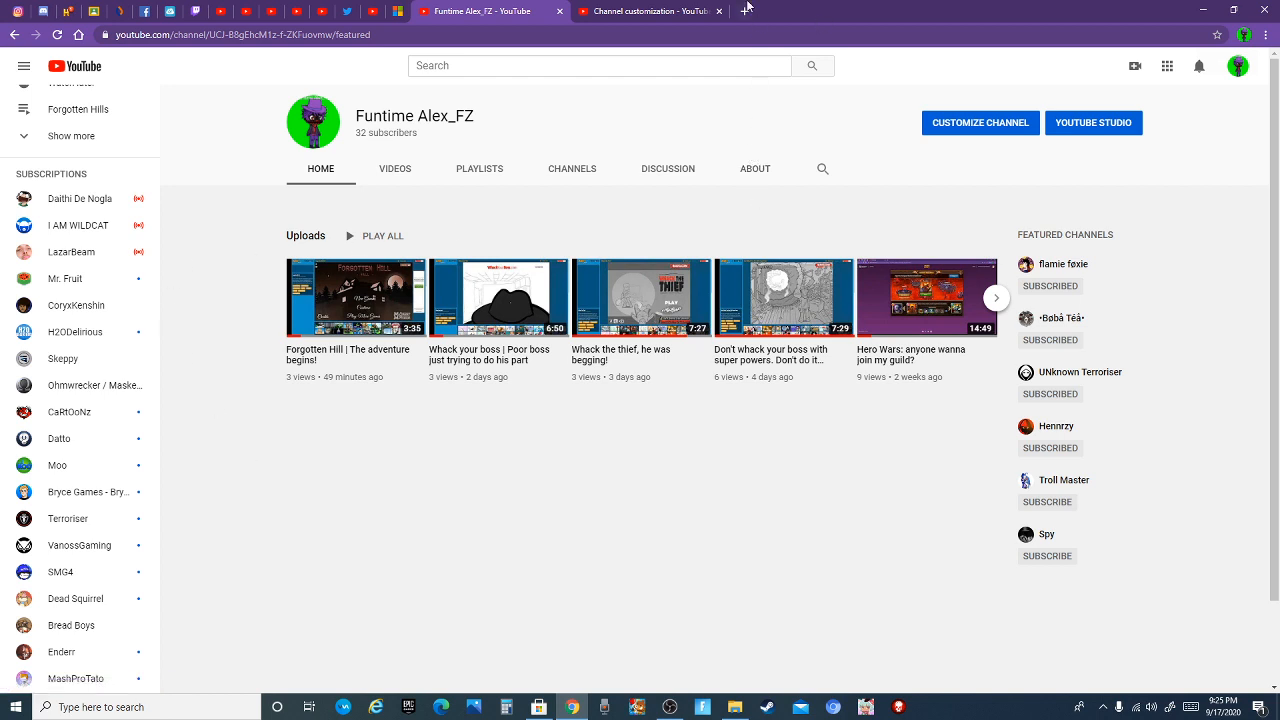
Bring up a new tab and browse down through the long bookmarks list.
left_click(904, 12)
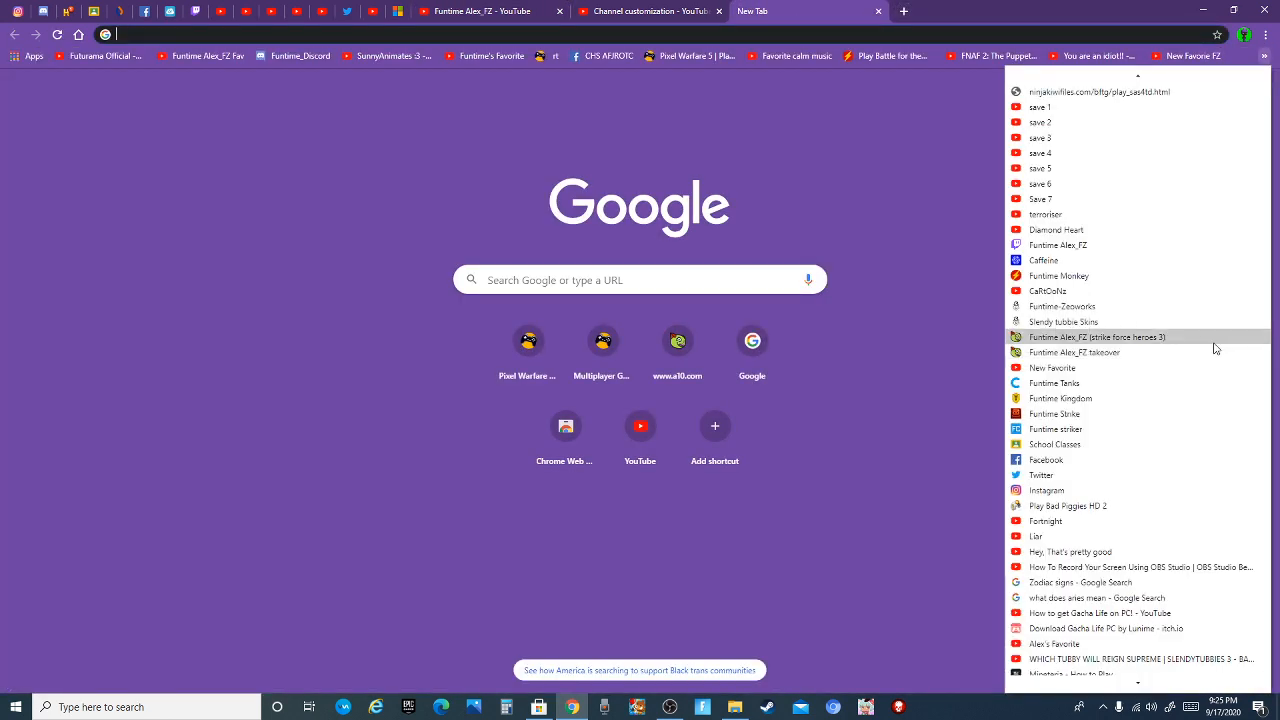
mouse_move(1056, 230)
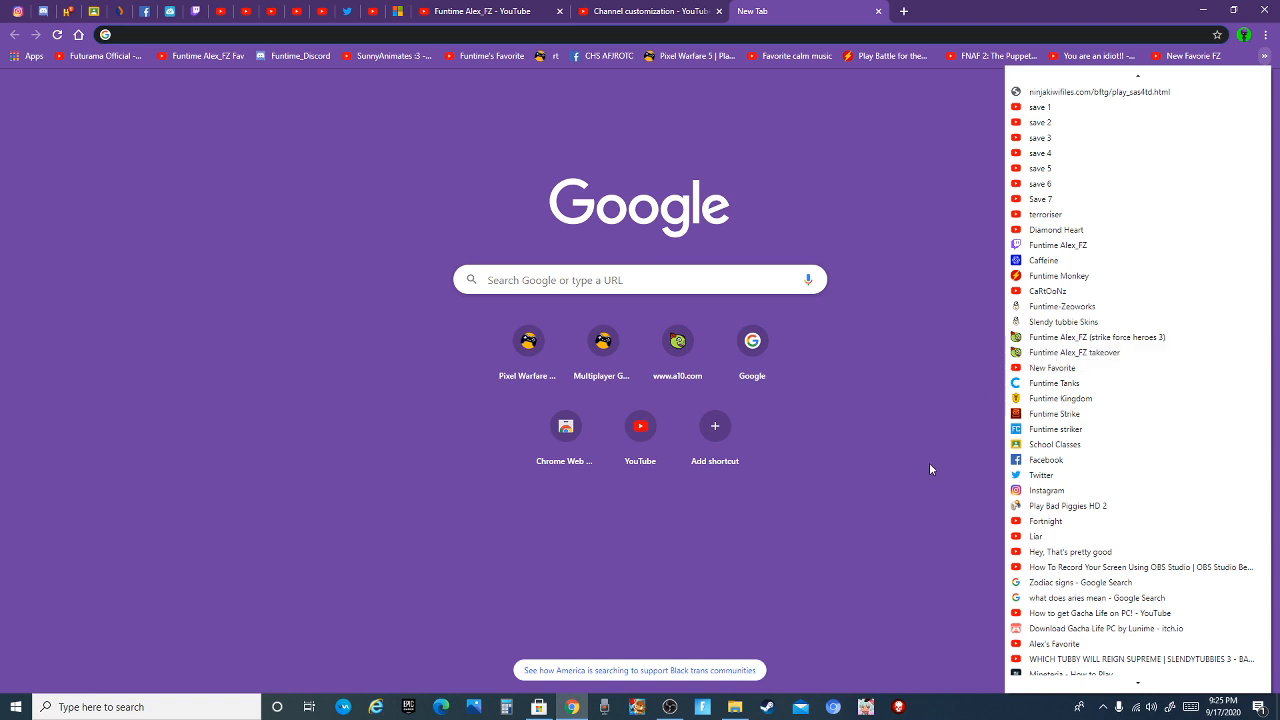
mouse_move(928, 468)
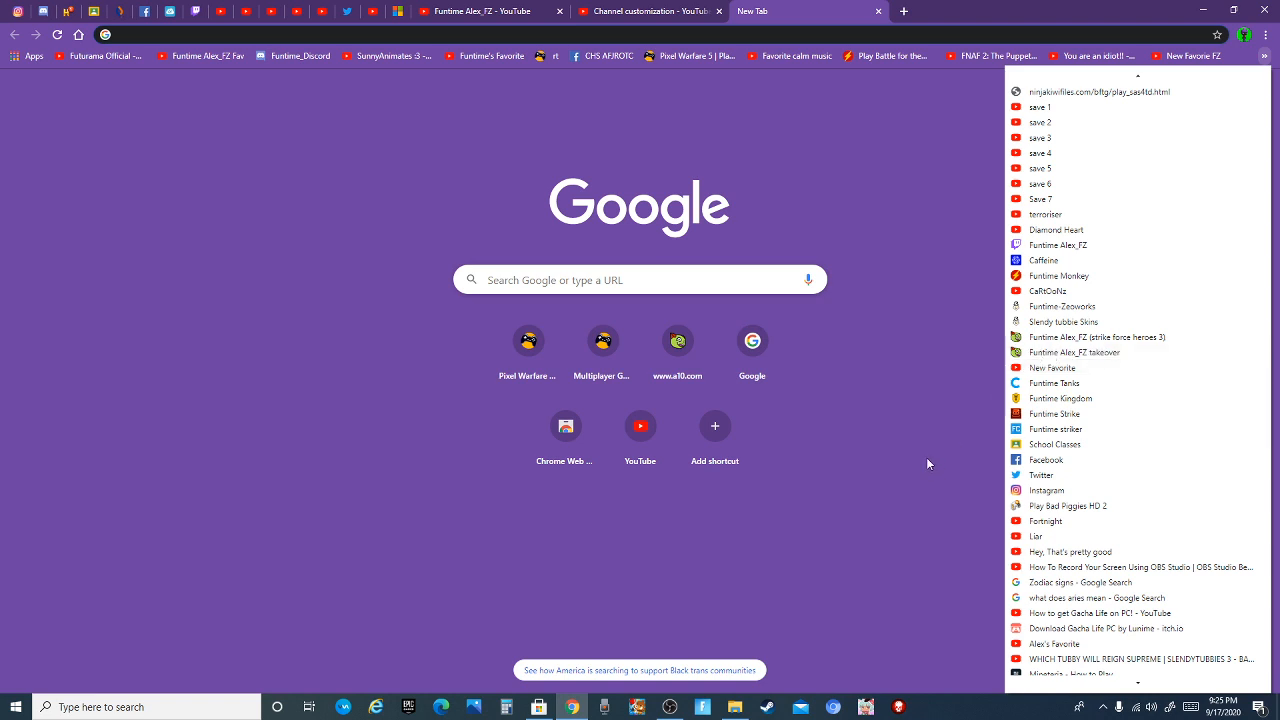
mouse_move(928, 462)
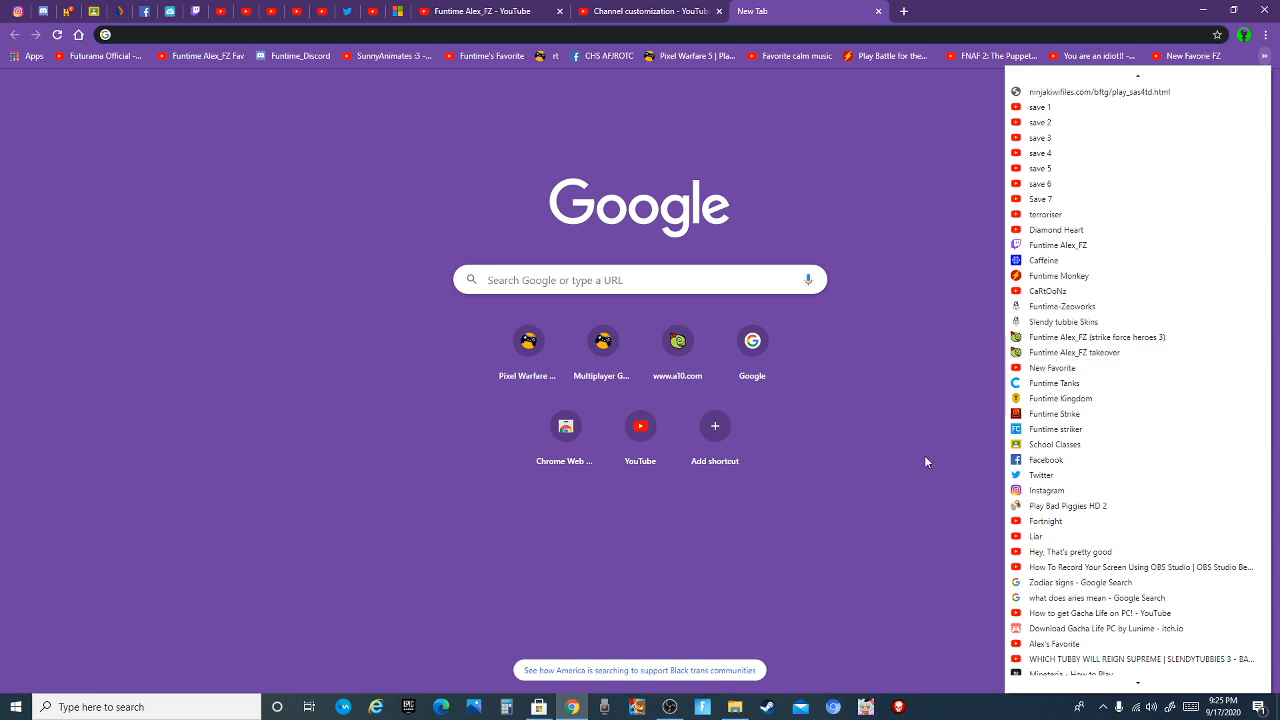
scroll("down", 3)
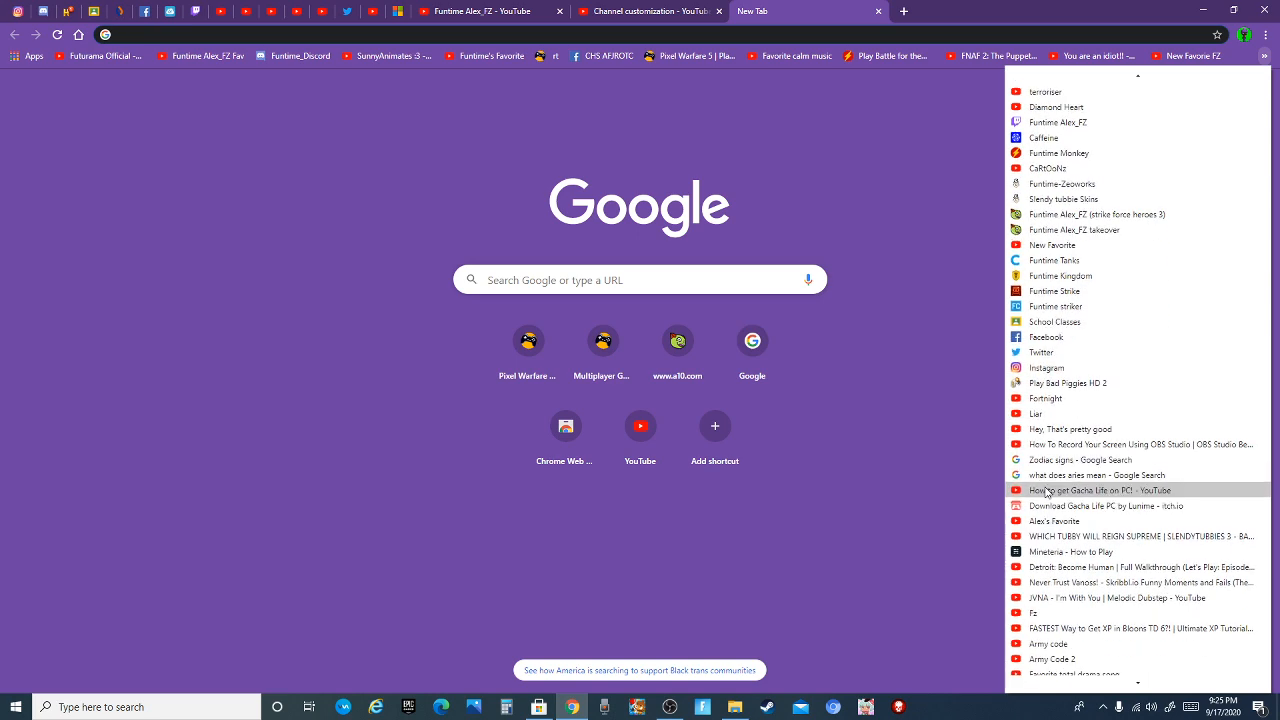
scroll("down", 3)
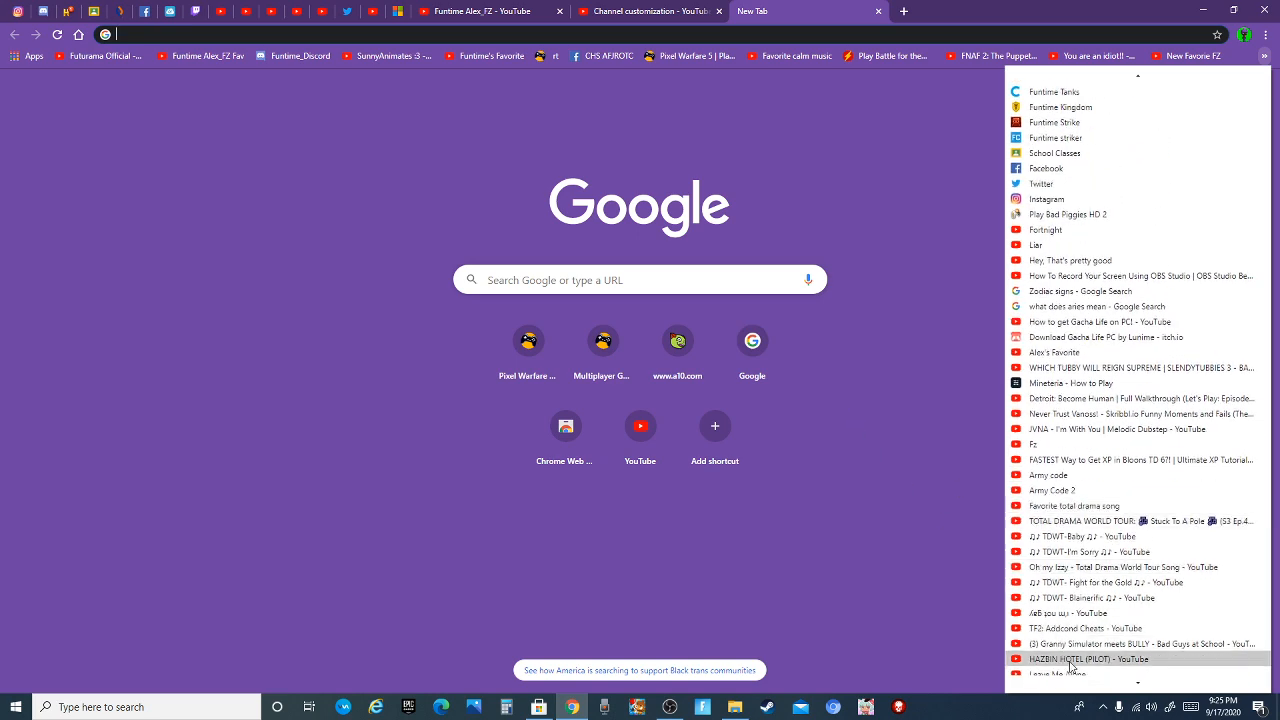
scroll("down", 3)
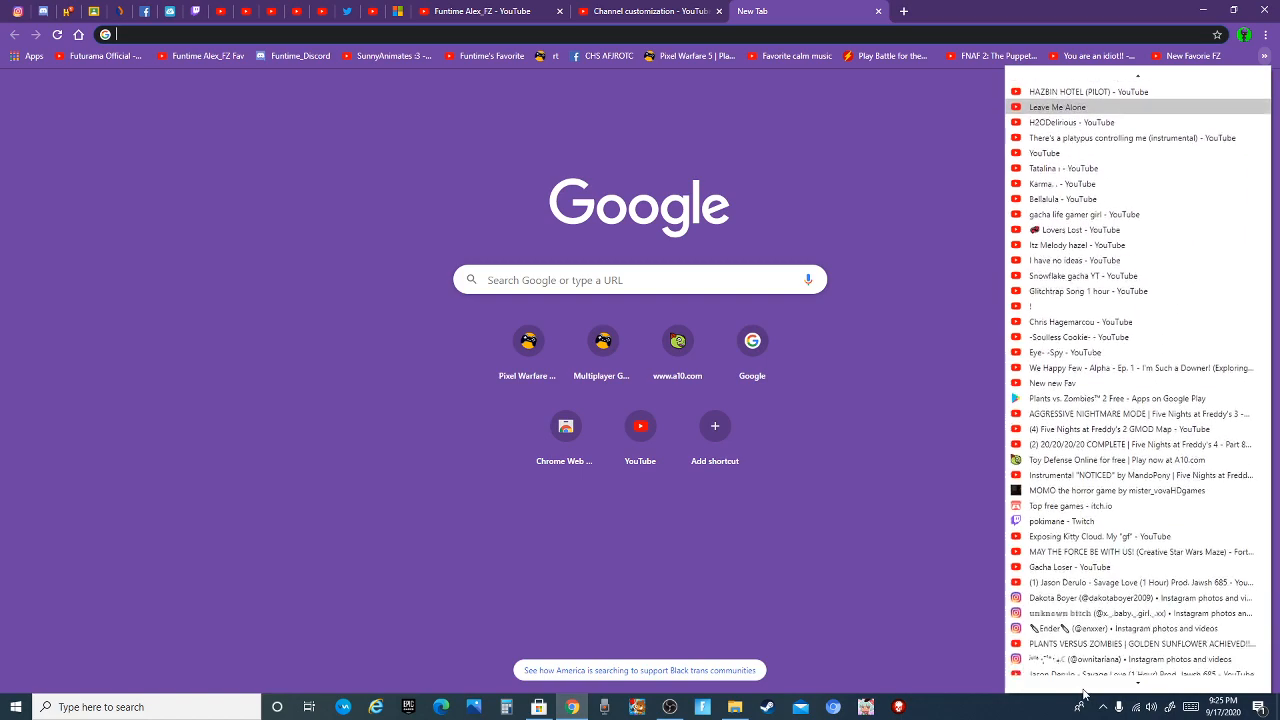
scroll("down", 3)
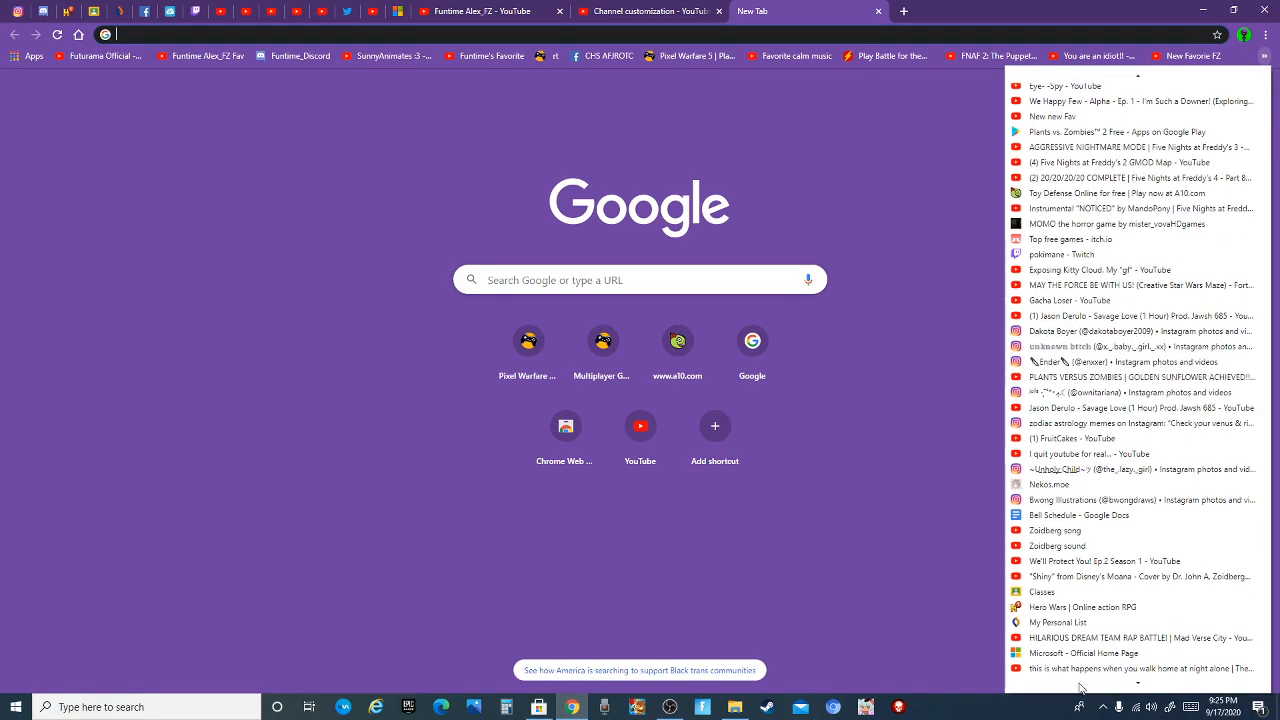
mouse_move(880, 528)
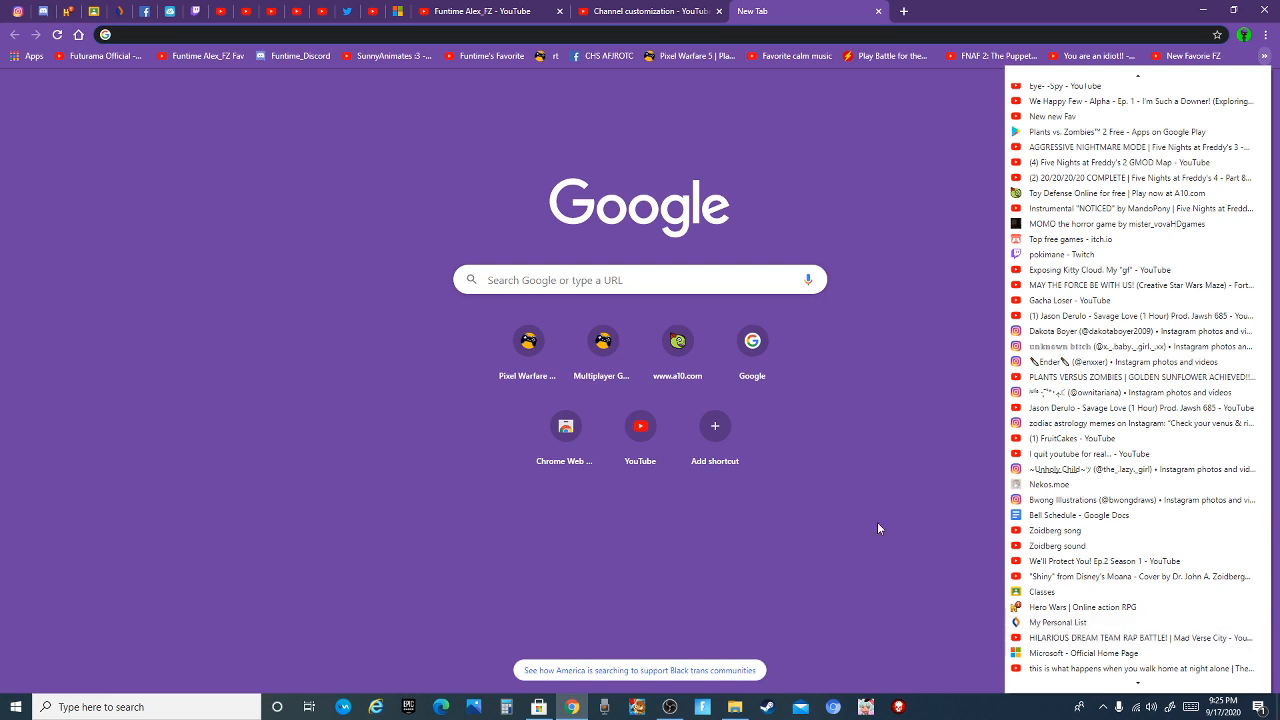
mouse_move(968, 496)
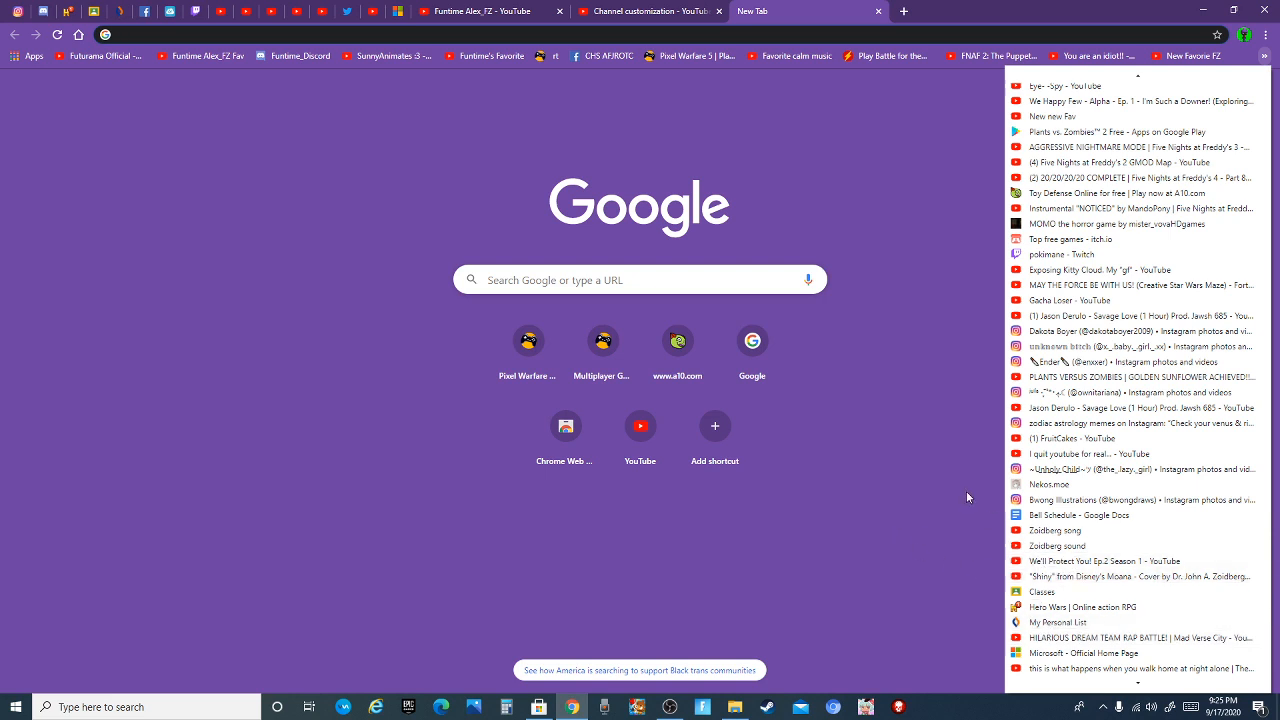
mouse_move(940, 594)
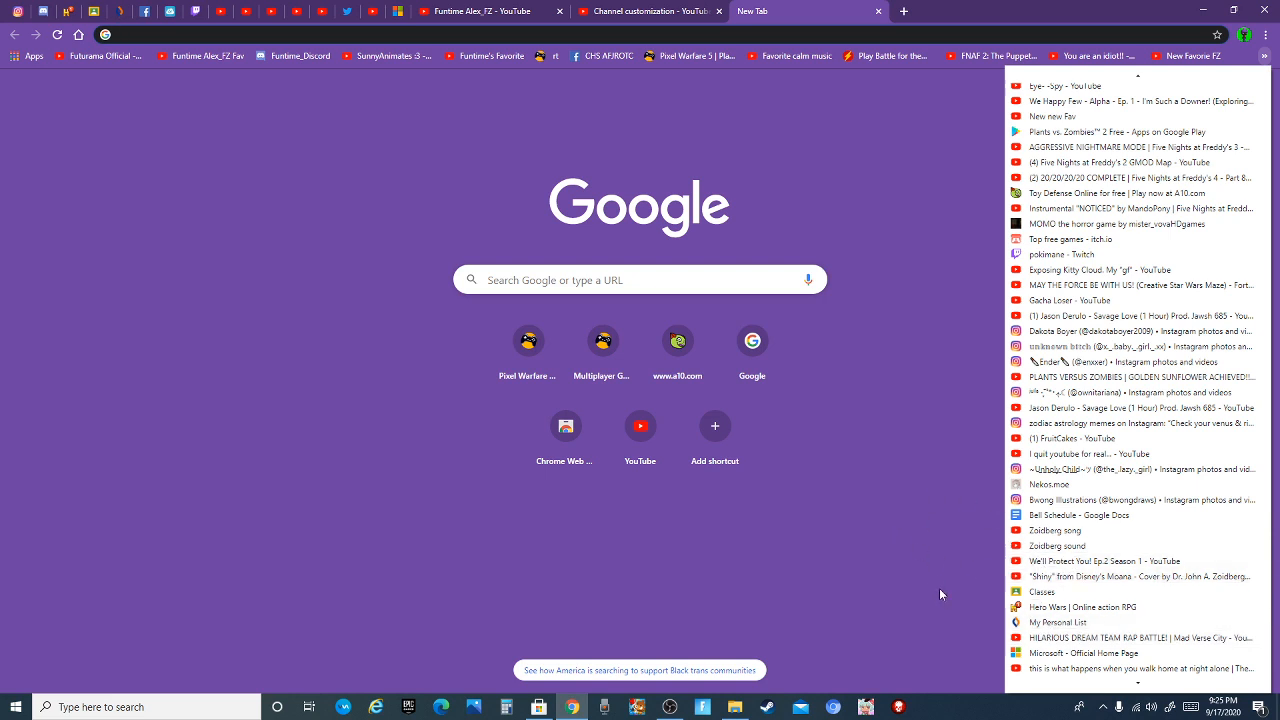
mouse_move(968, 676)
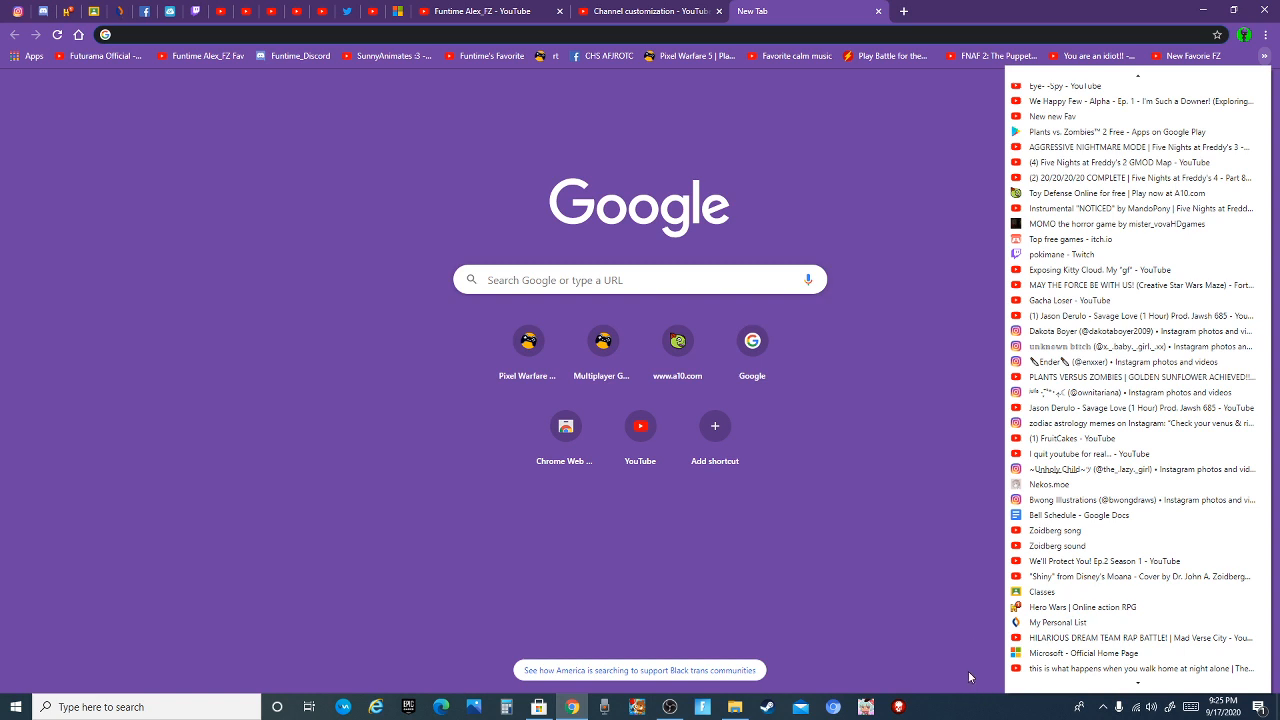
mouse_move(948, 608)
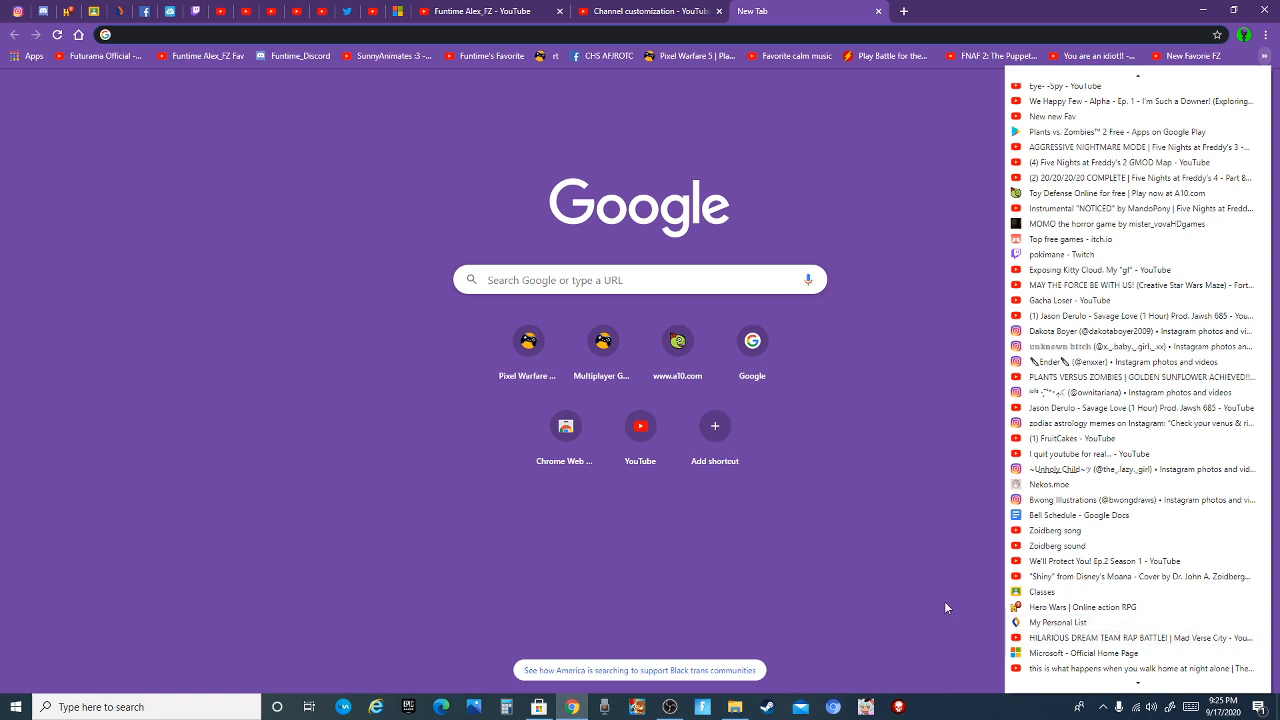
mouse_move(958, 600)
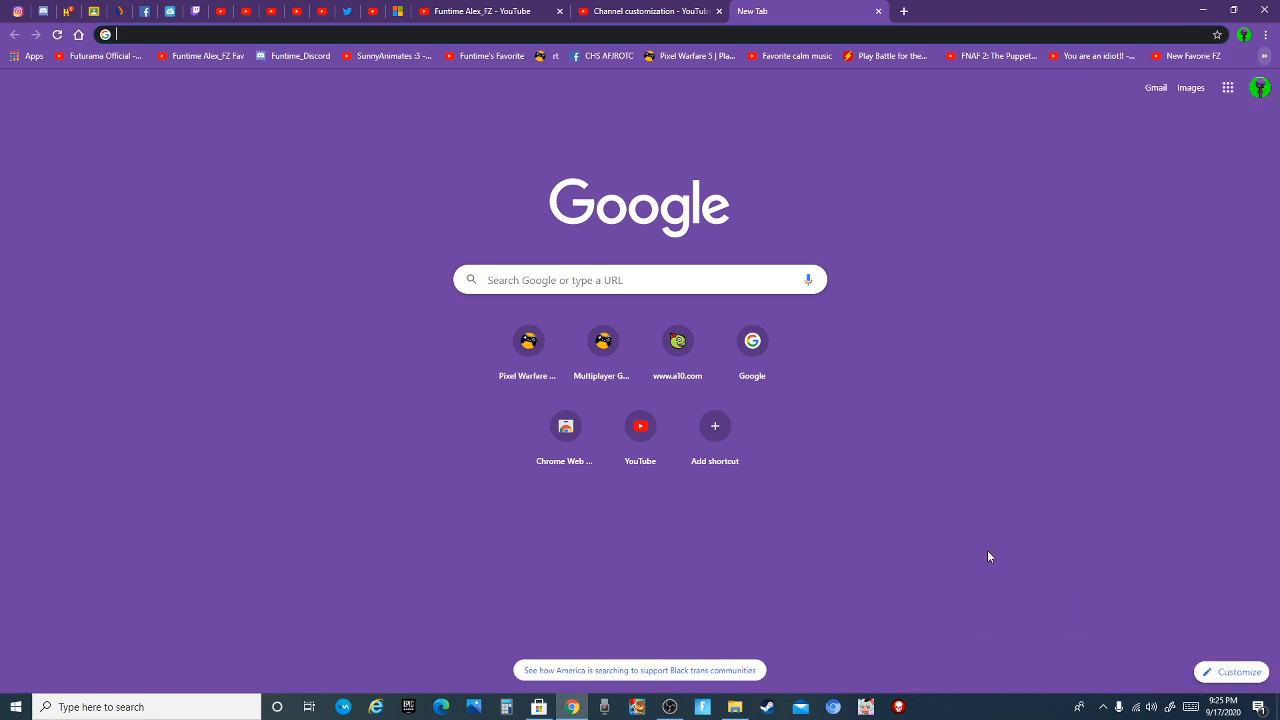
mouse_move(1198, 88)
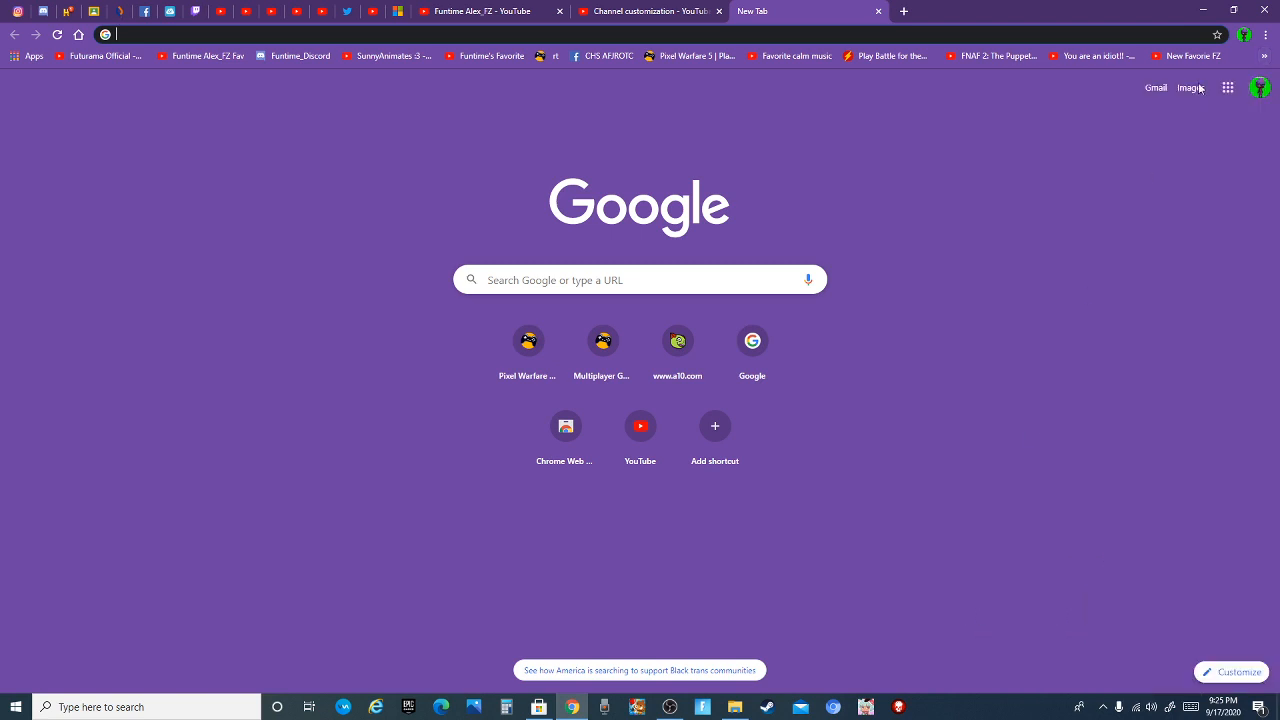
Reopen the bookmarks overflow list and scroll to a YouTube video bookmark to open.
left_click(1270, 56)
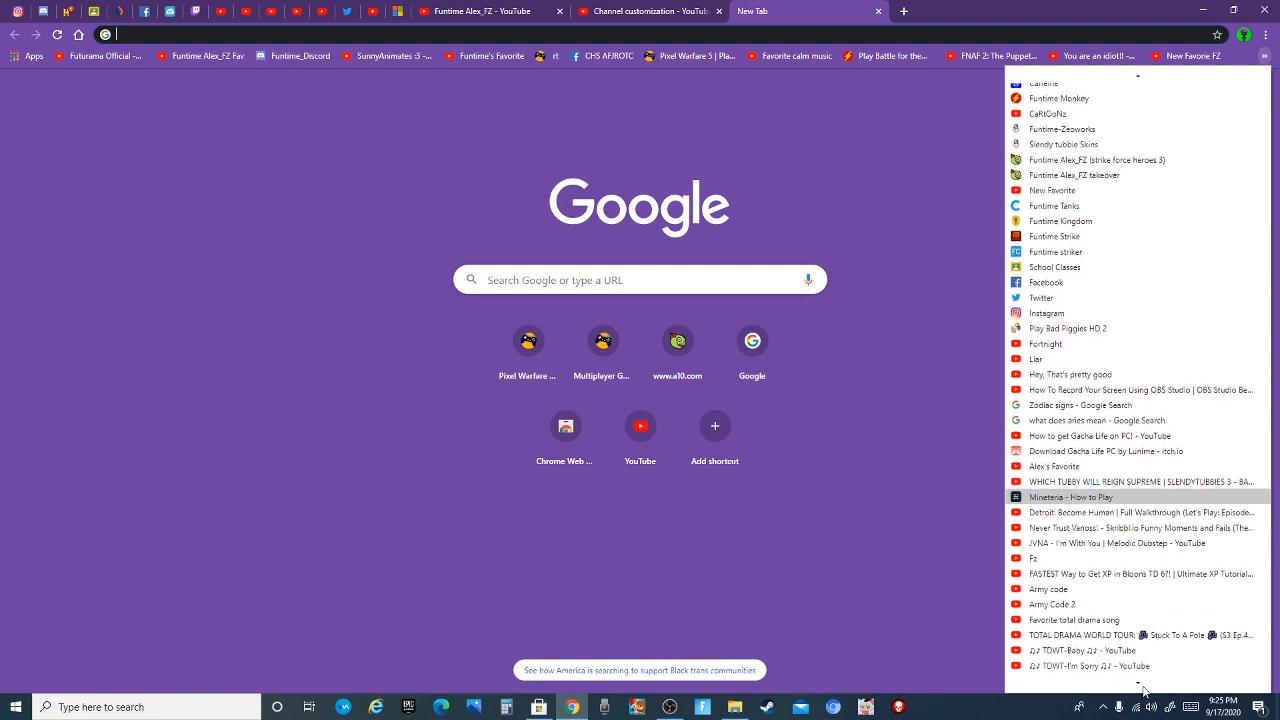
scroll("down", 3)
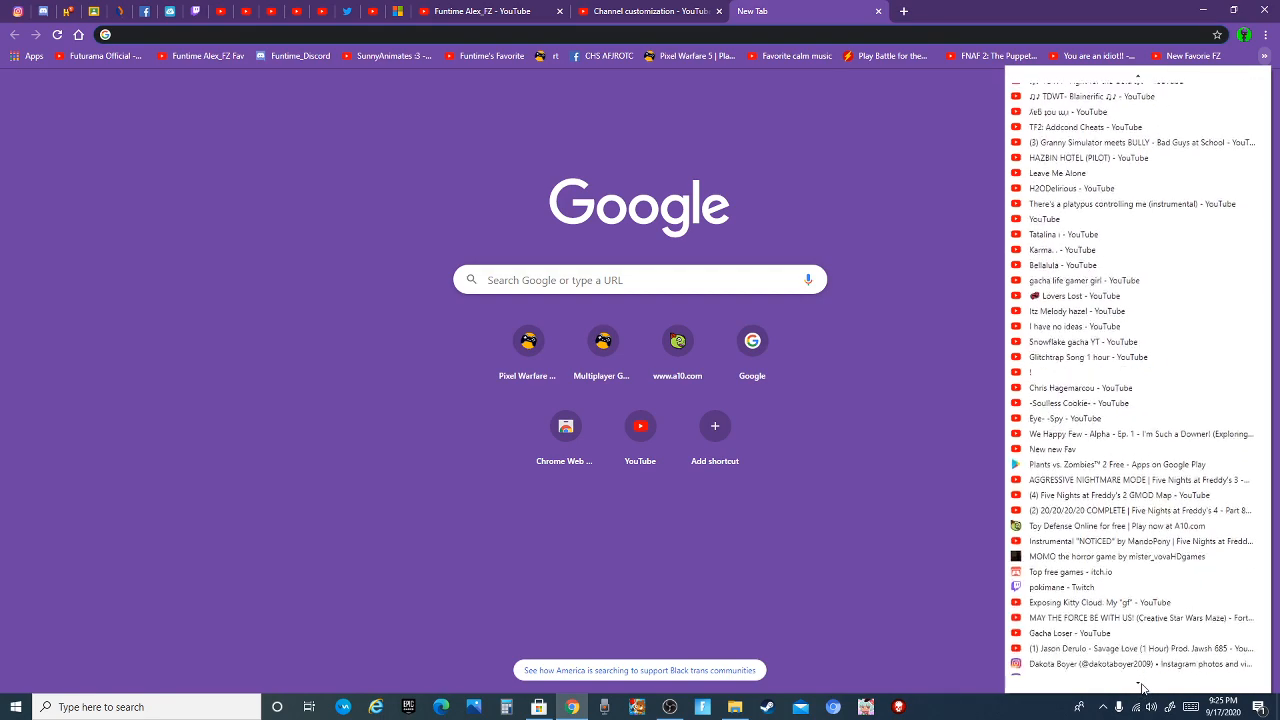
scroll("down", 3)
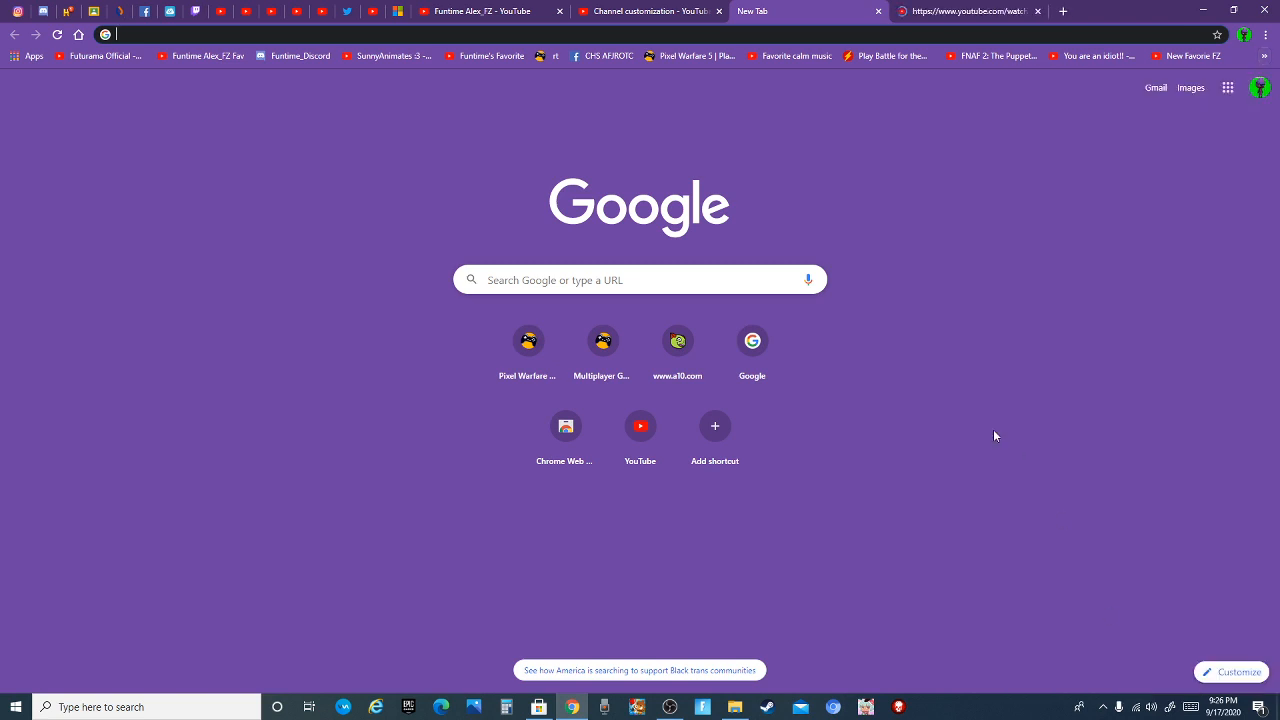
mouse_move(792, 192)
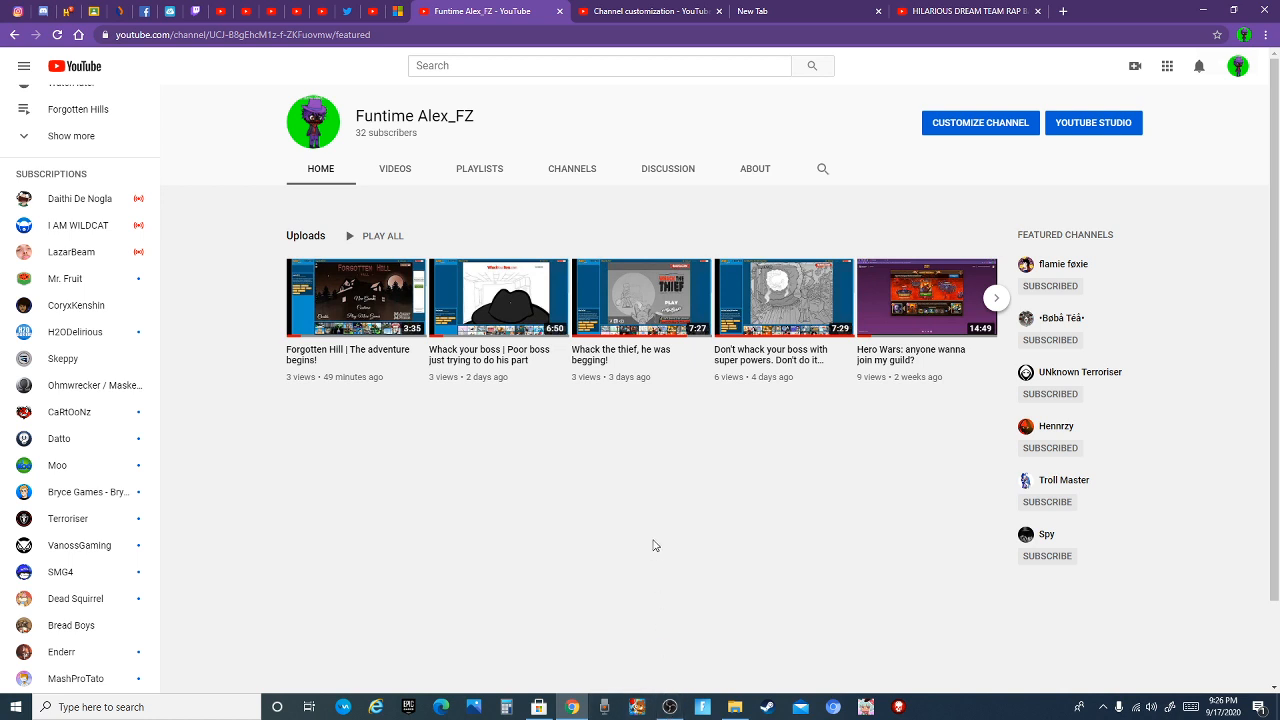
mouse_move(924, 616)
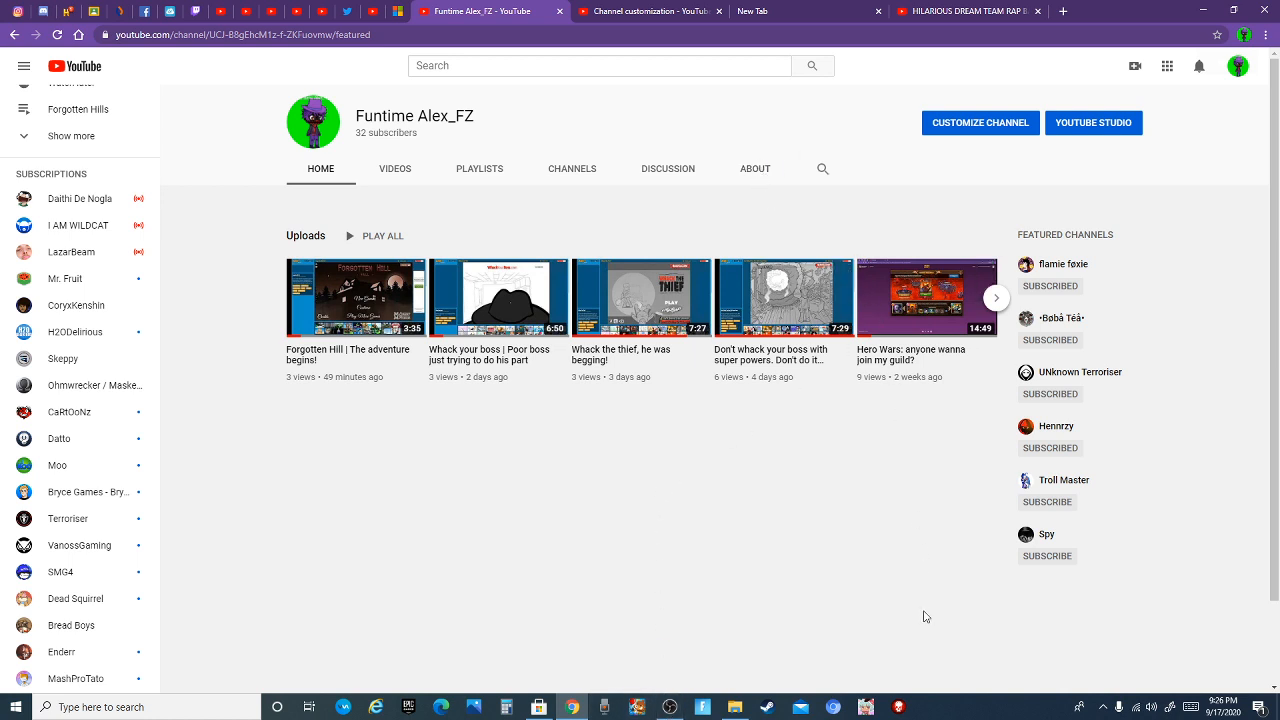
mouse_move(844, 442)
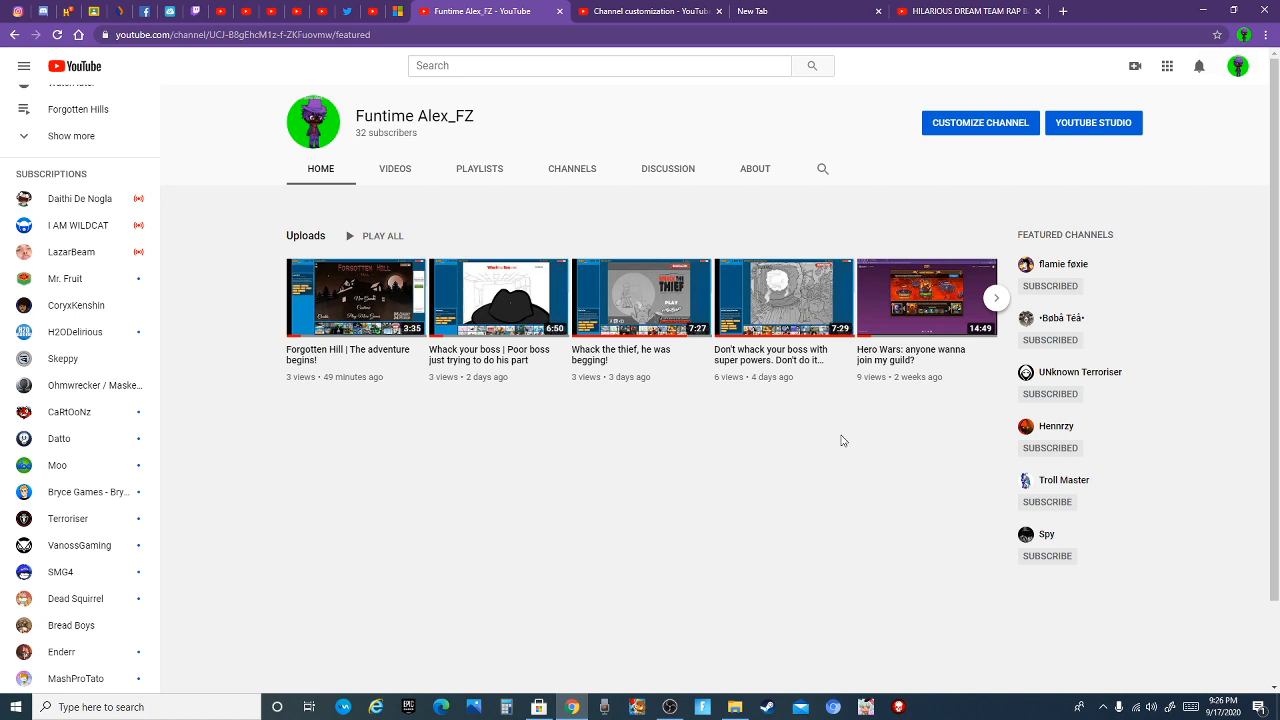
mouse_move(828, 428)
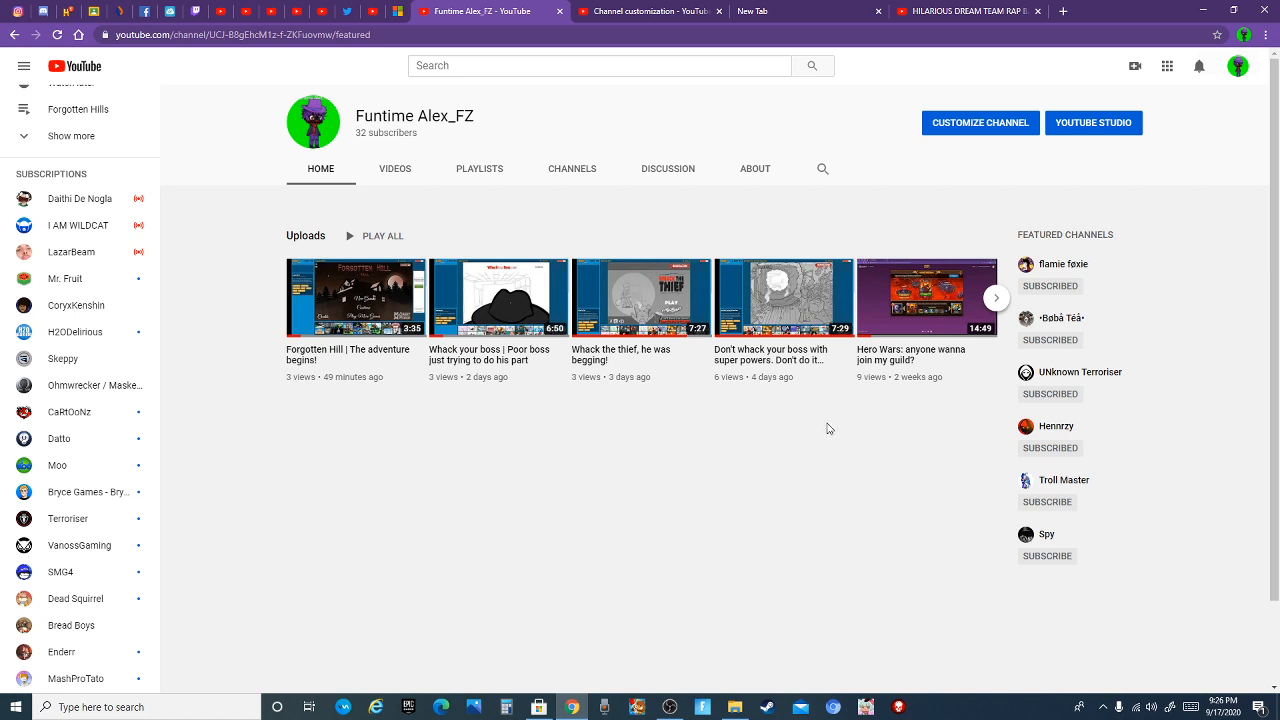
mouse_move(822, 432)
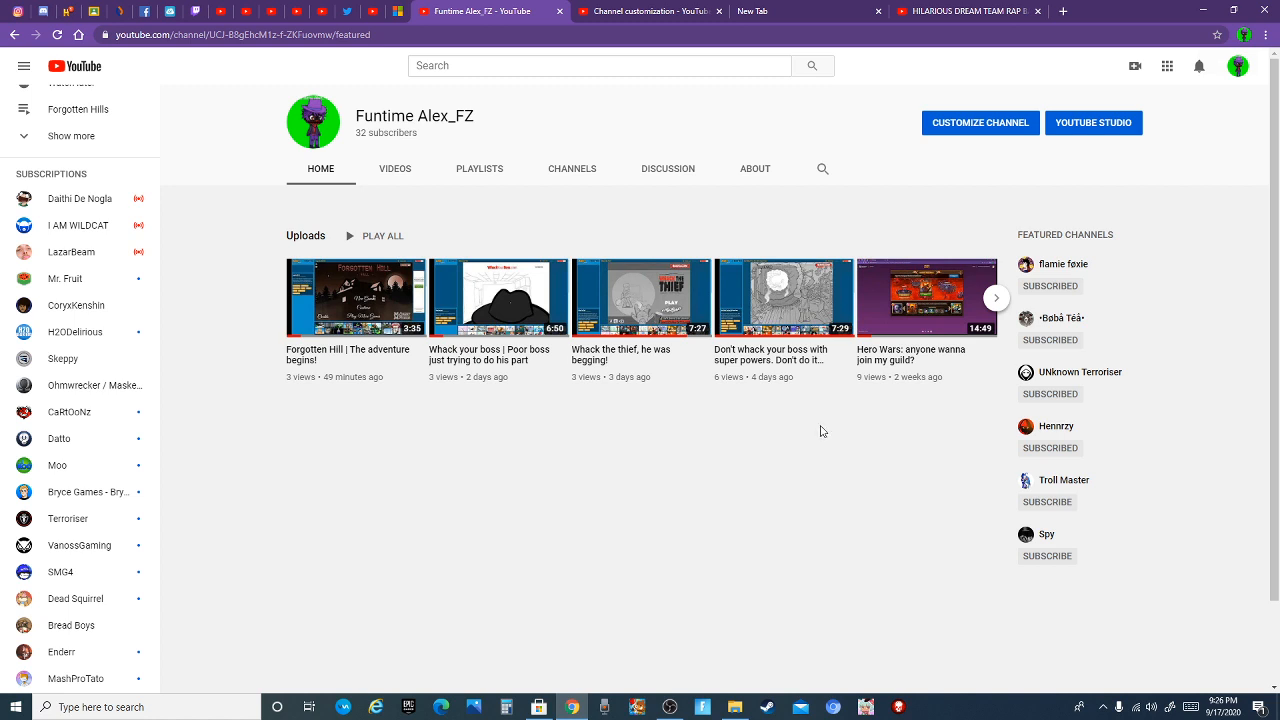
mouse_move(780, 492)
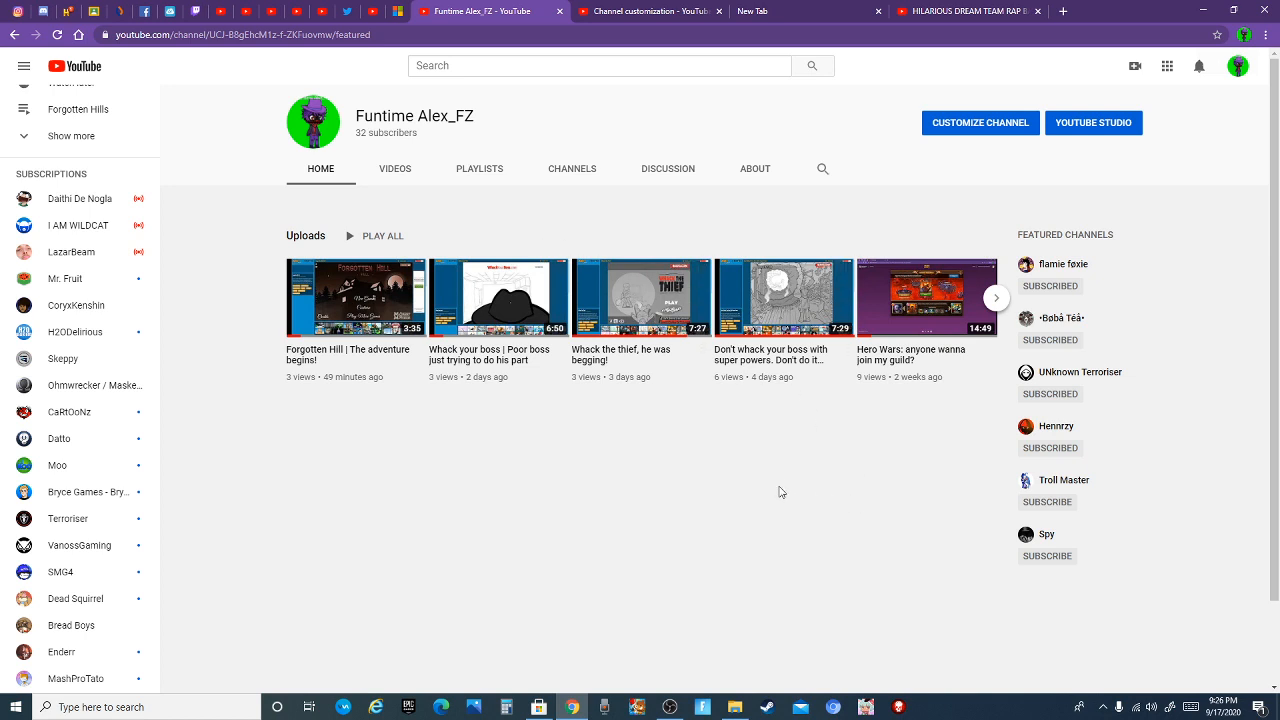
mouse_move(772, 574)
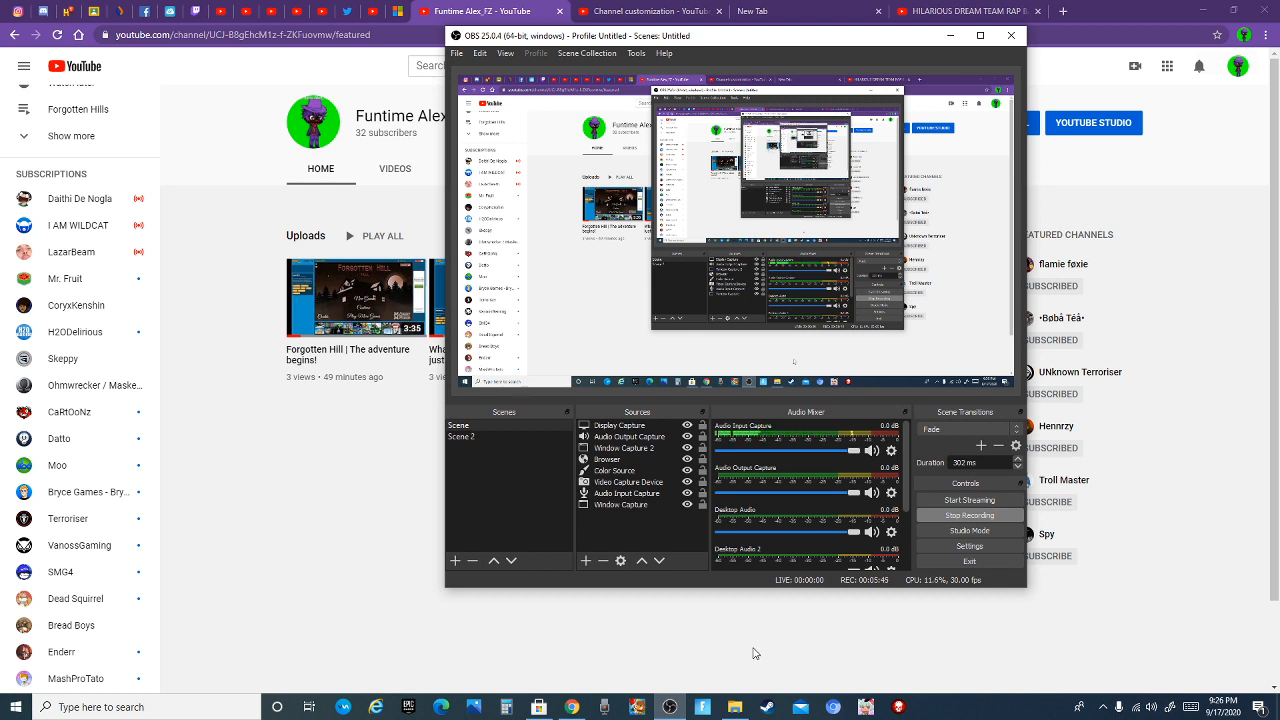
mouse_move(916, 648)
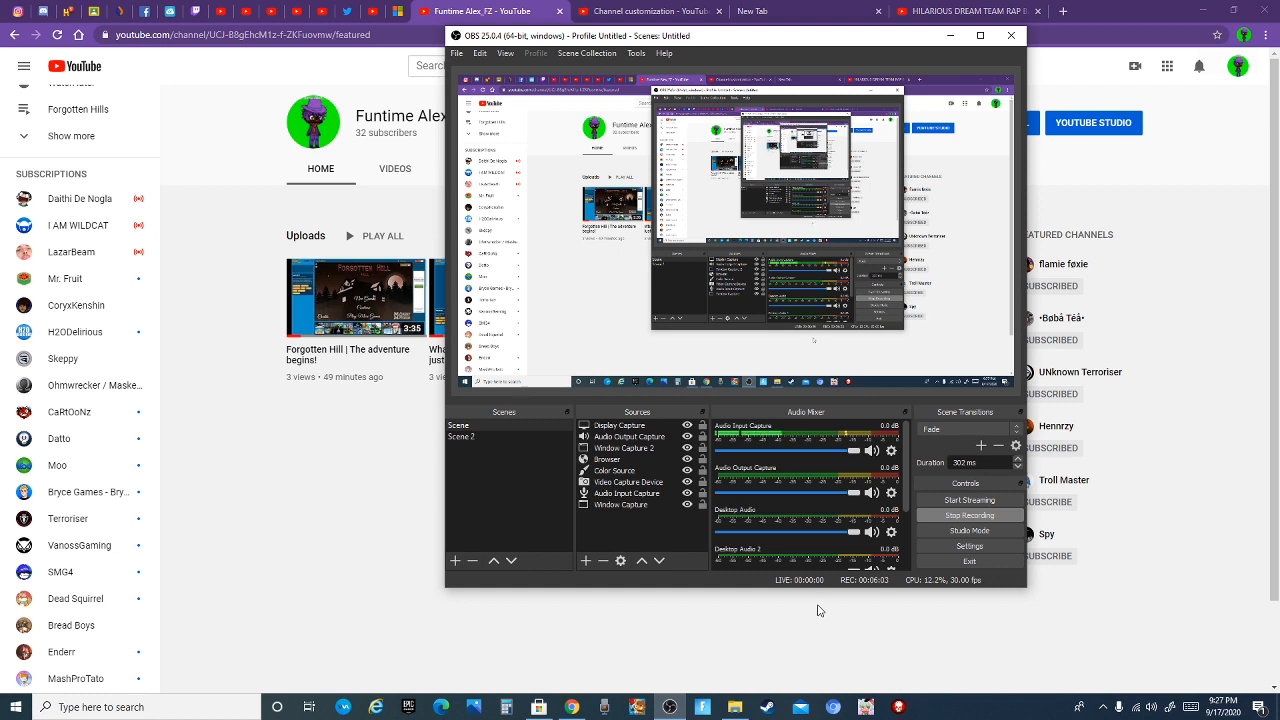
mouse_move(880, 616)
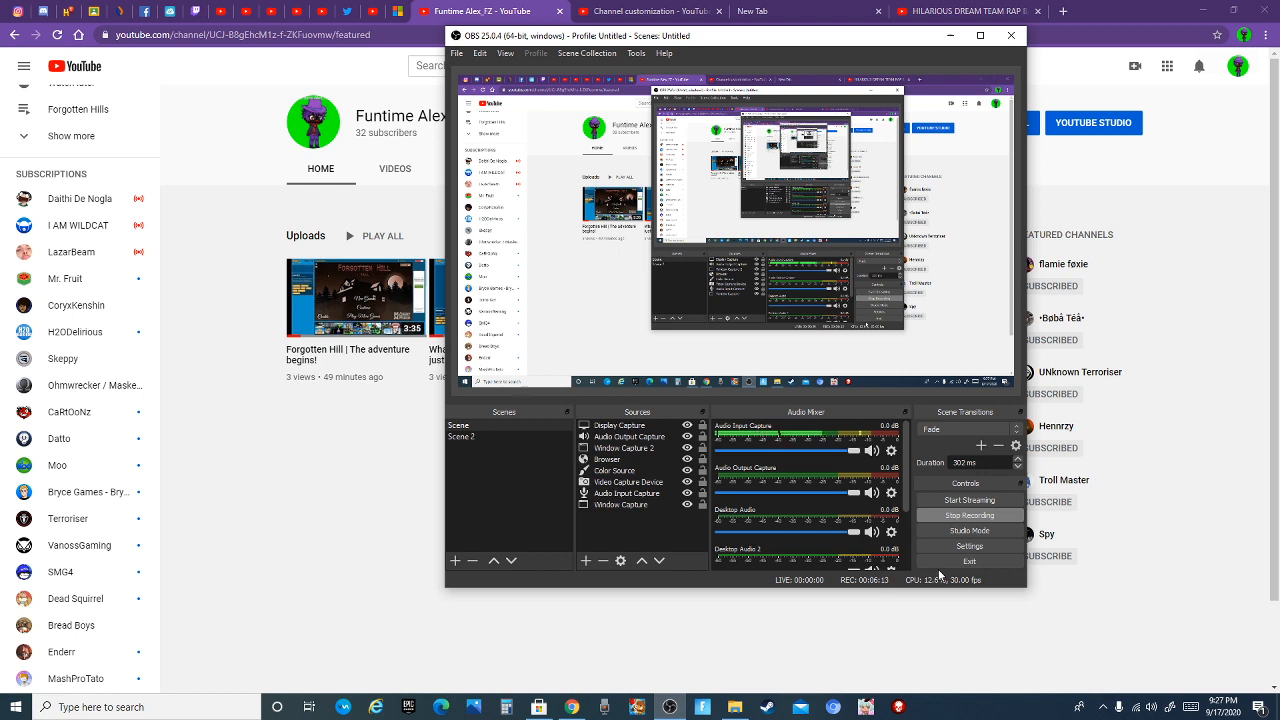
mouse_move(952, 572)
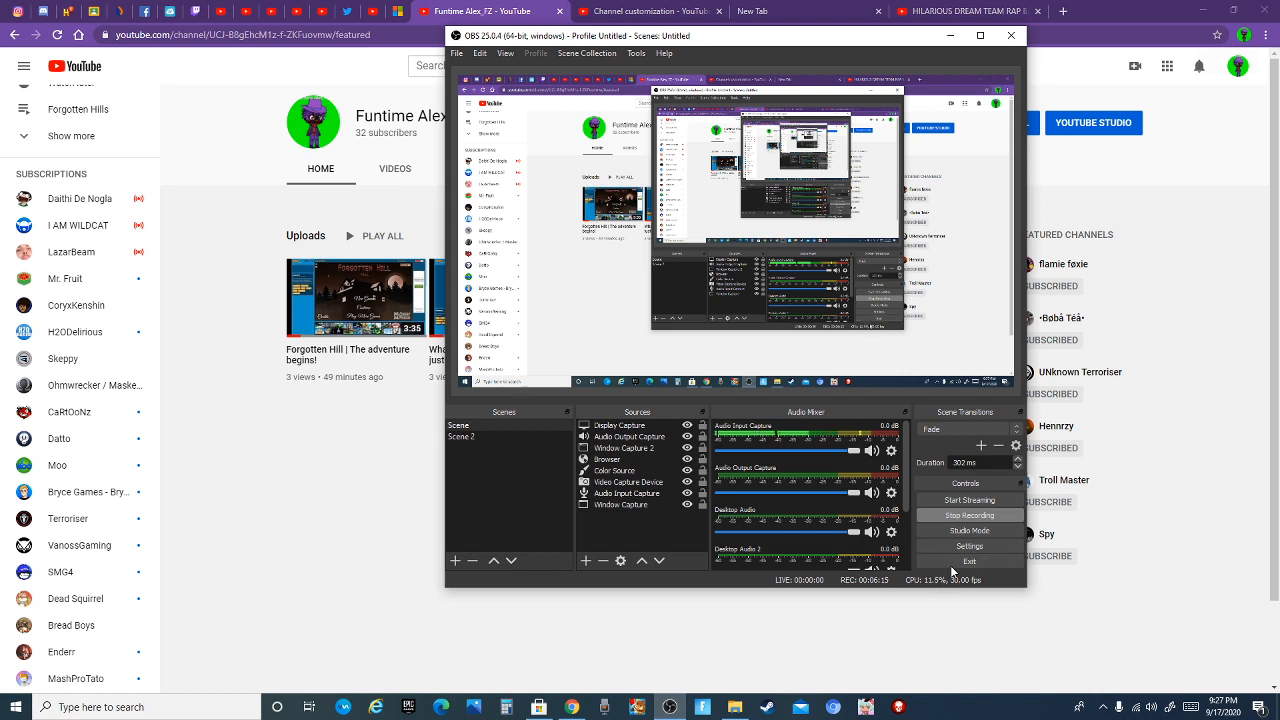
mouse_move(948, 610)
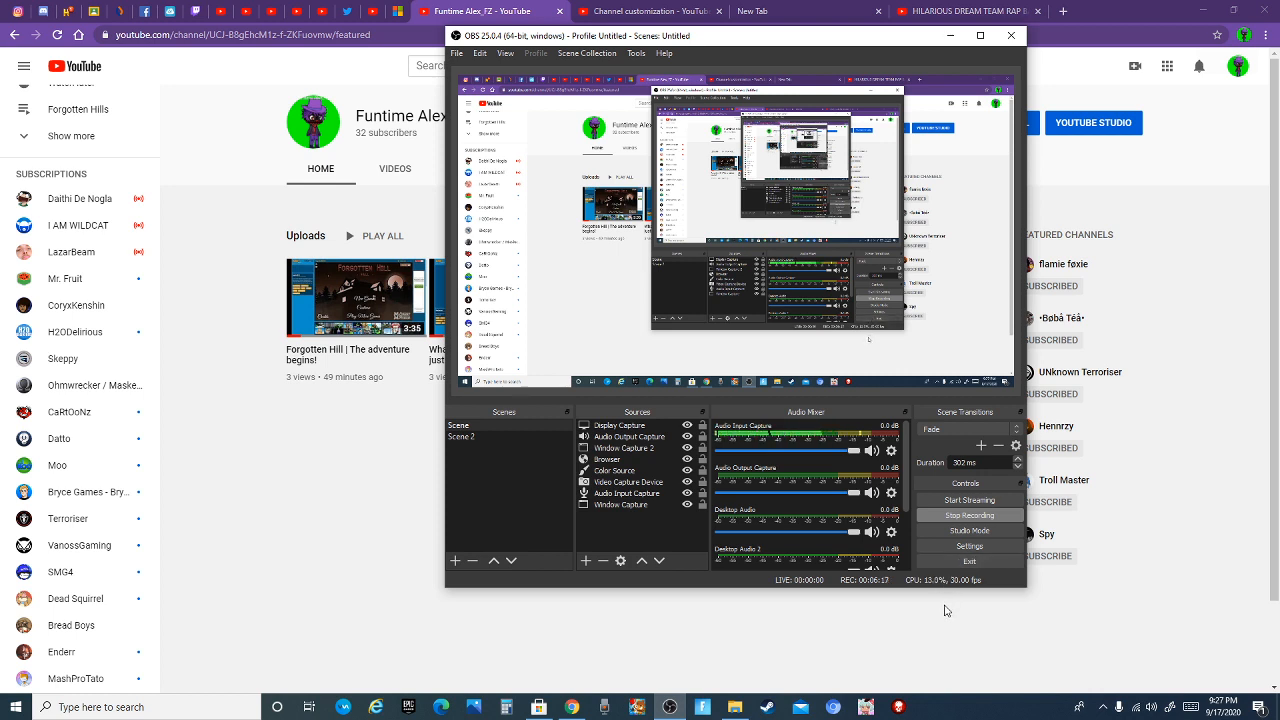
mouse_move(948, 588)
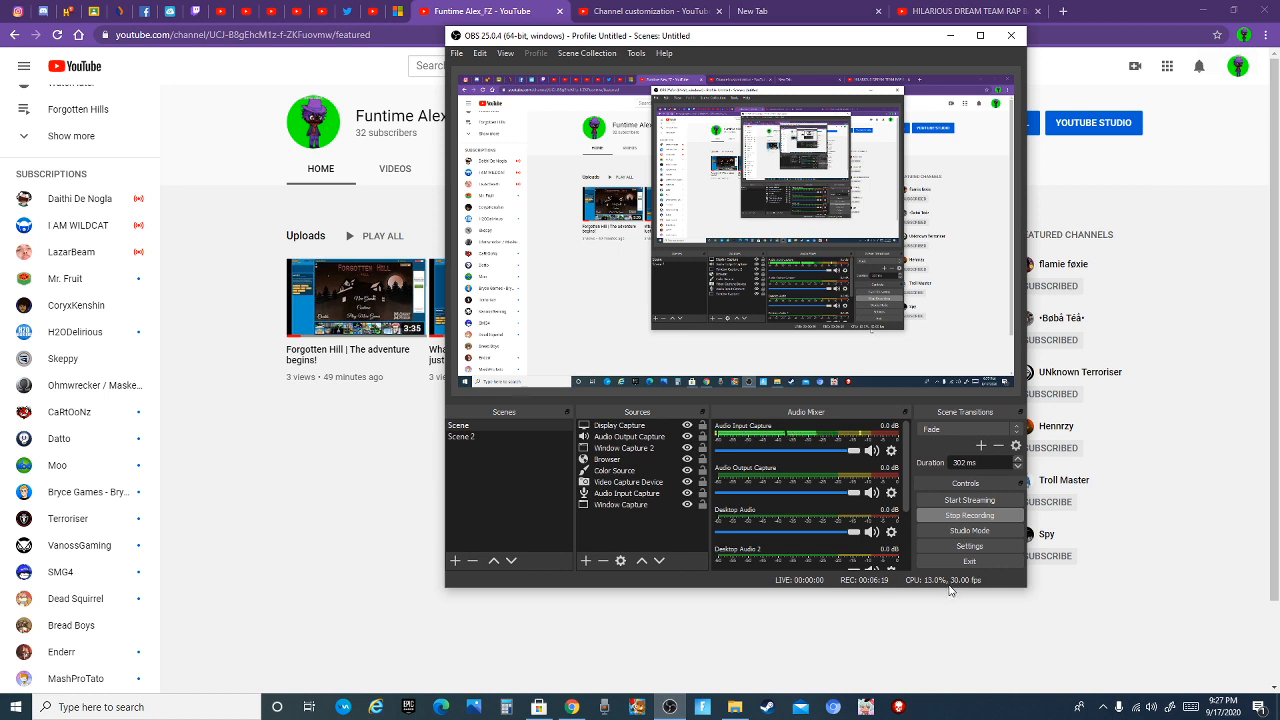